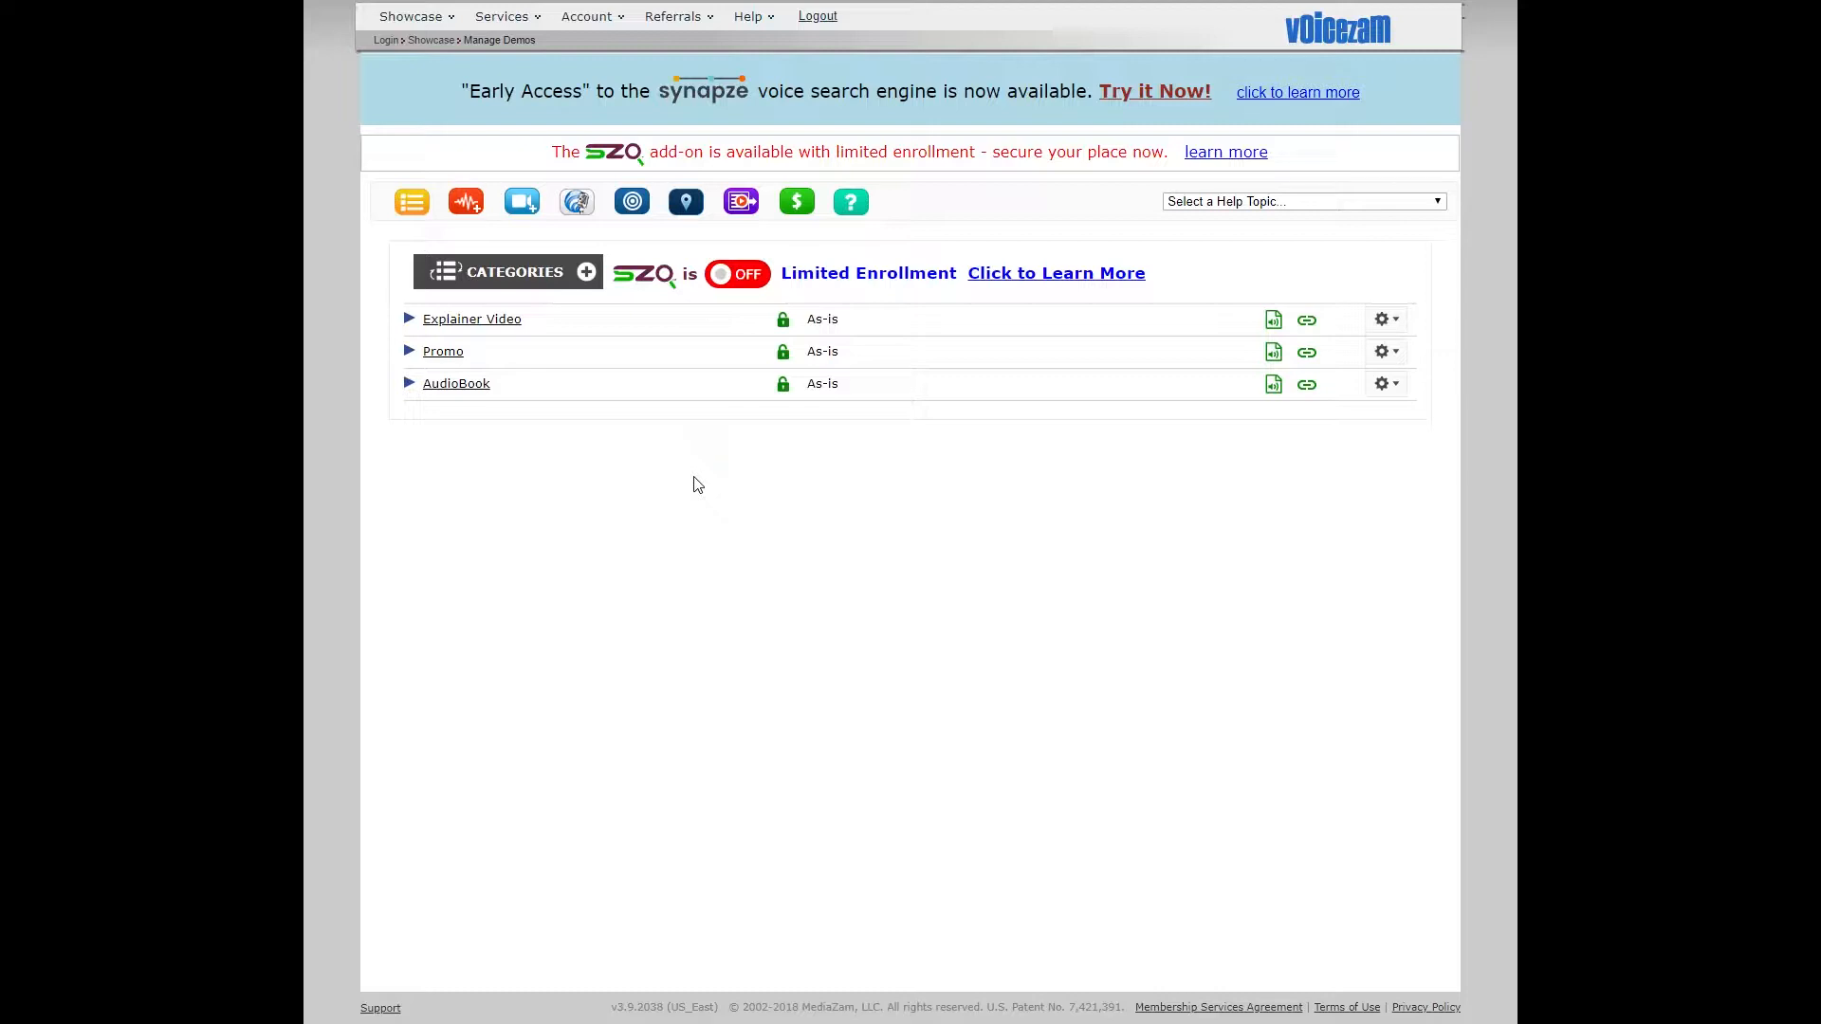
pyautogui.moveTo(671, 484)
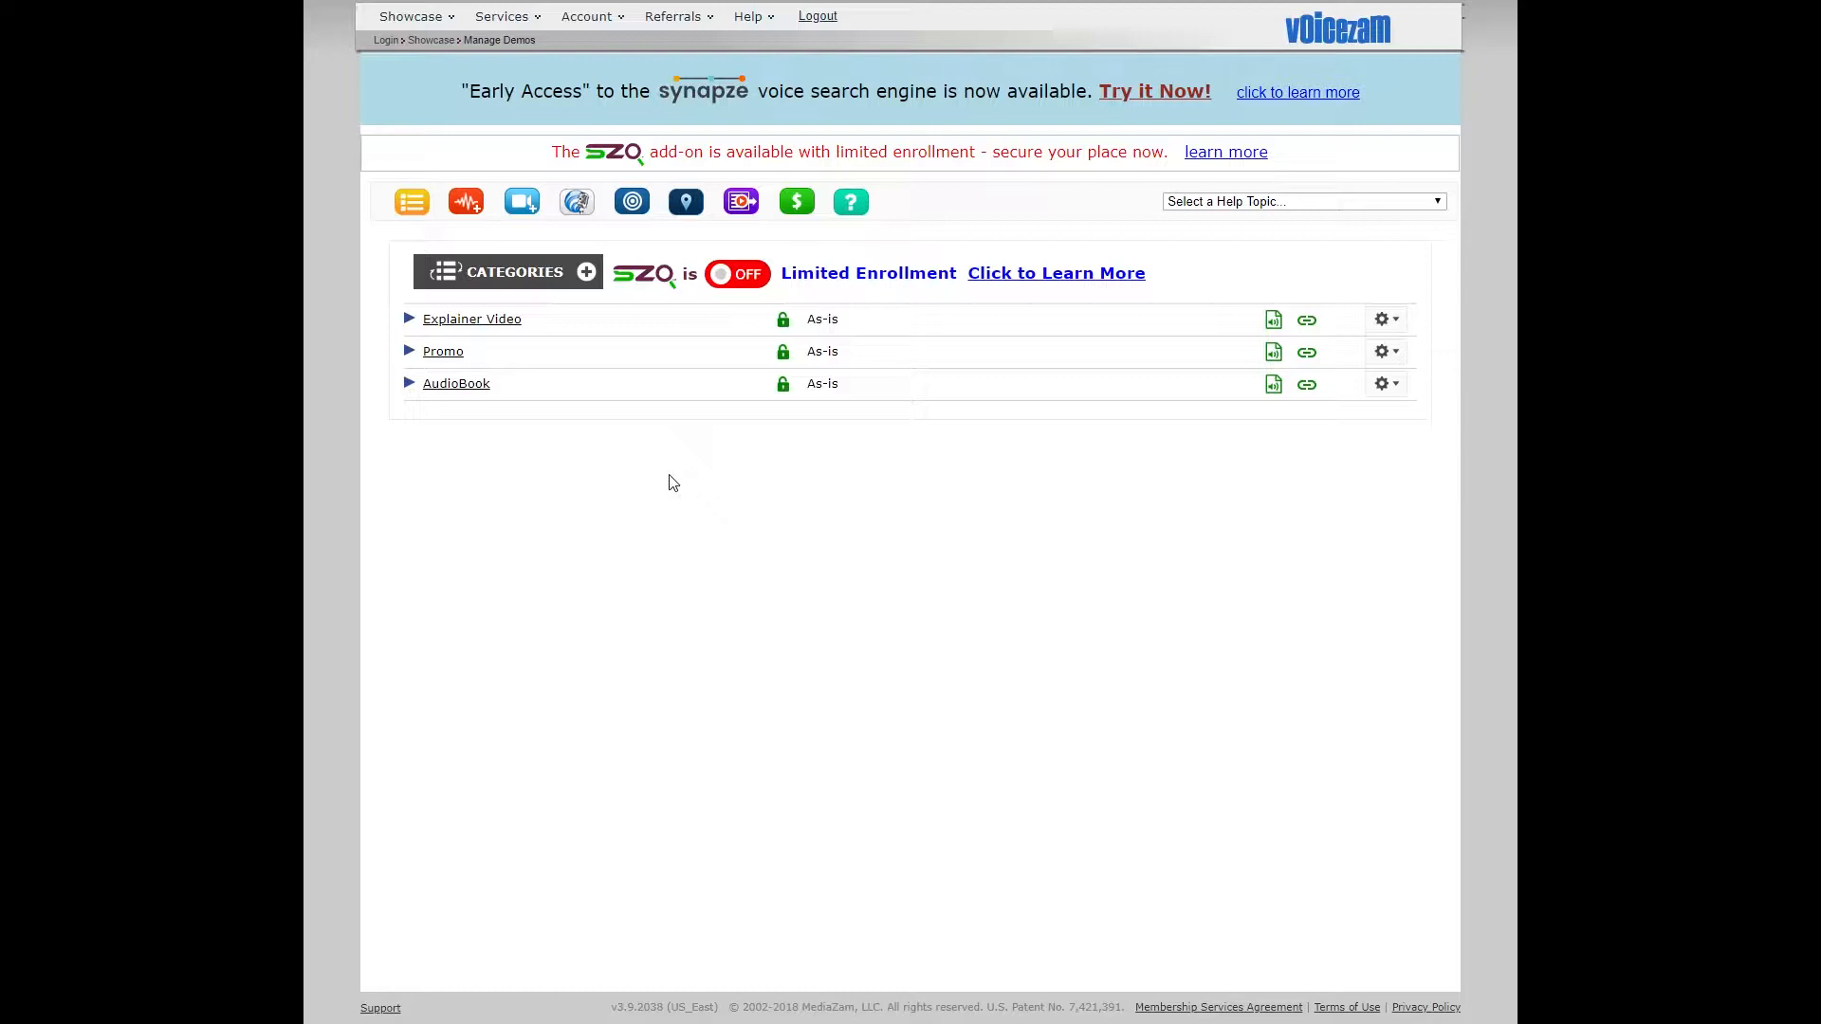
pyautogui.moveTo(628, 488)
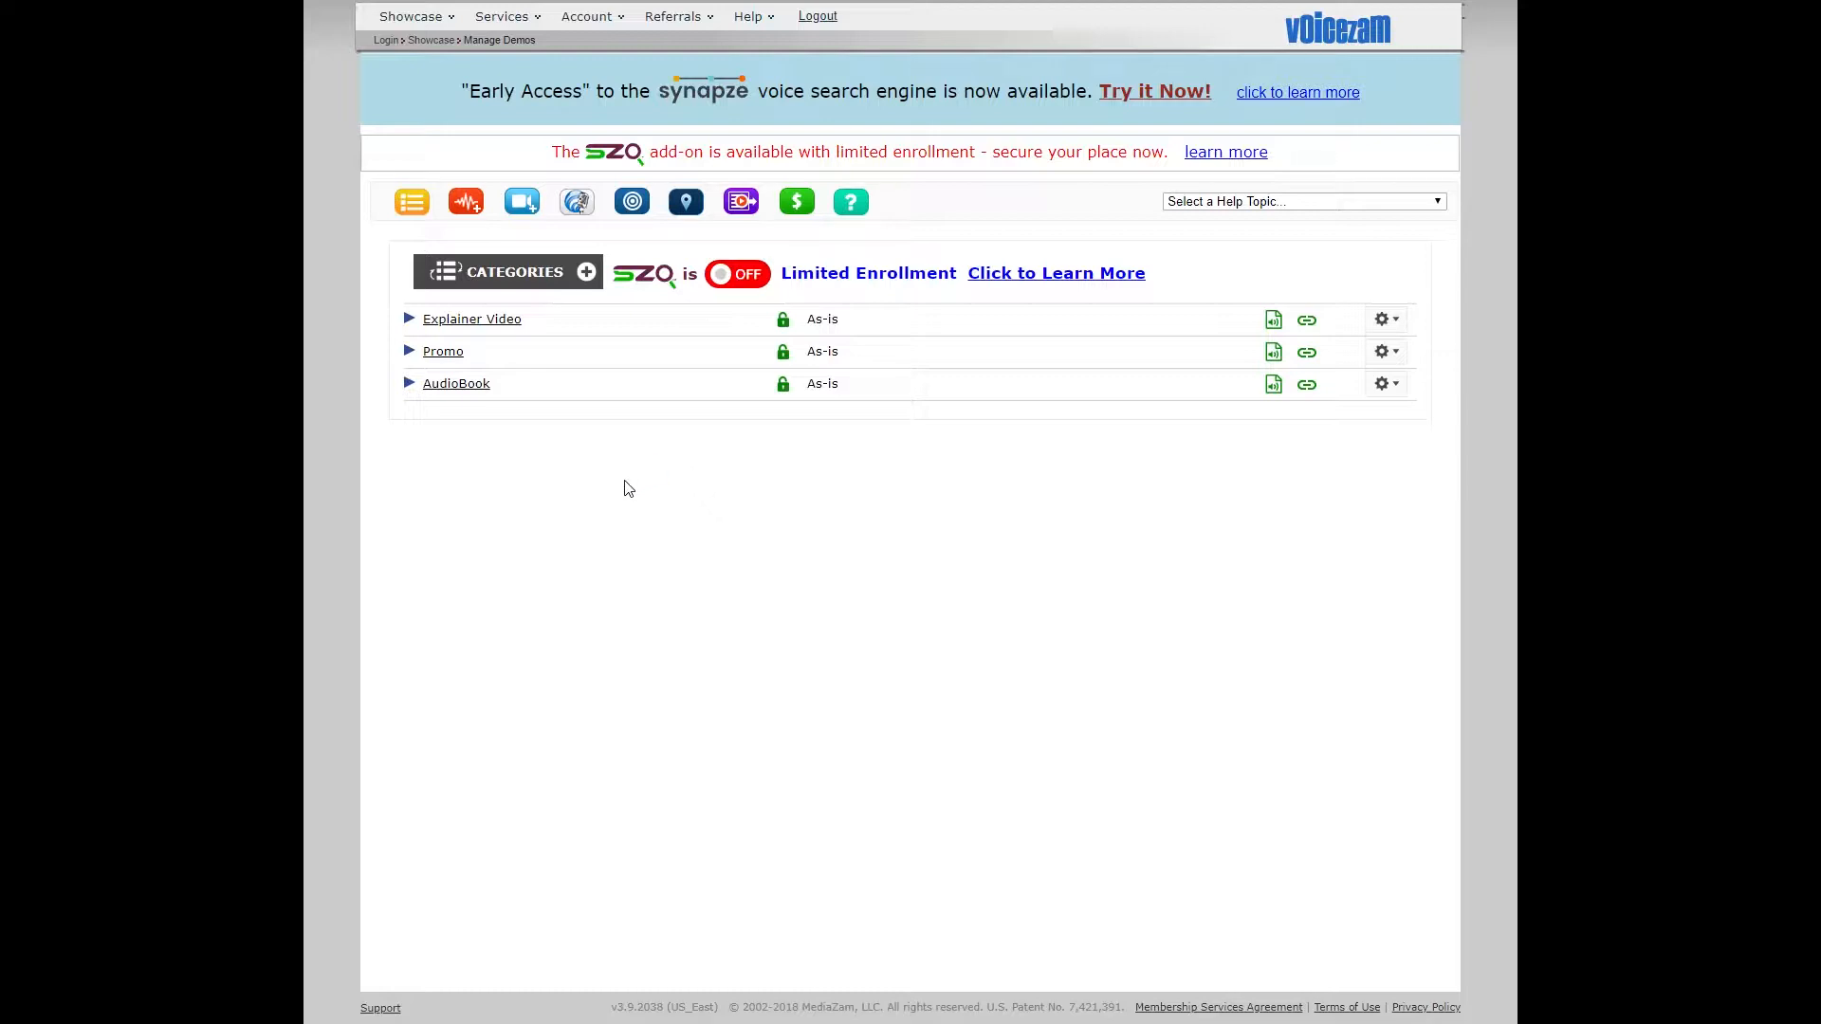
pyautogui.moveTo(590, 317)
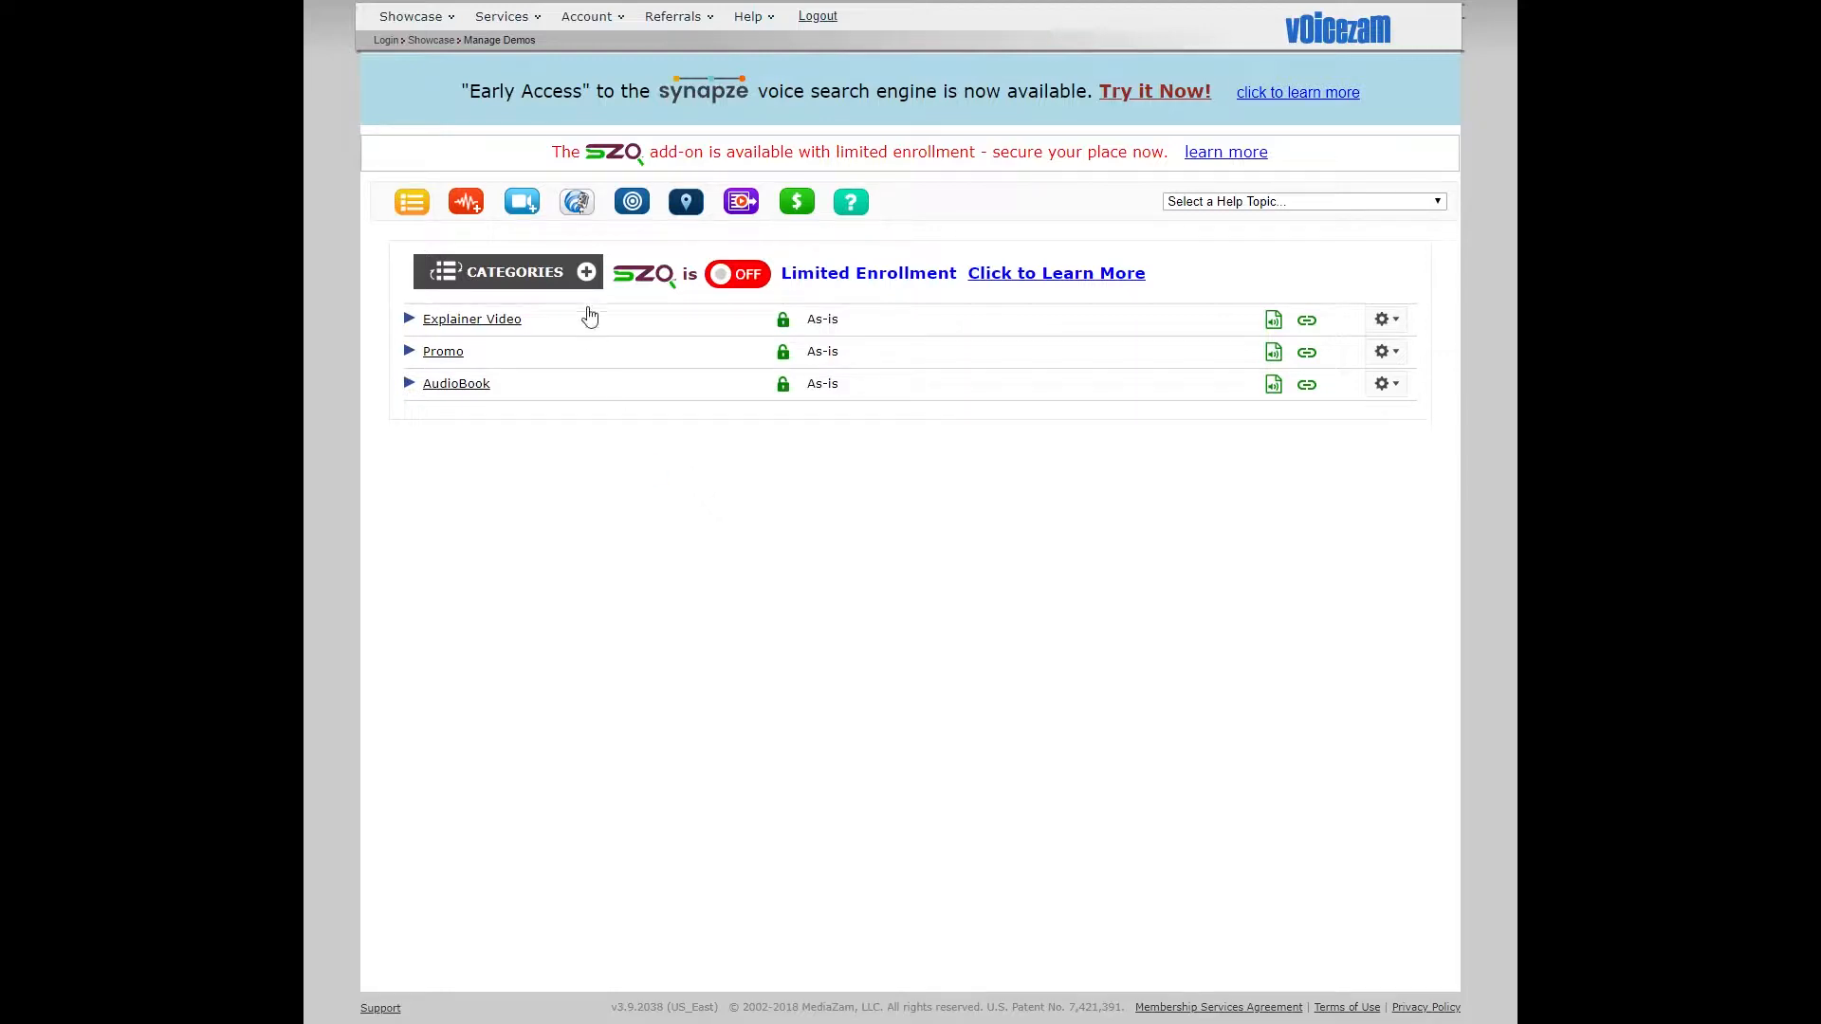
pyautogui.moveTo(577, 201)
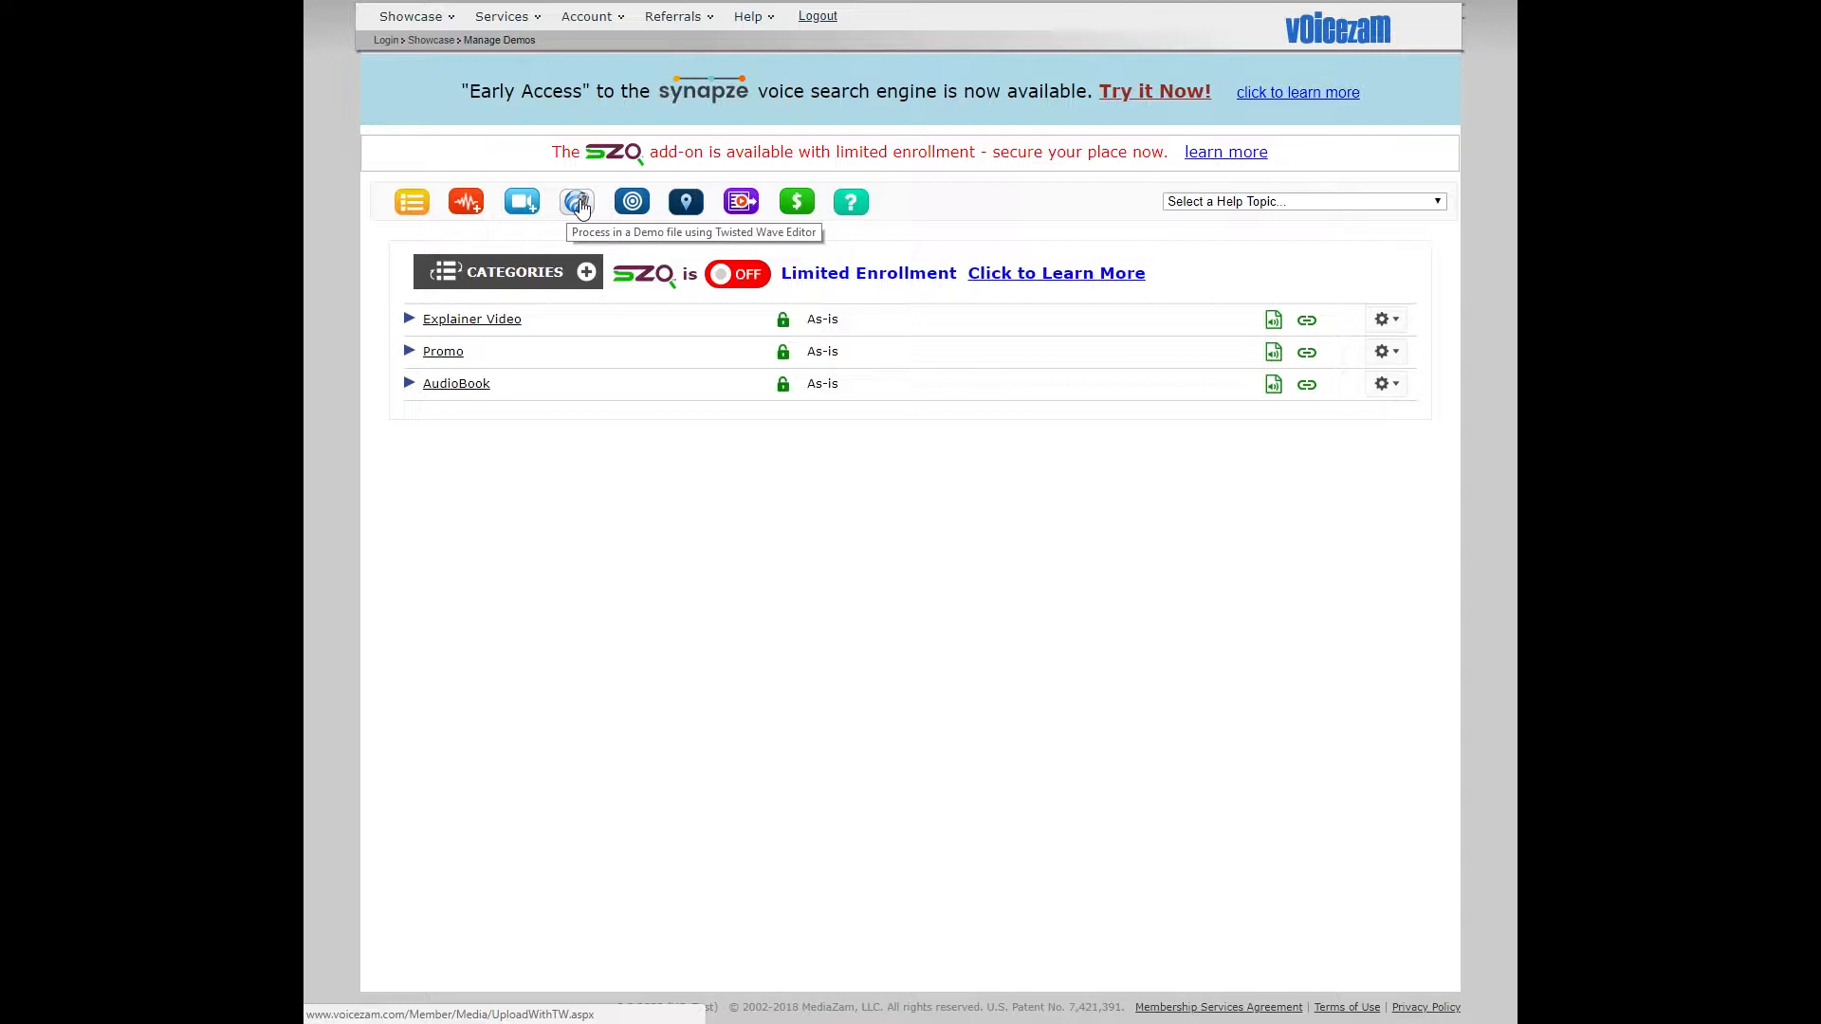
# Start processing a demo and create a new category, naming it Narration.
pyautogui.click(576, 202)
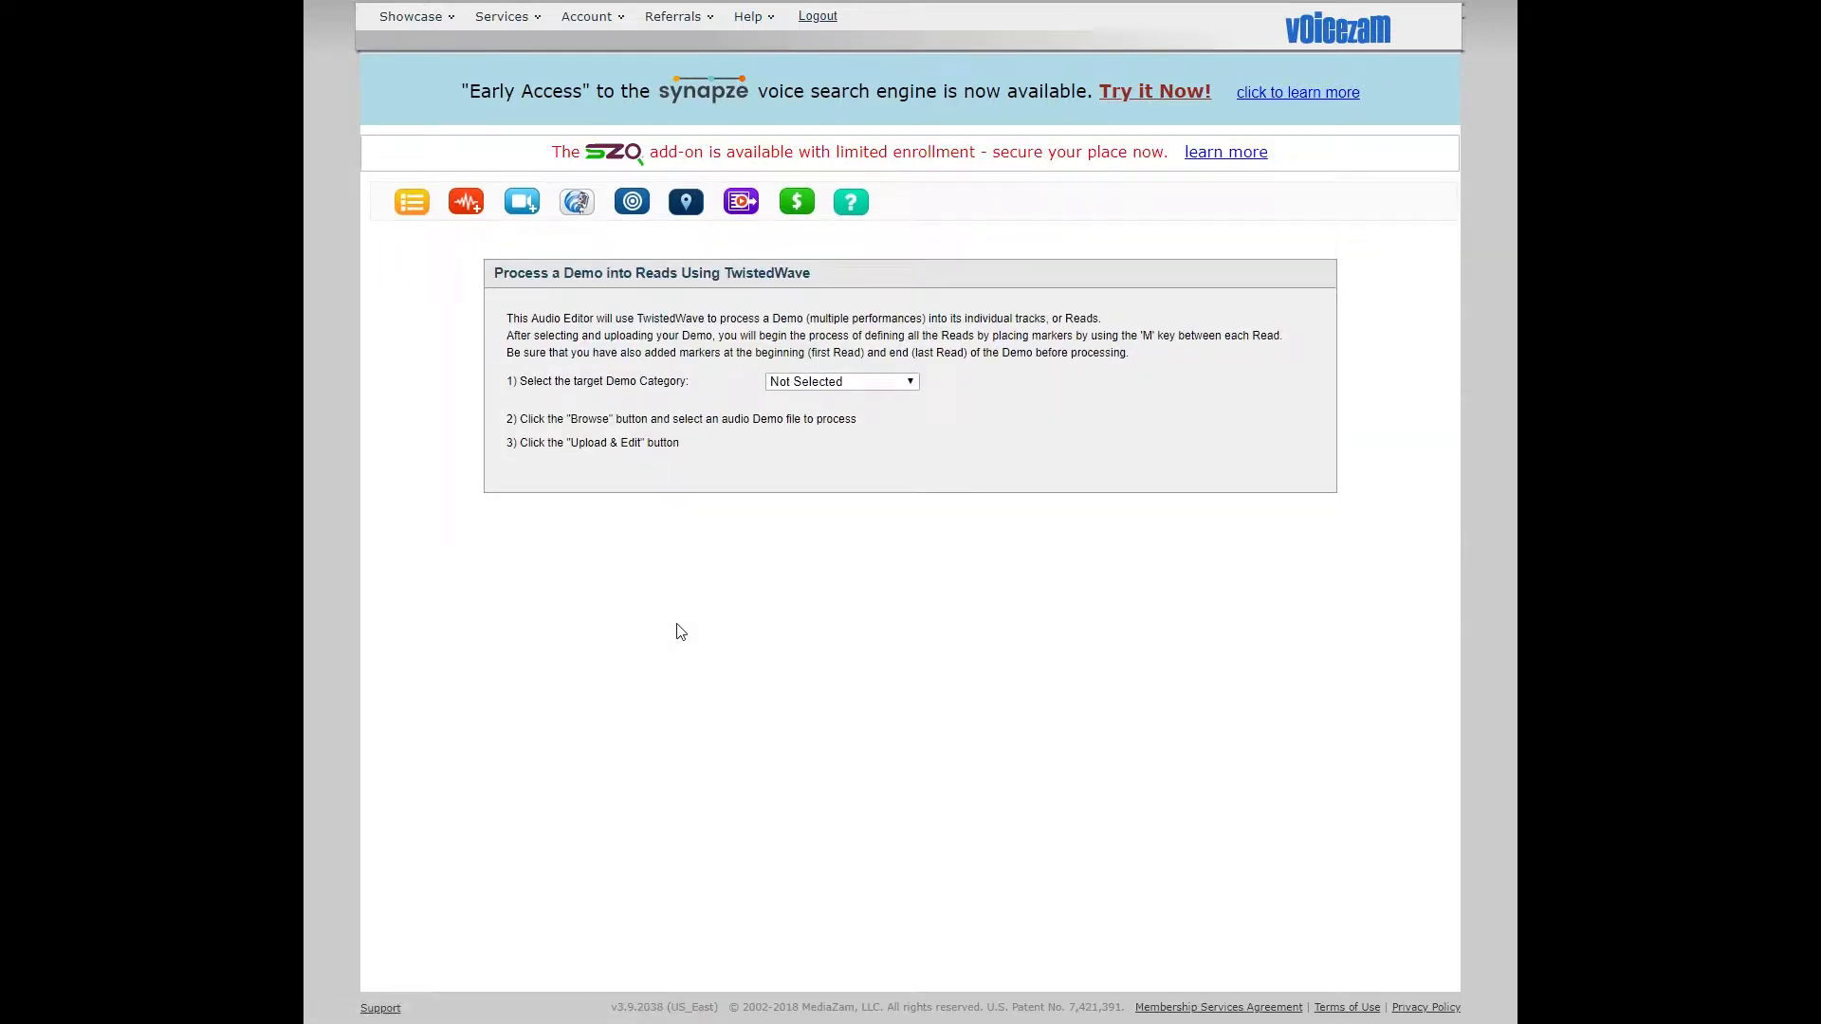
pyautogui.click(840, 381)
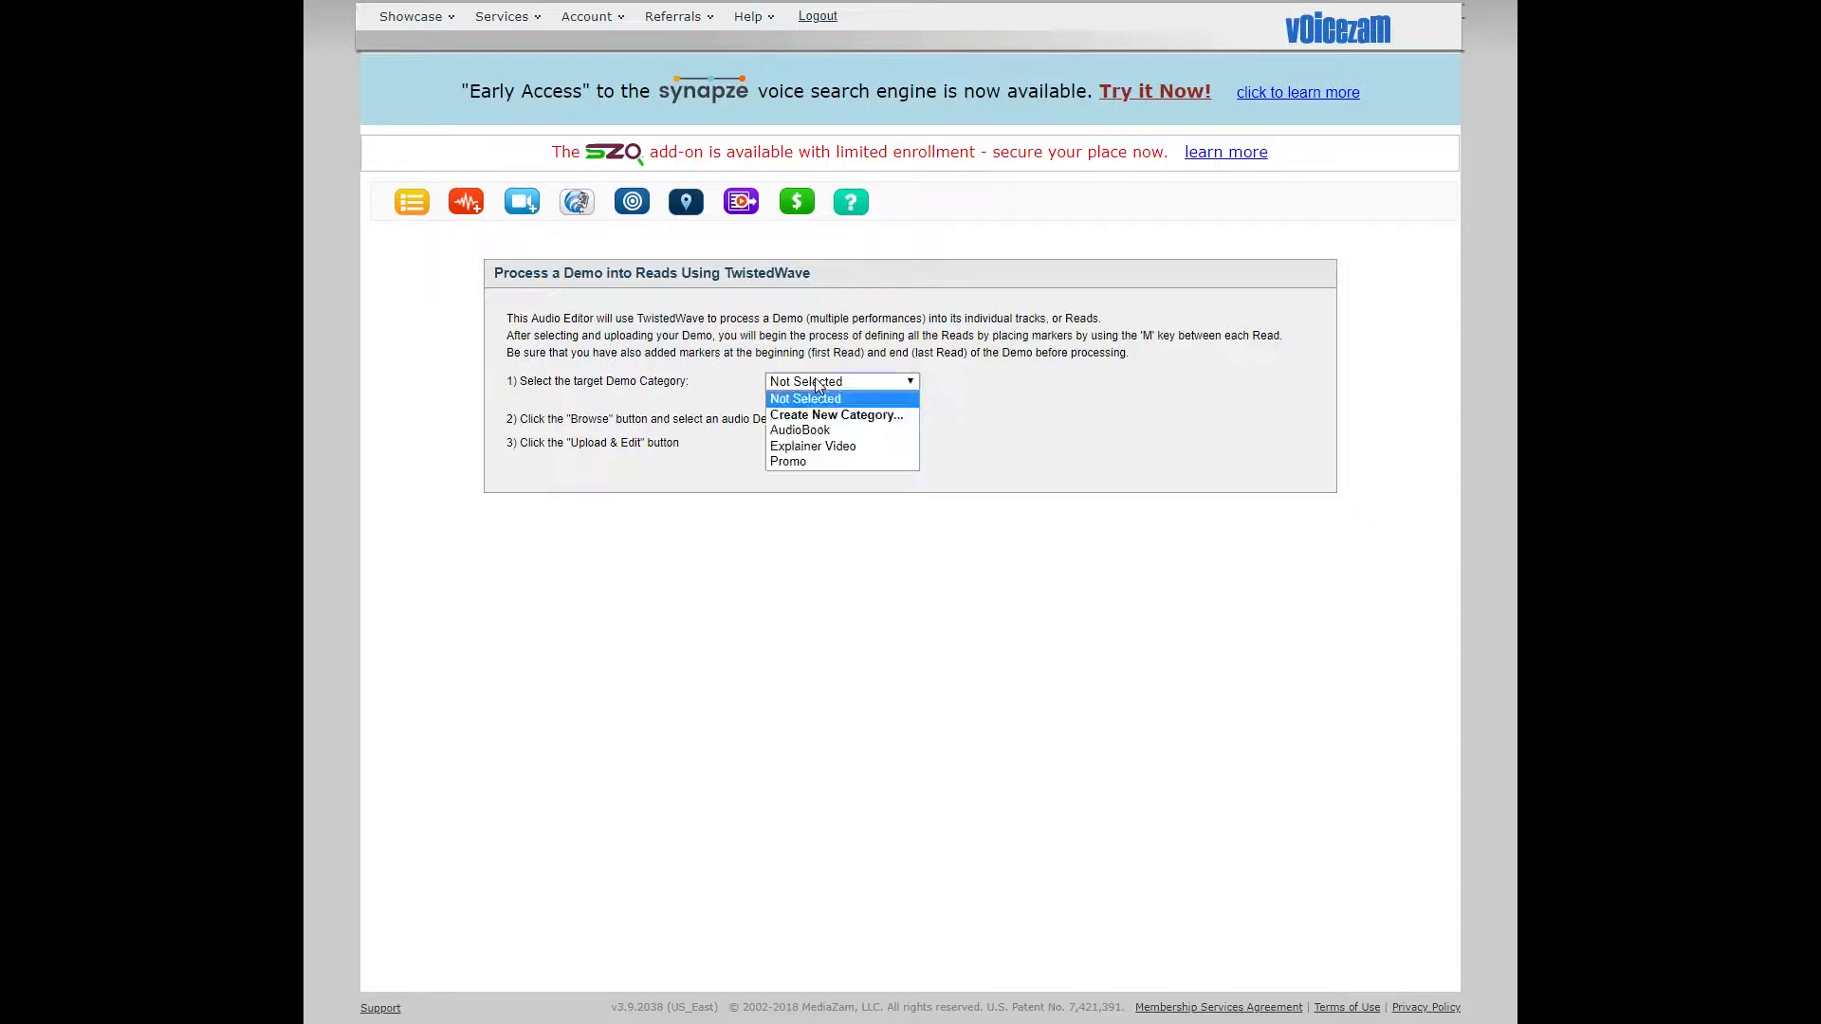
pyautogui.moveTo(799, 430)
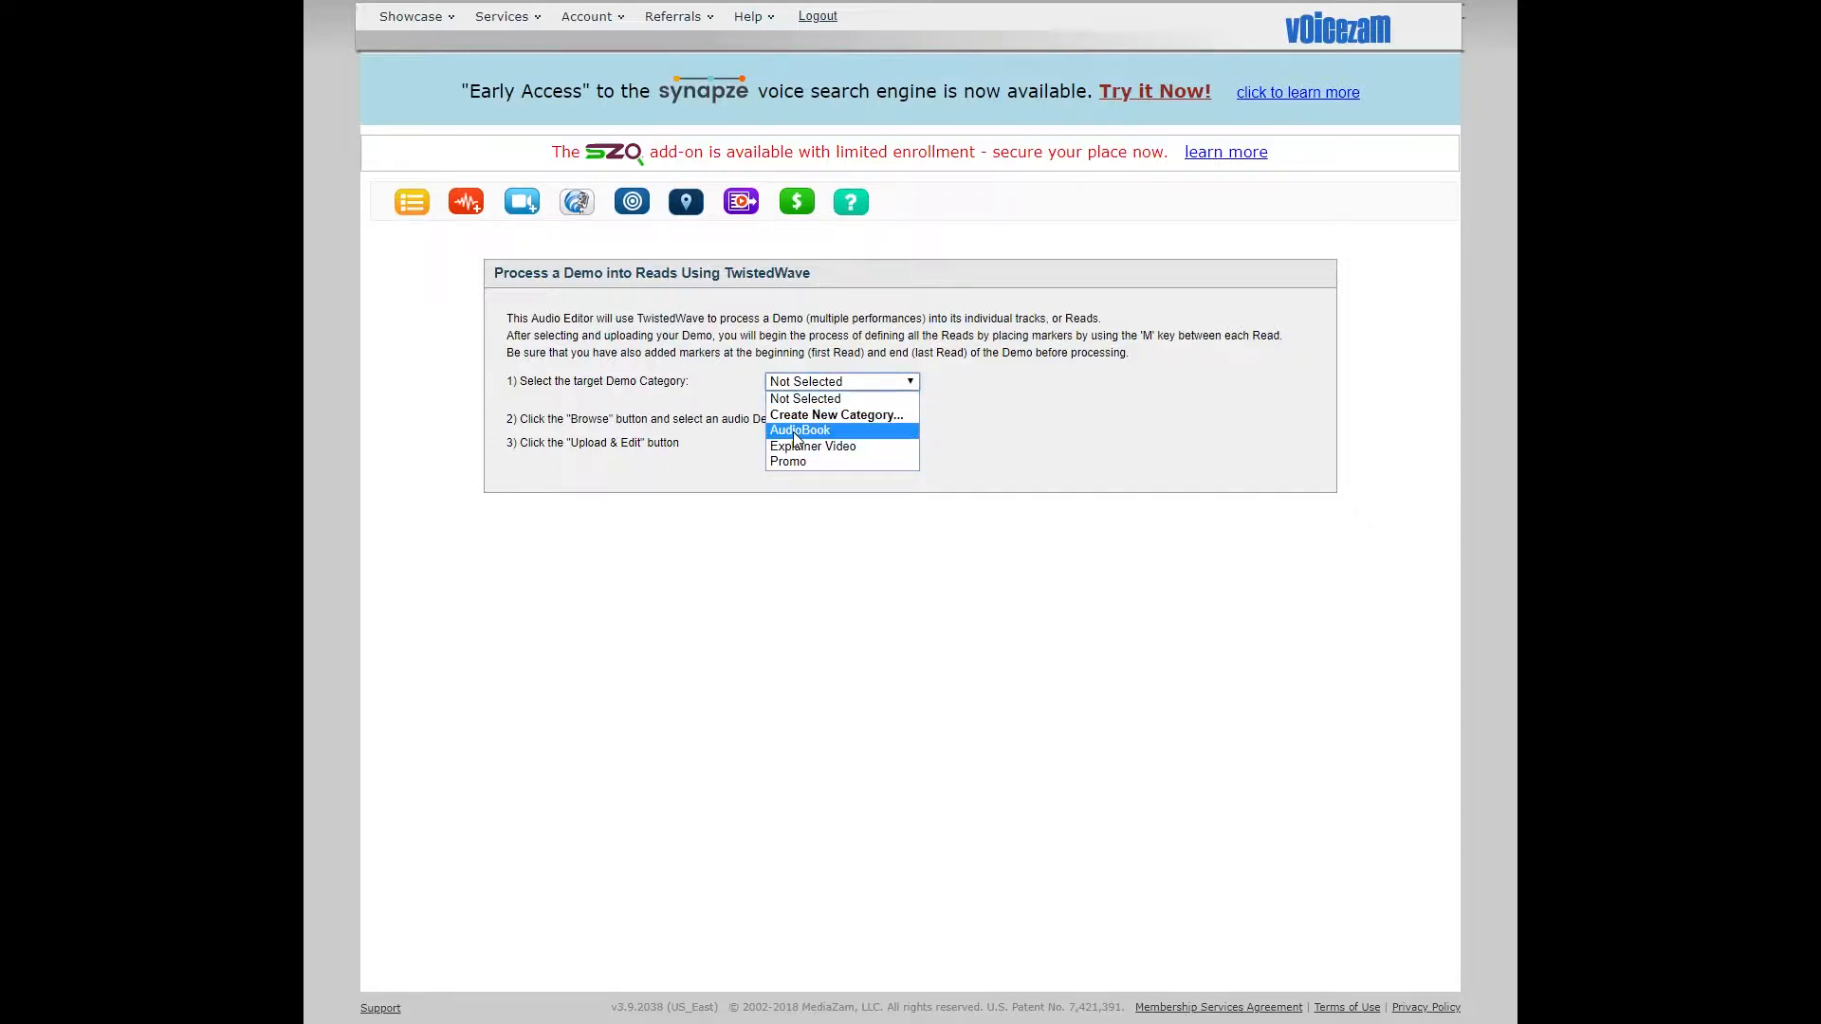
pyautogui.moveTo(836, 416)
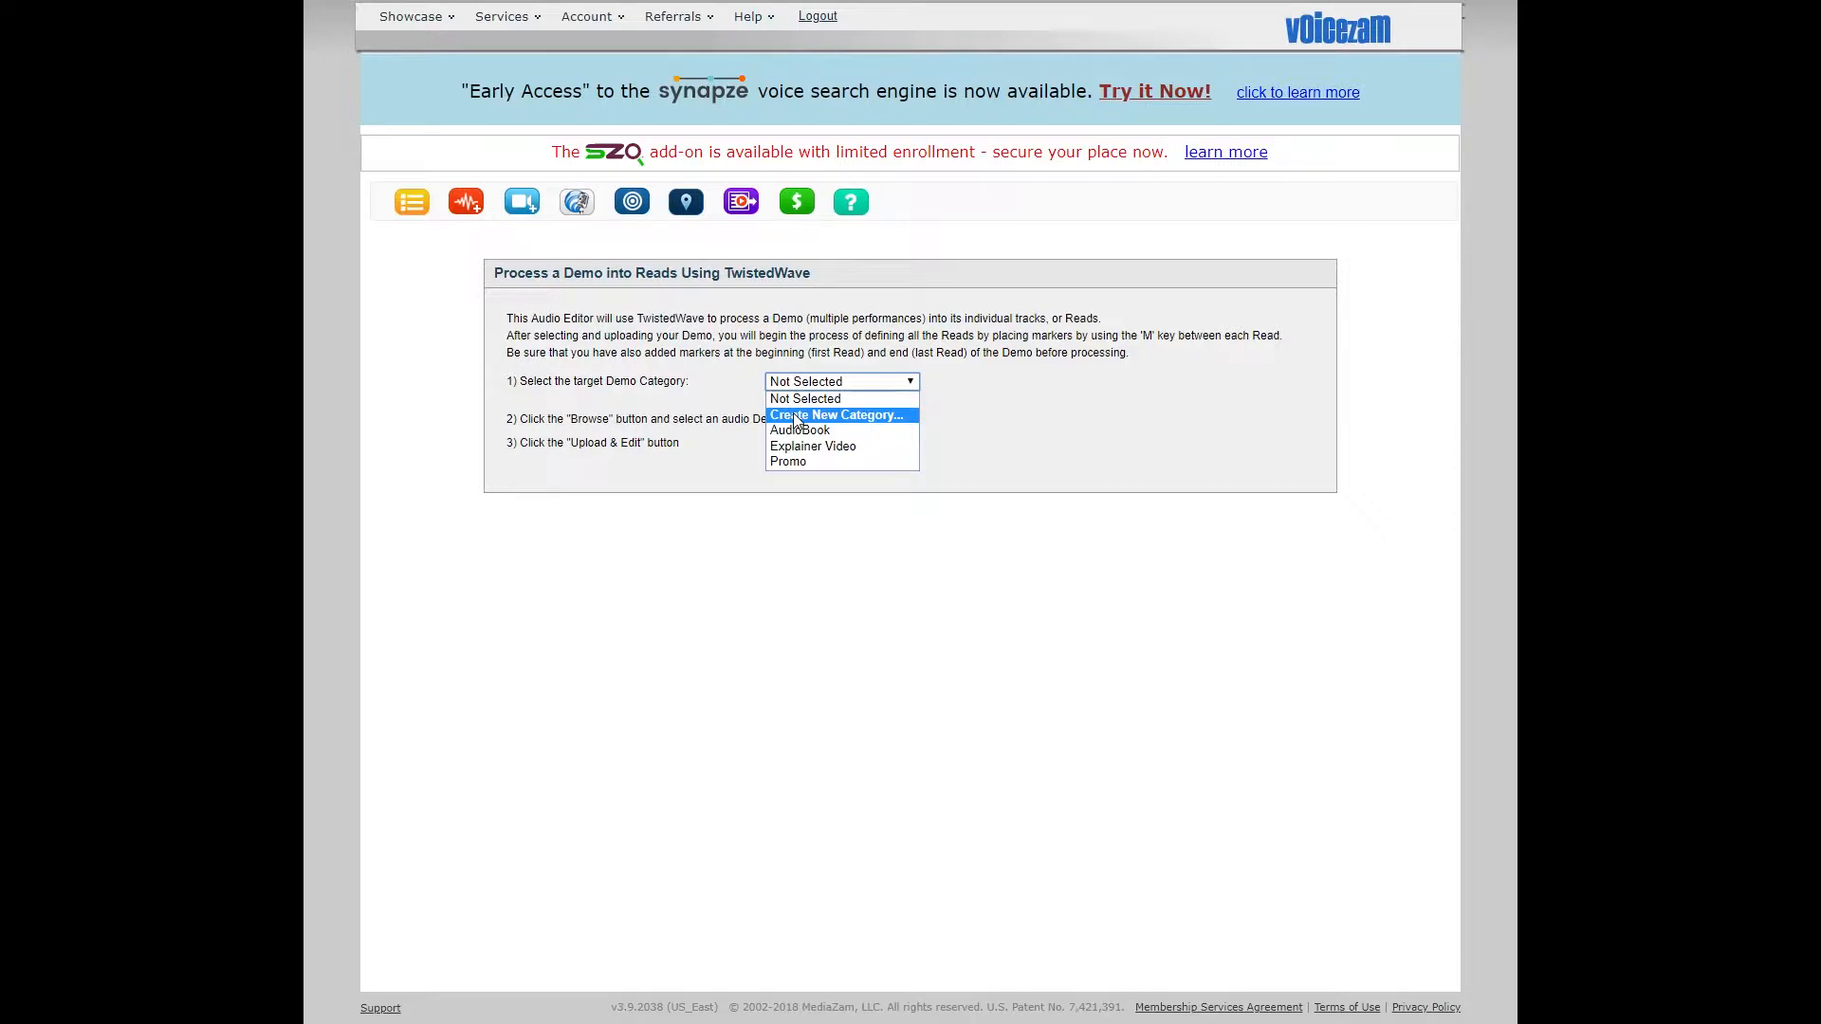
pyautogui.click(836, 416)
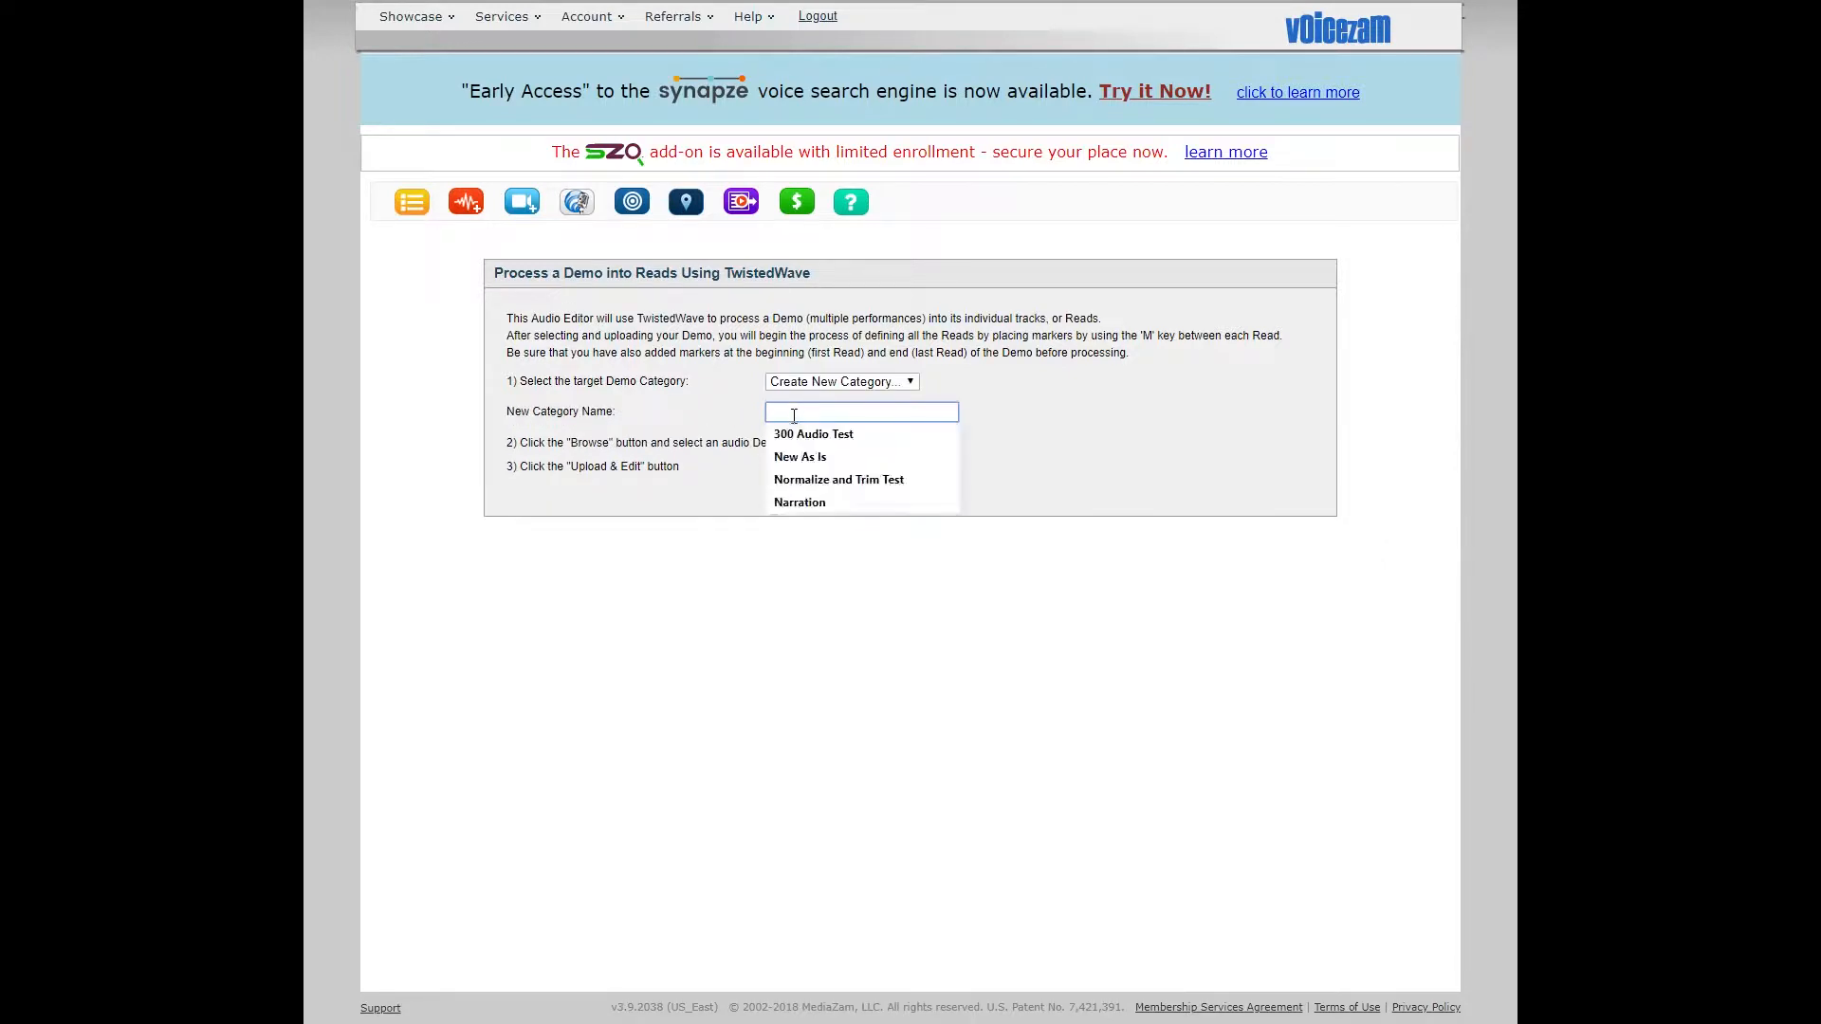
pyautogui.click(798, 501)
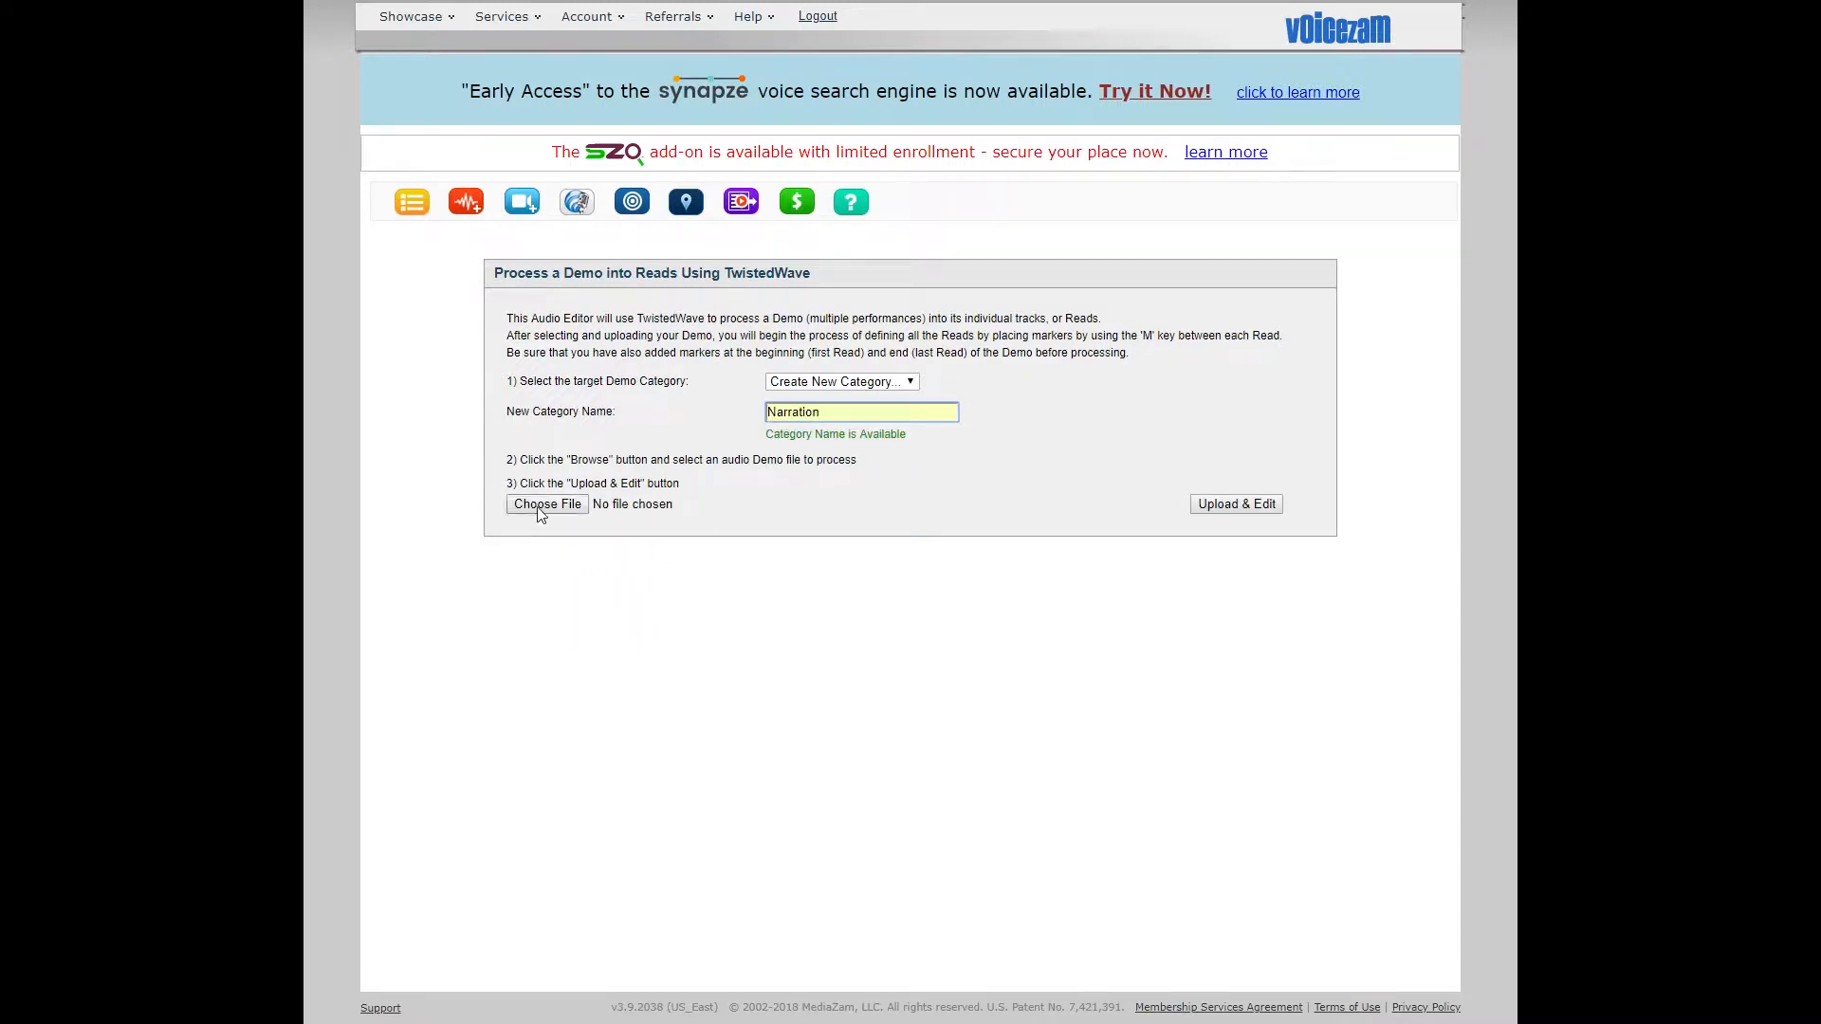
# Choose BobSouer_NarrationDemo.mp3 in the file picker as the demo audio.
pyautogui.click(546, 504)
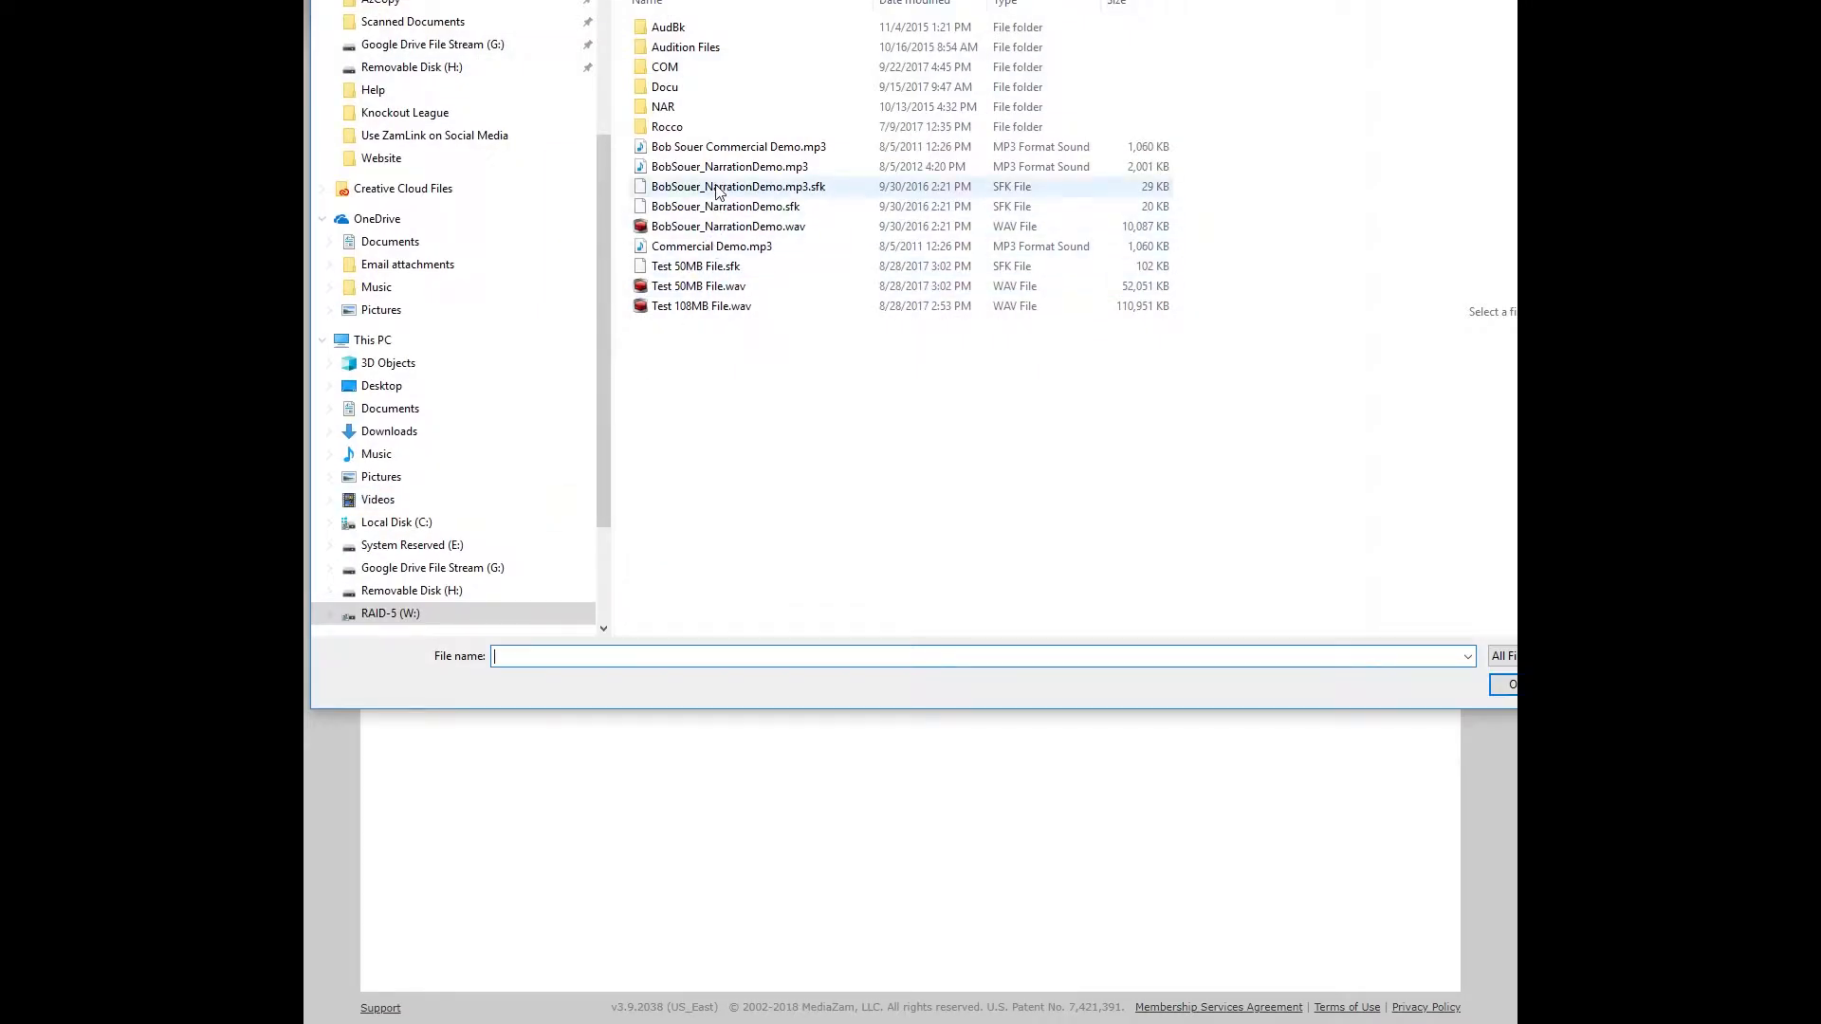
pyautogui.moveTo(729, 167)
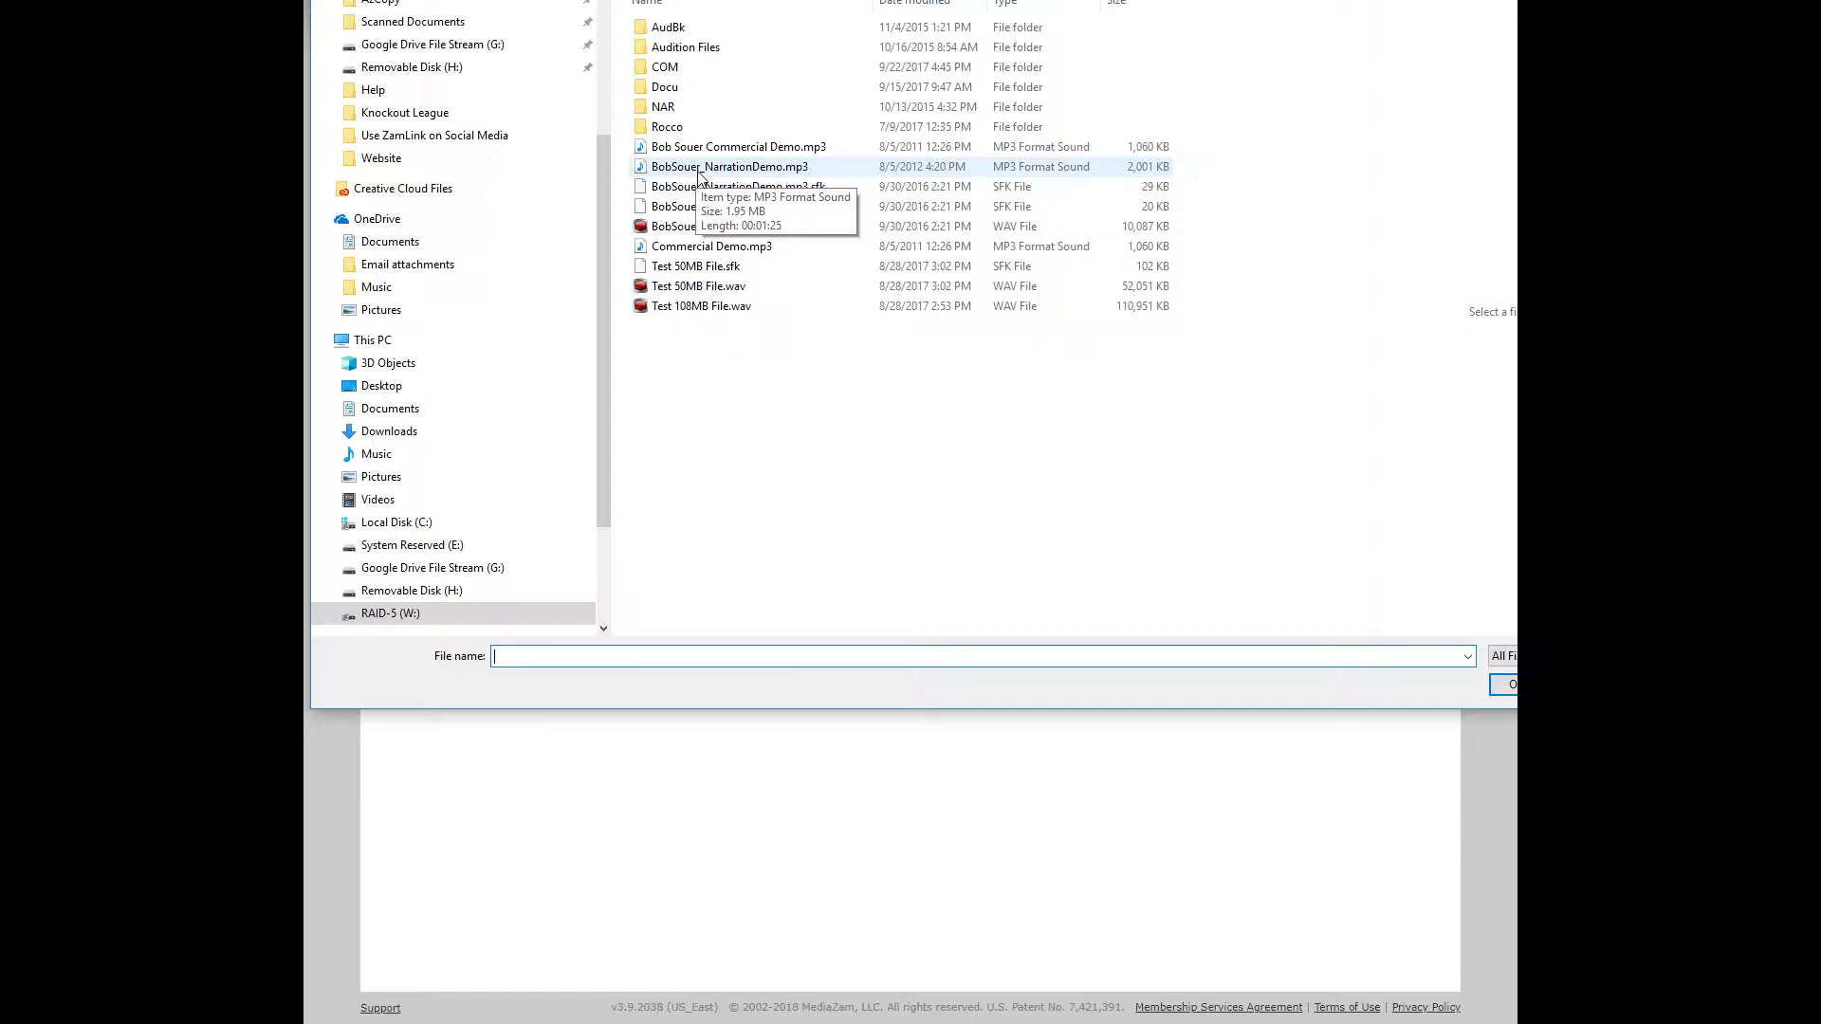
pyautogui.click(731, 167)
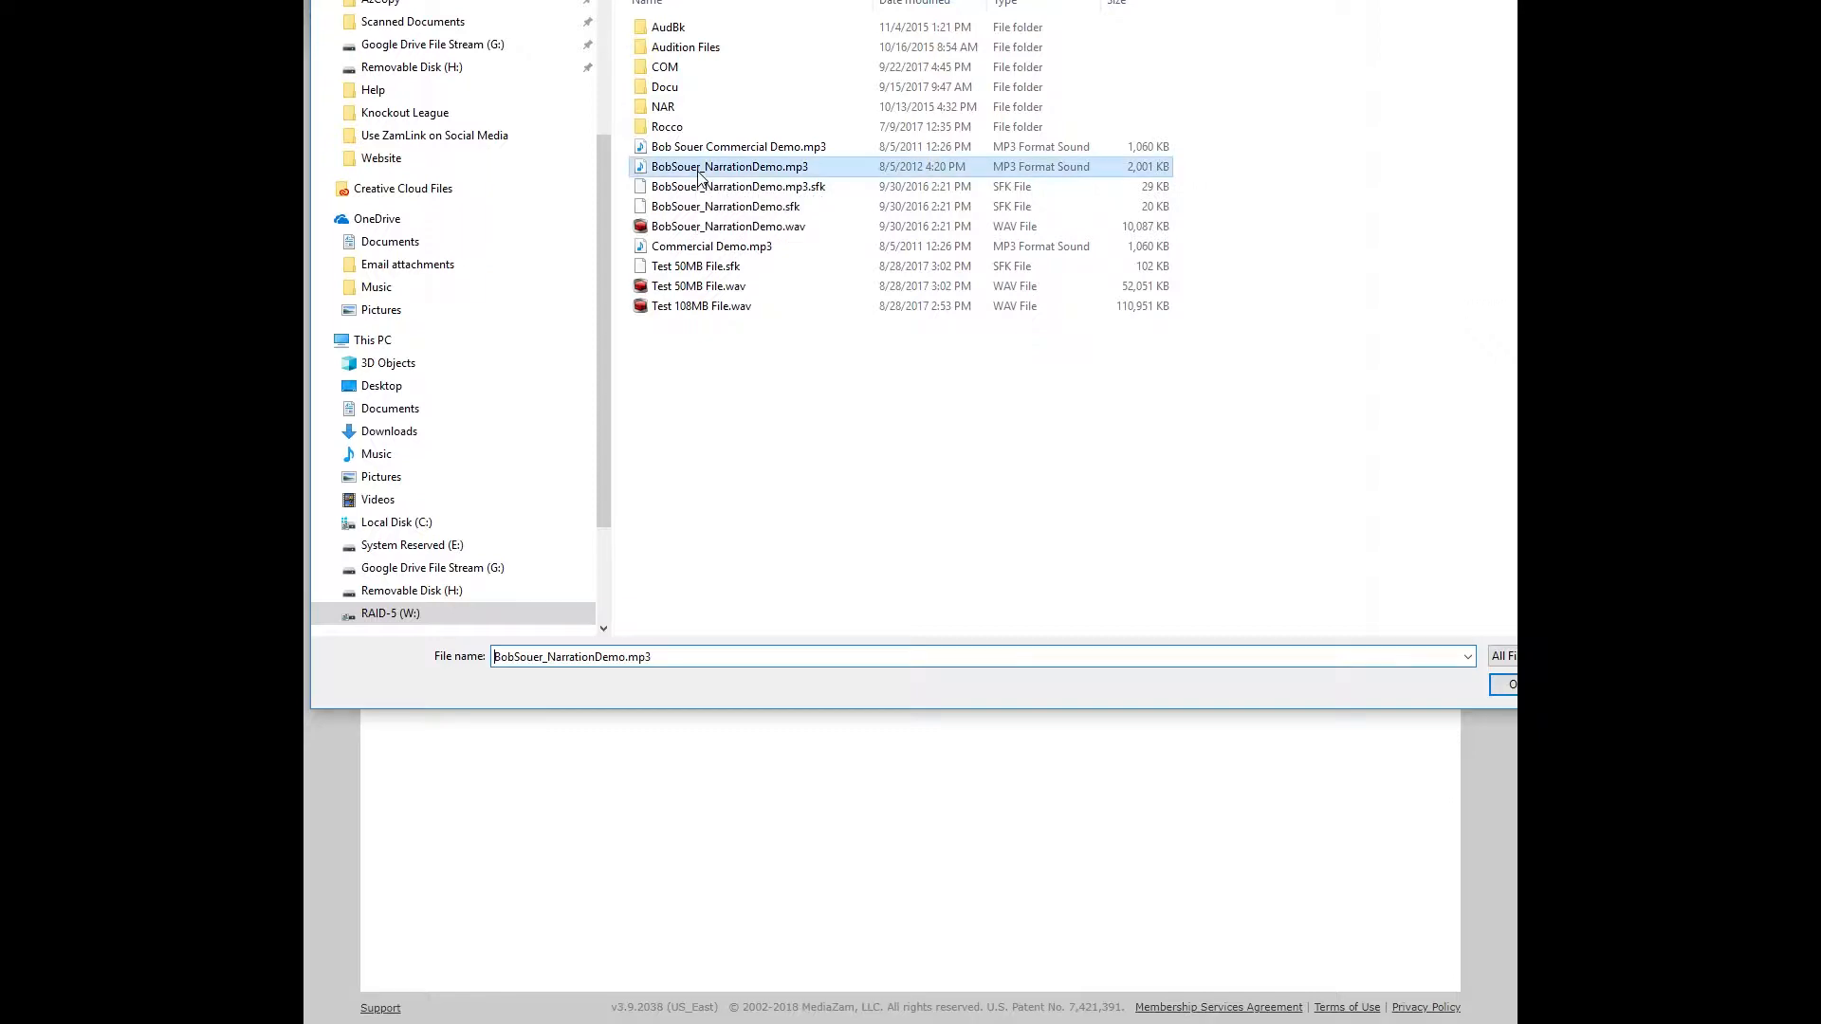
# Confirm BobSouer_NarrationDemo.mp3 and upload it into the Audio Editor.
pyautogui.click(1506, 685)
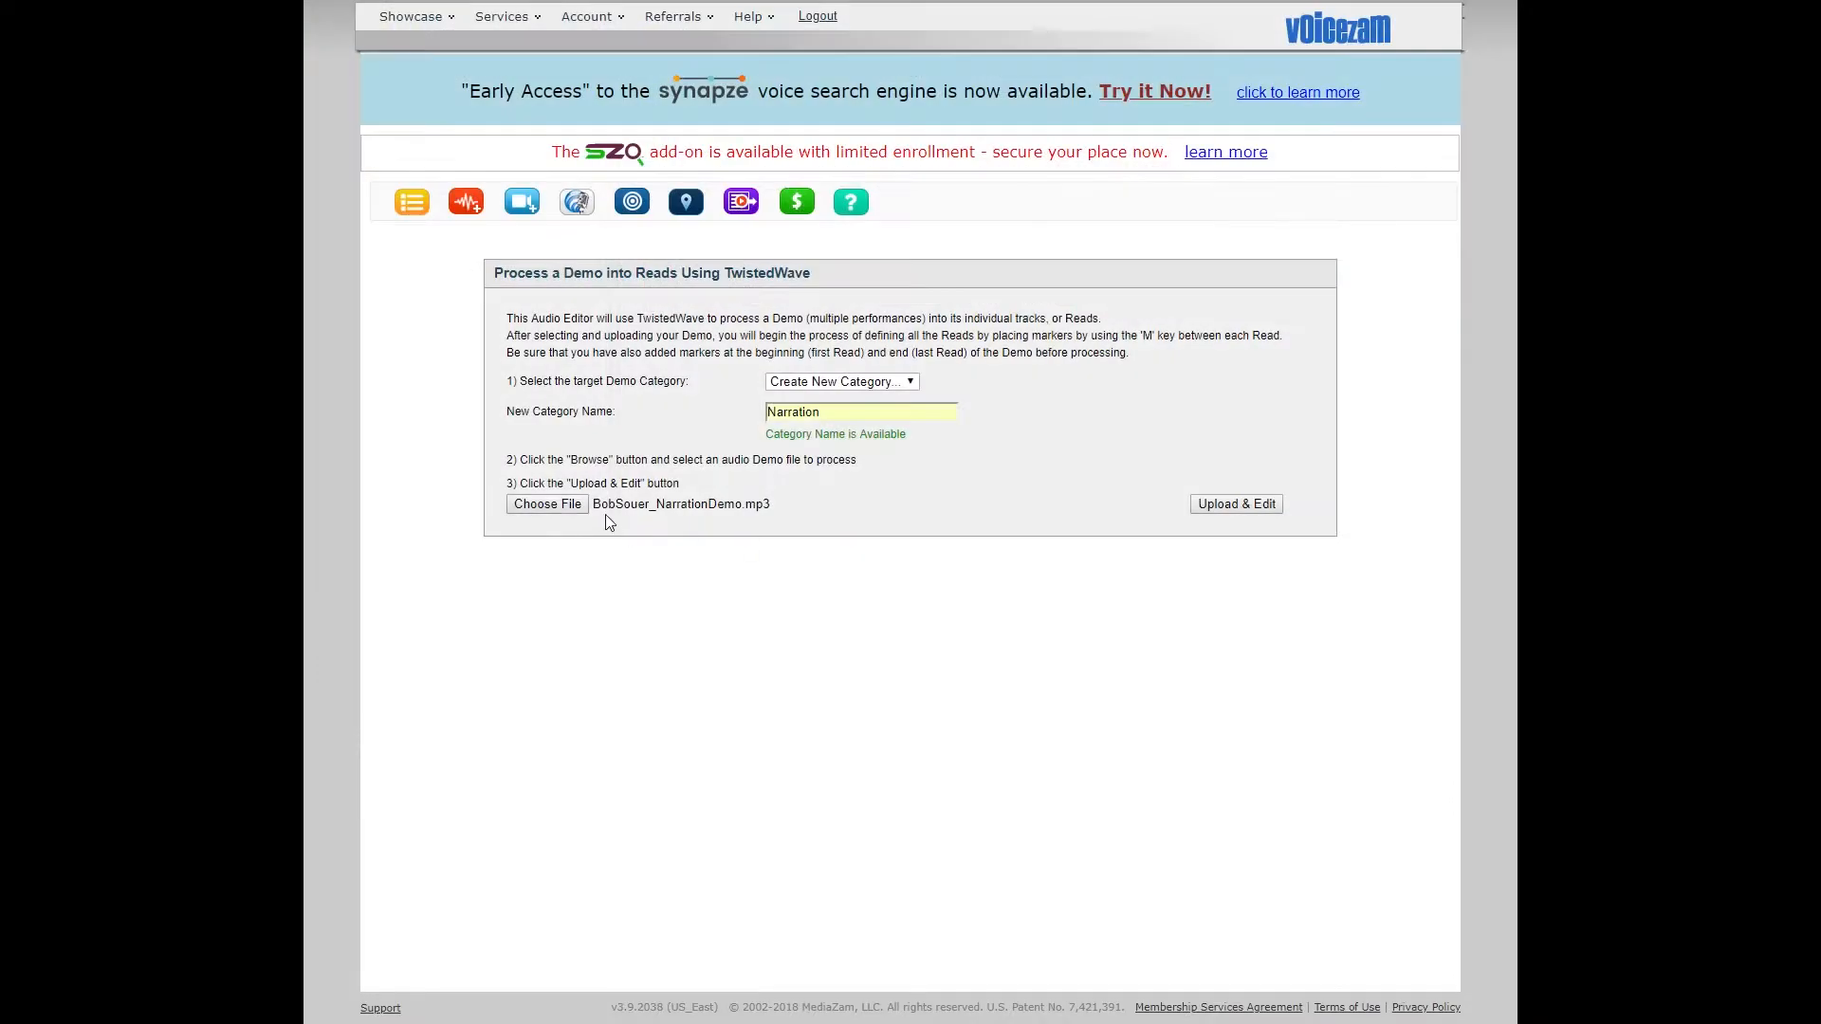
pyautogui.moveTo(753, 523)
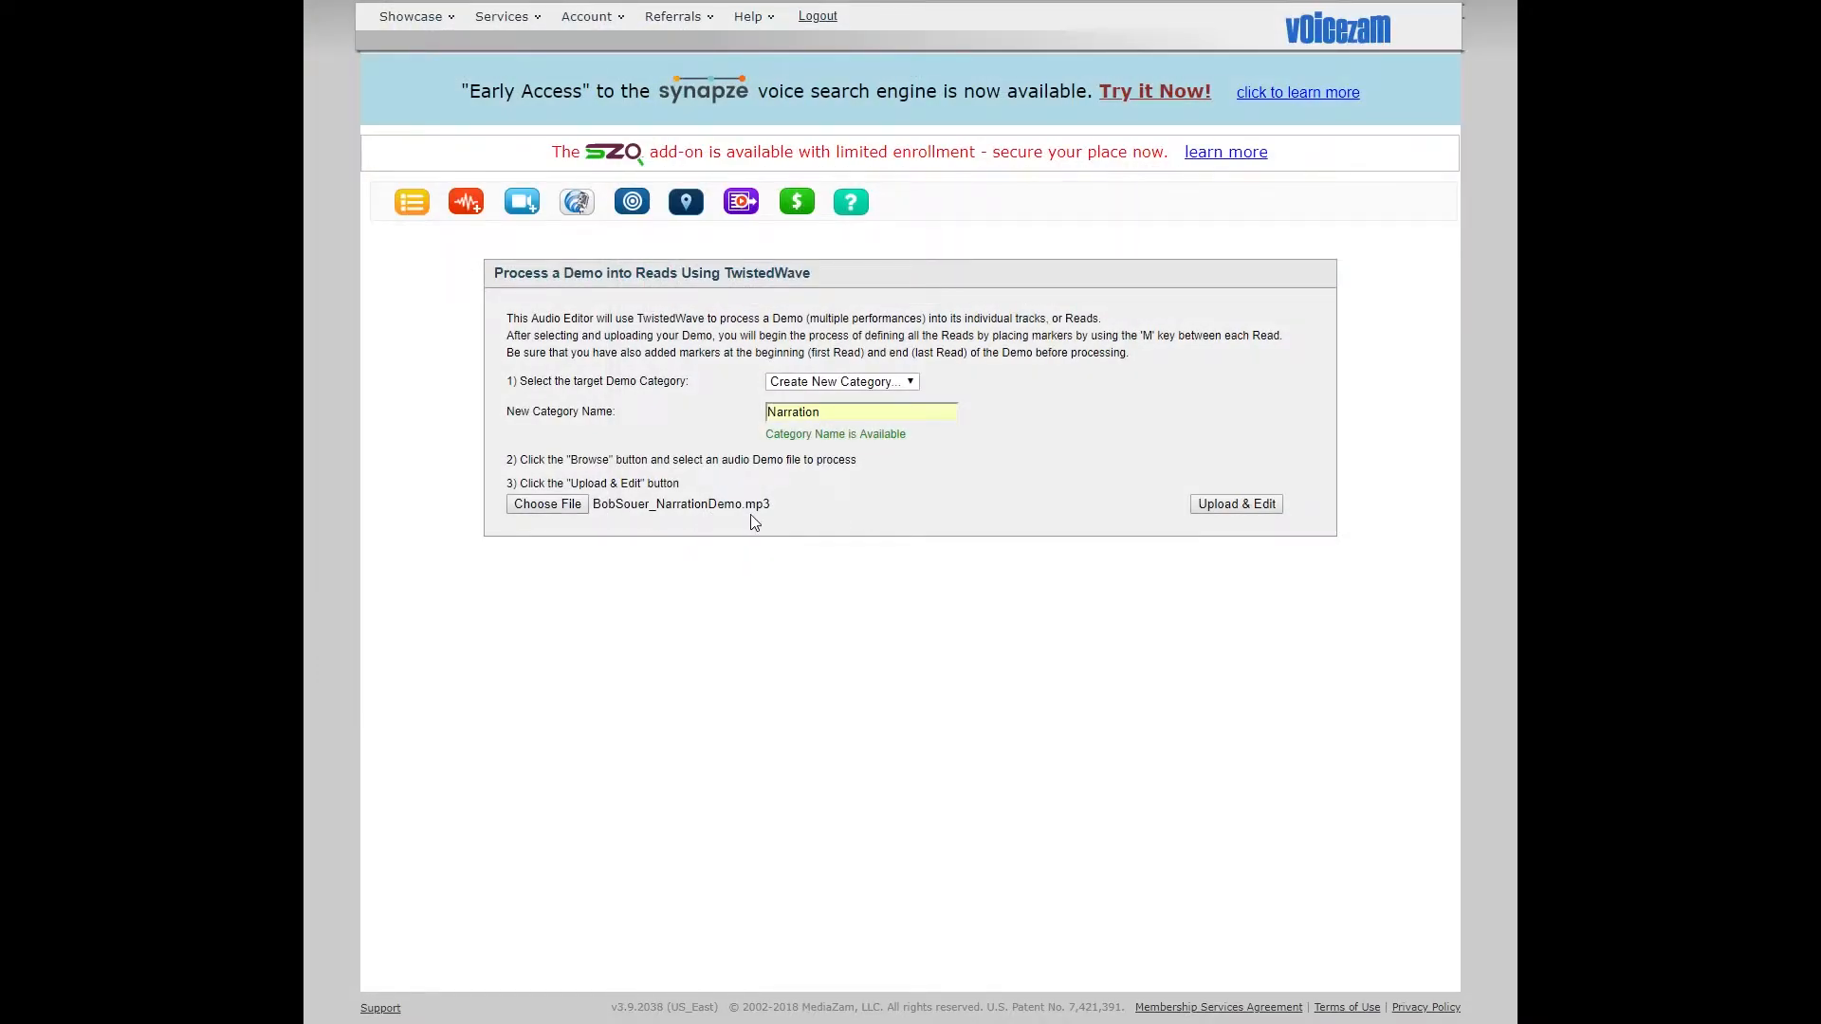
pyautogui.moveTo(1235, 503)
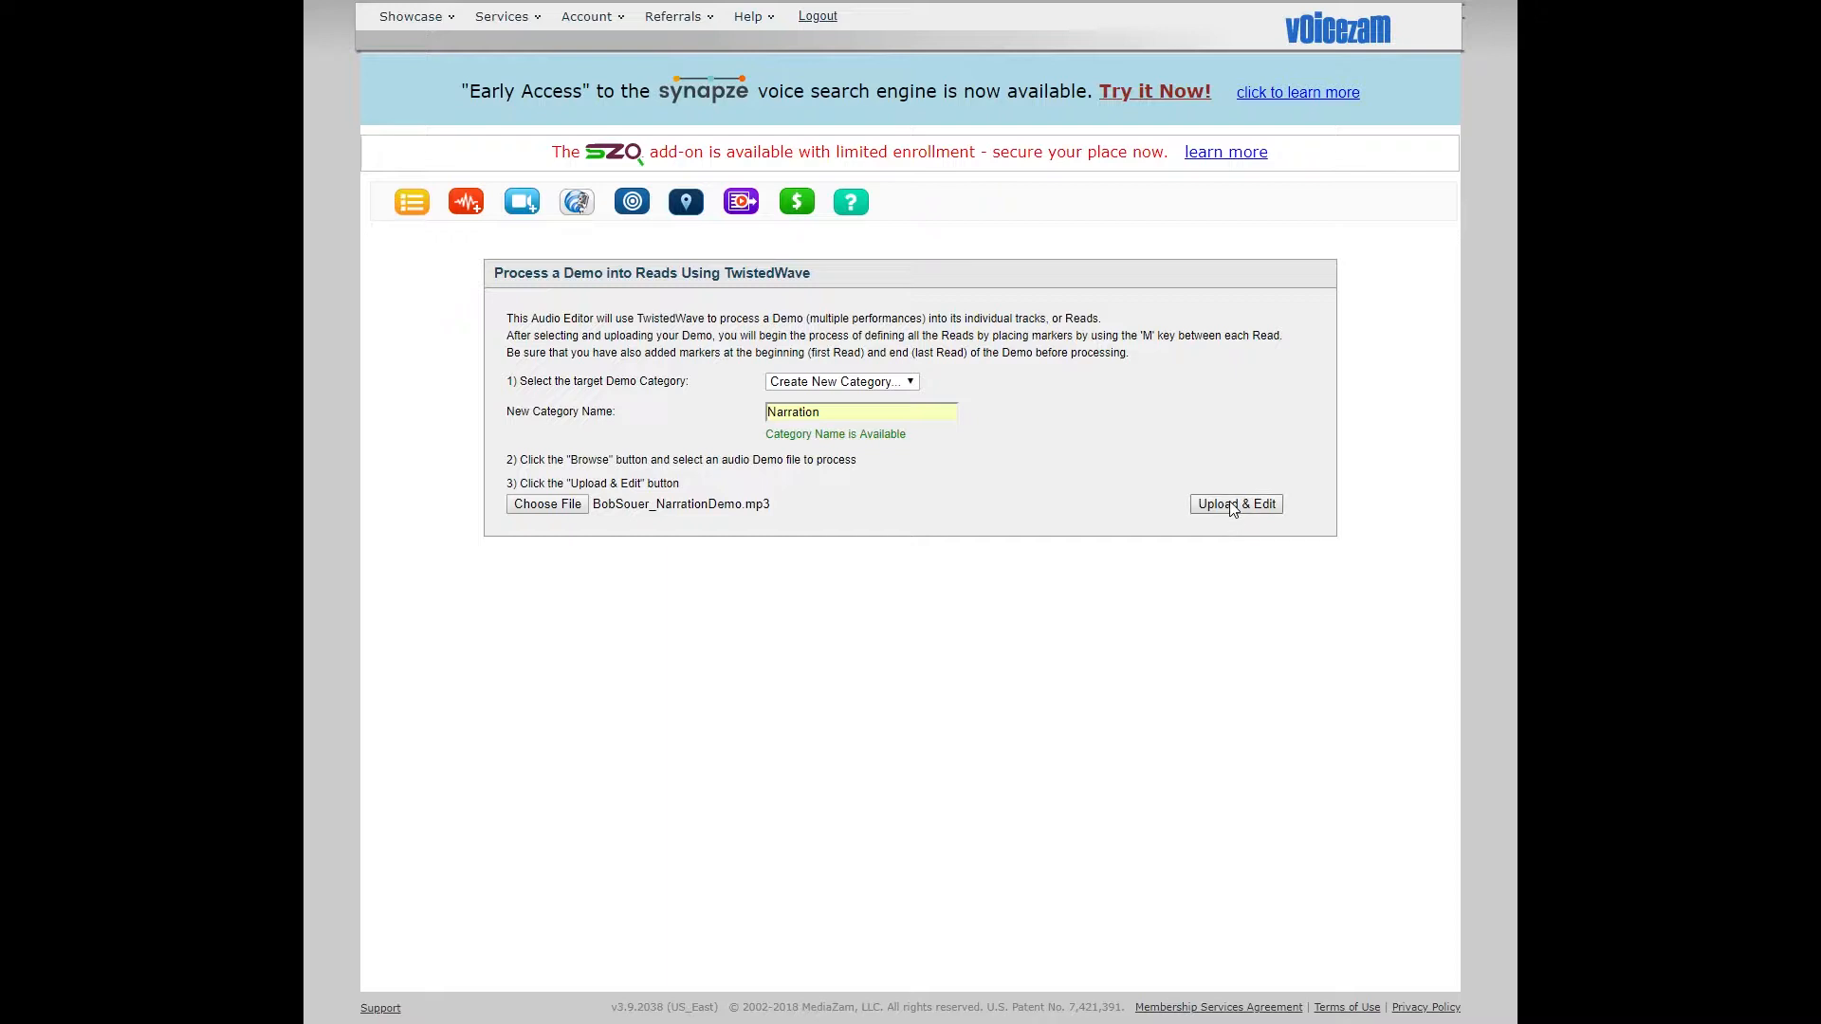
pyautogui.click(1235, 504)
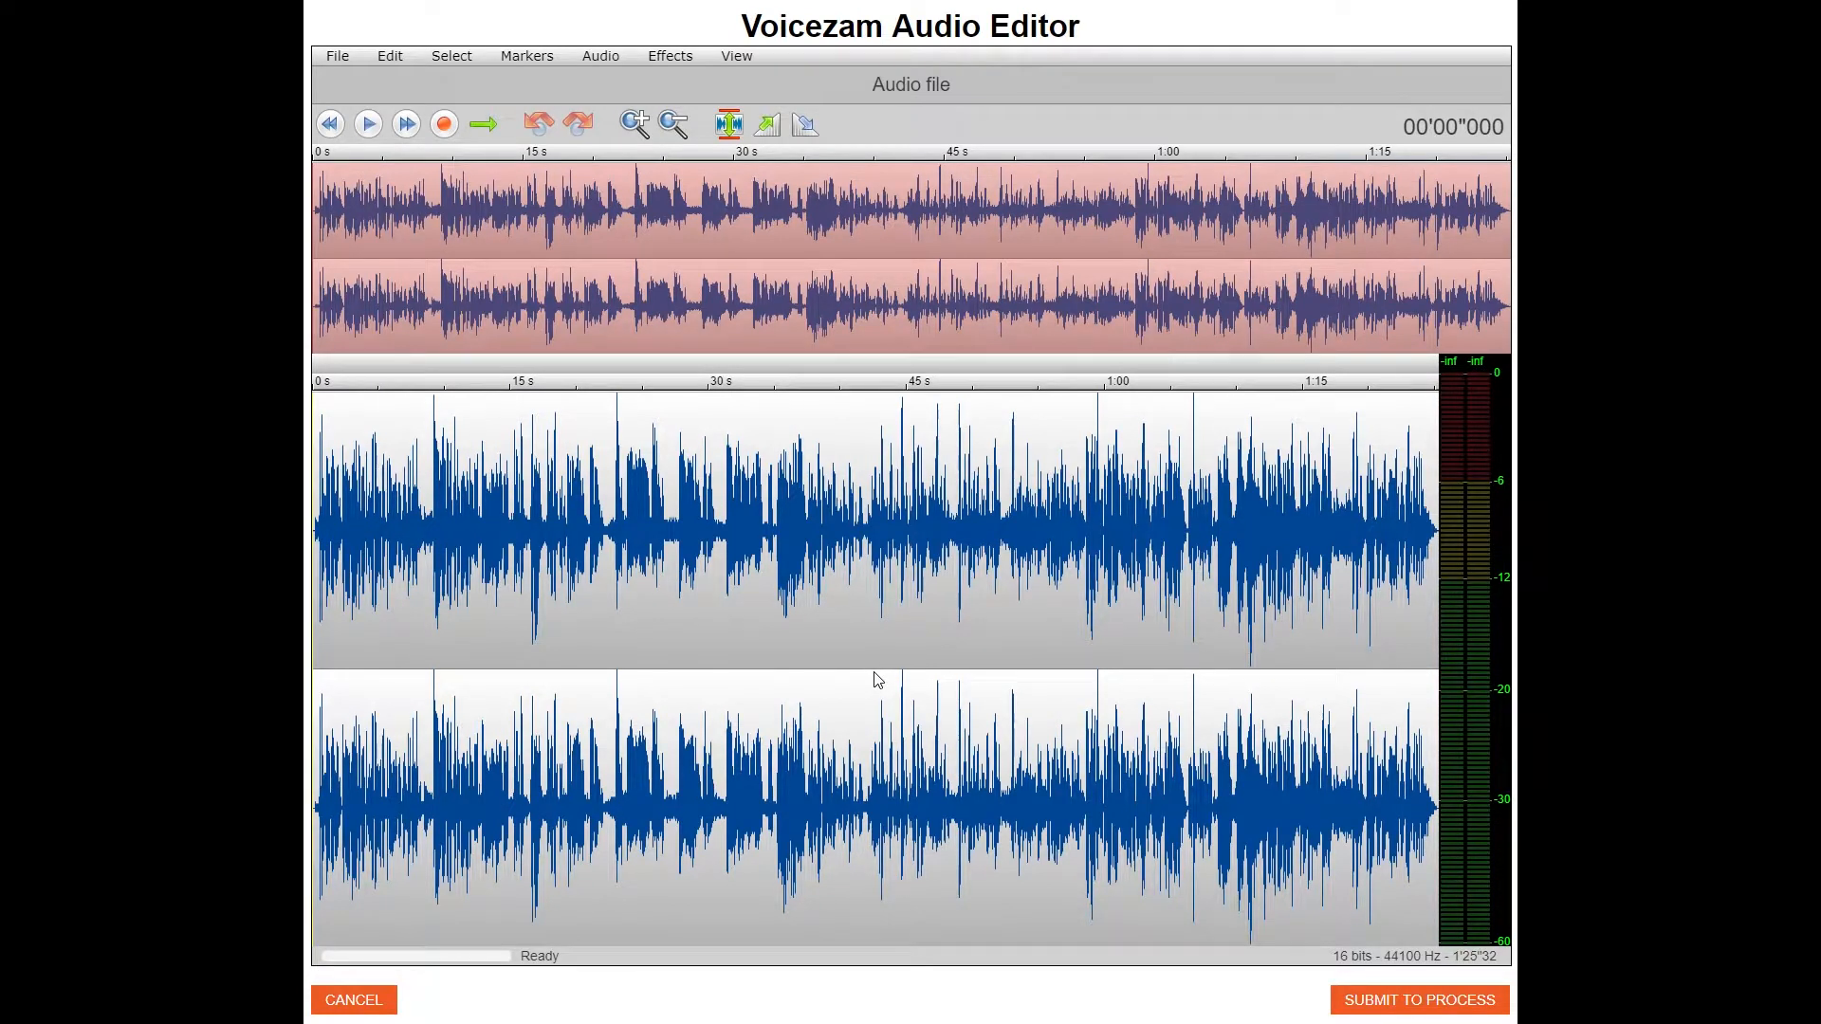
pyautogui.moveTo(825, 695)
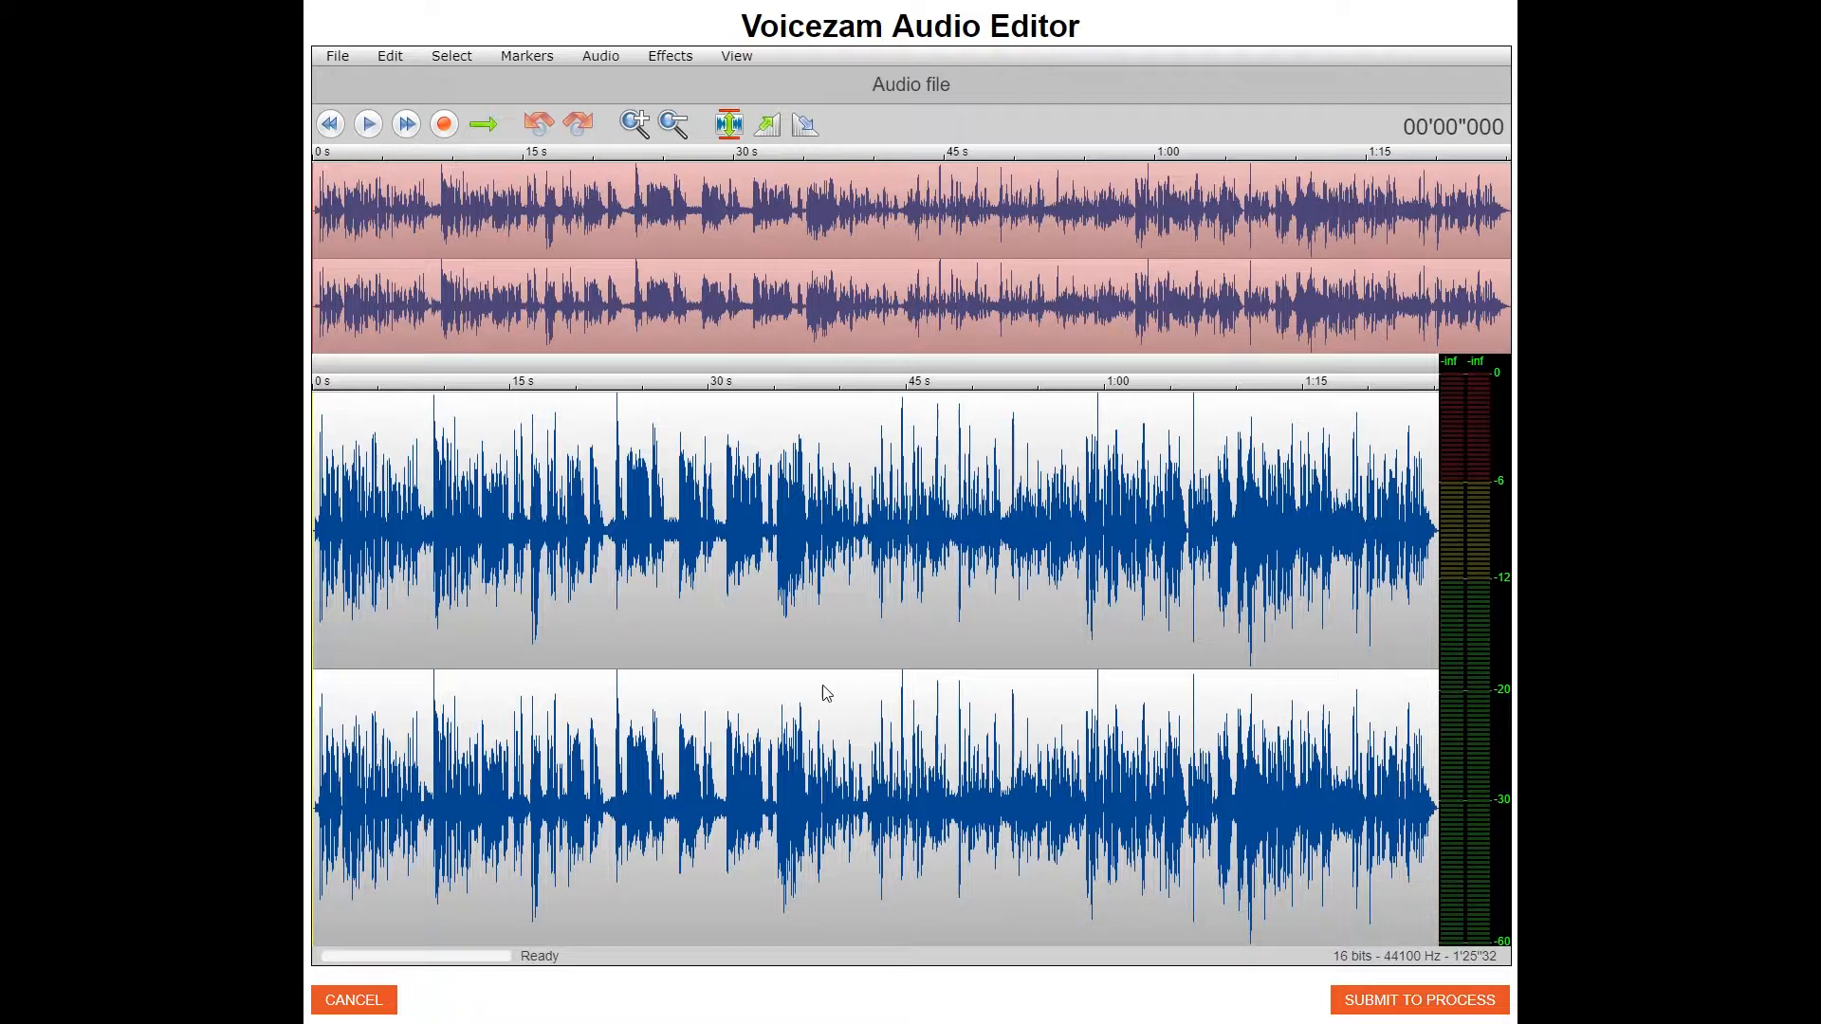
pyautogui.moveTo(635, 695)
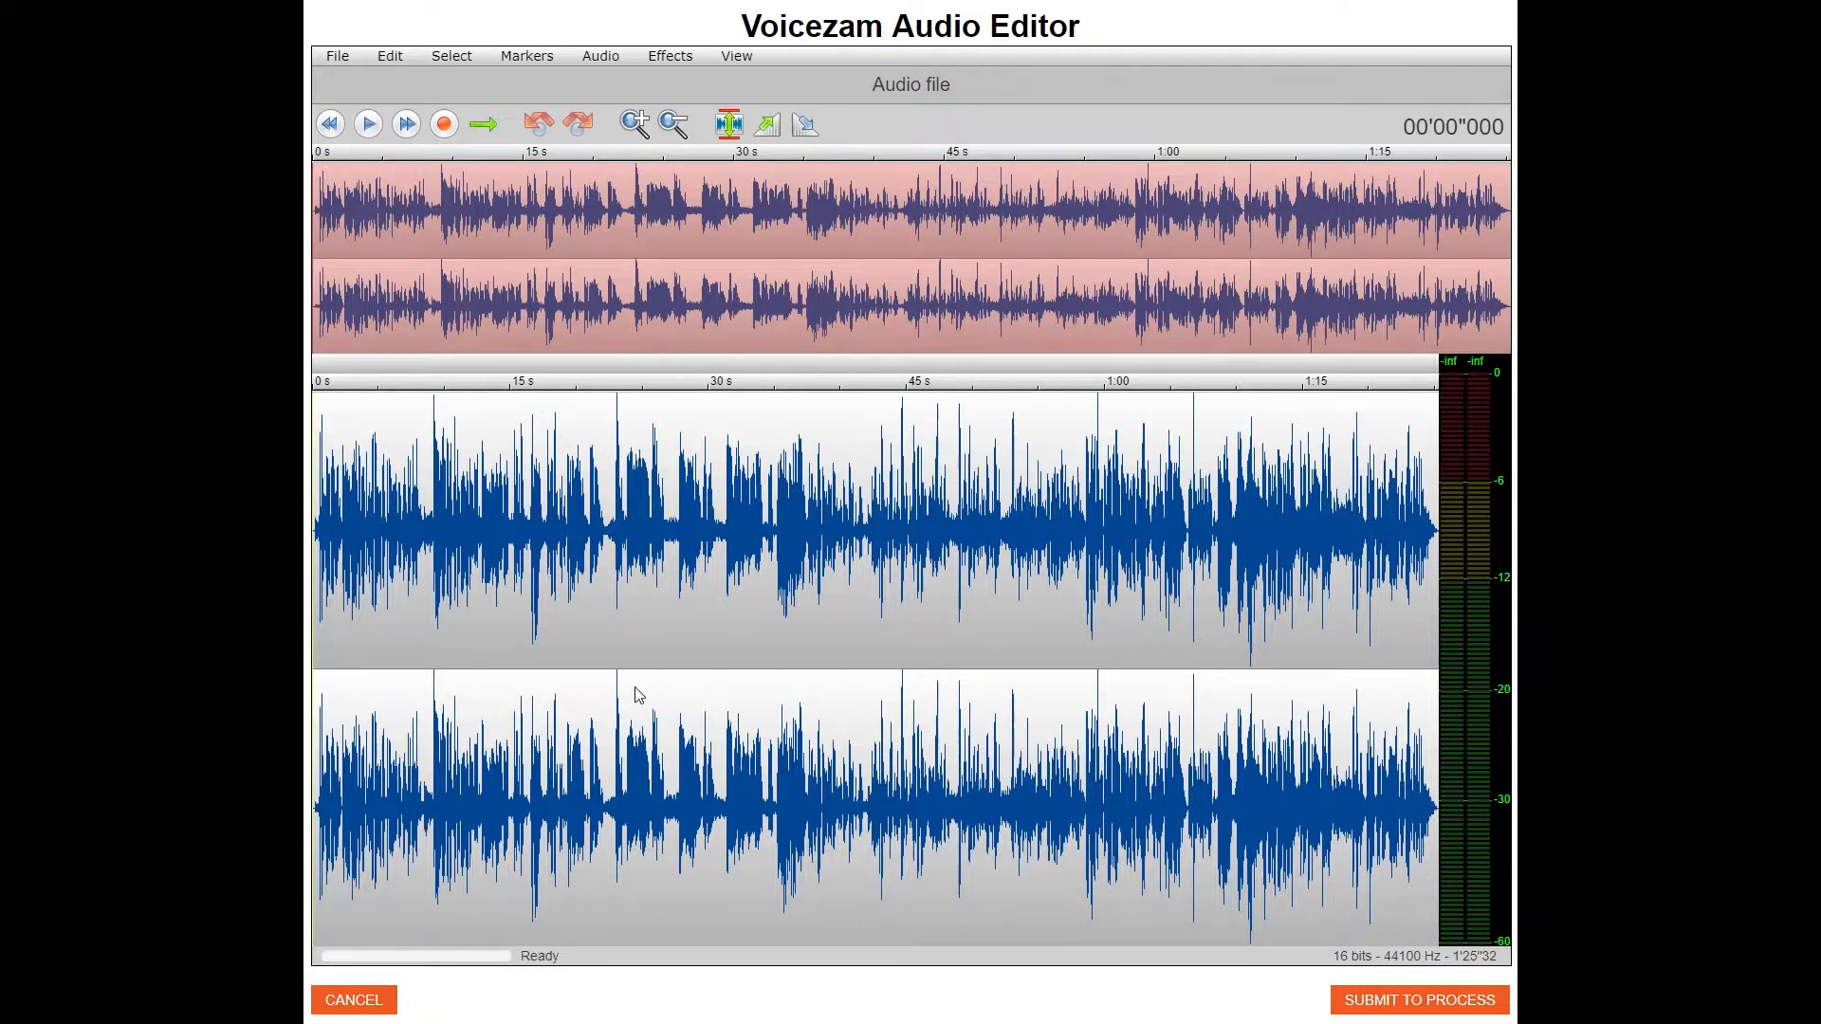
pyautogui.moveTo(317, 647)
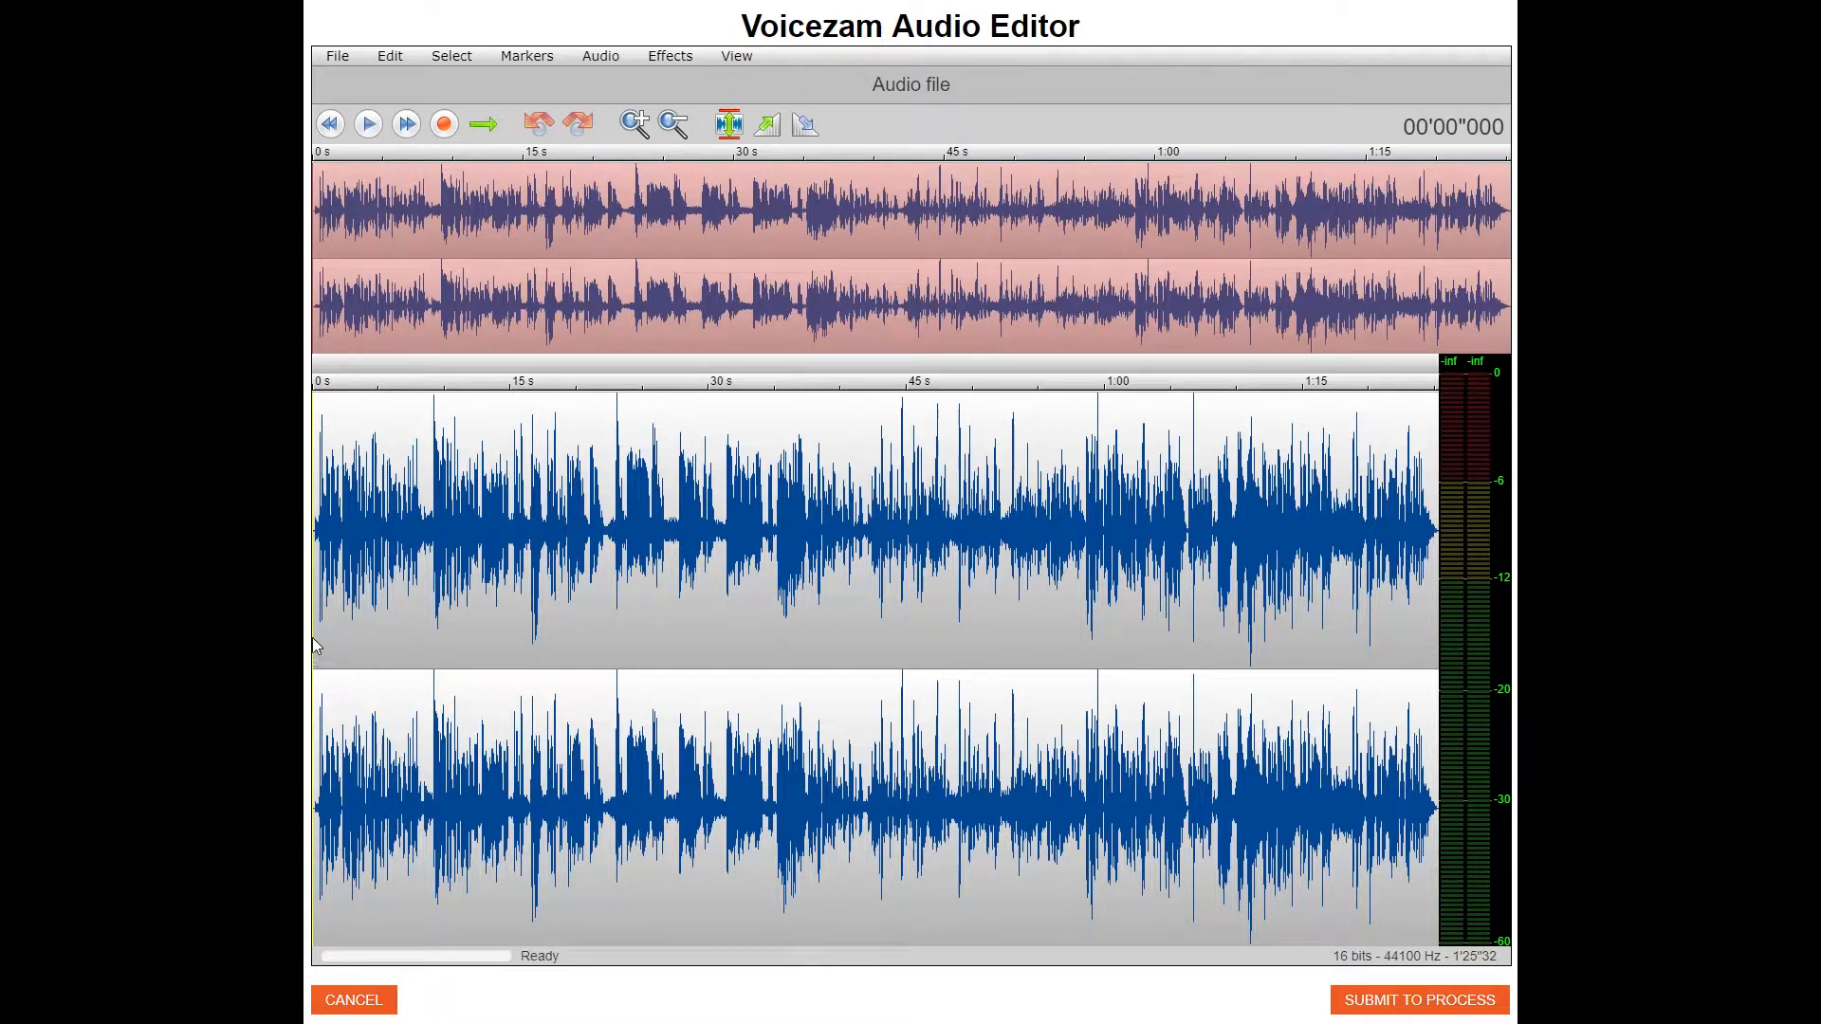
# Play the narration from the start and stop it at about 1.4 seconds.
pyautogui.click(366, 123)
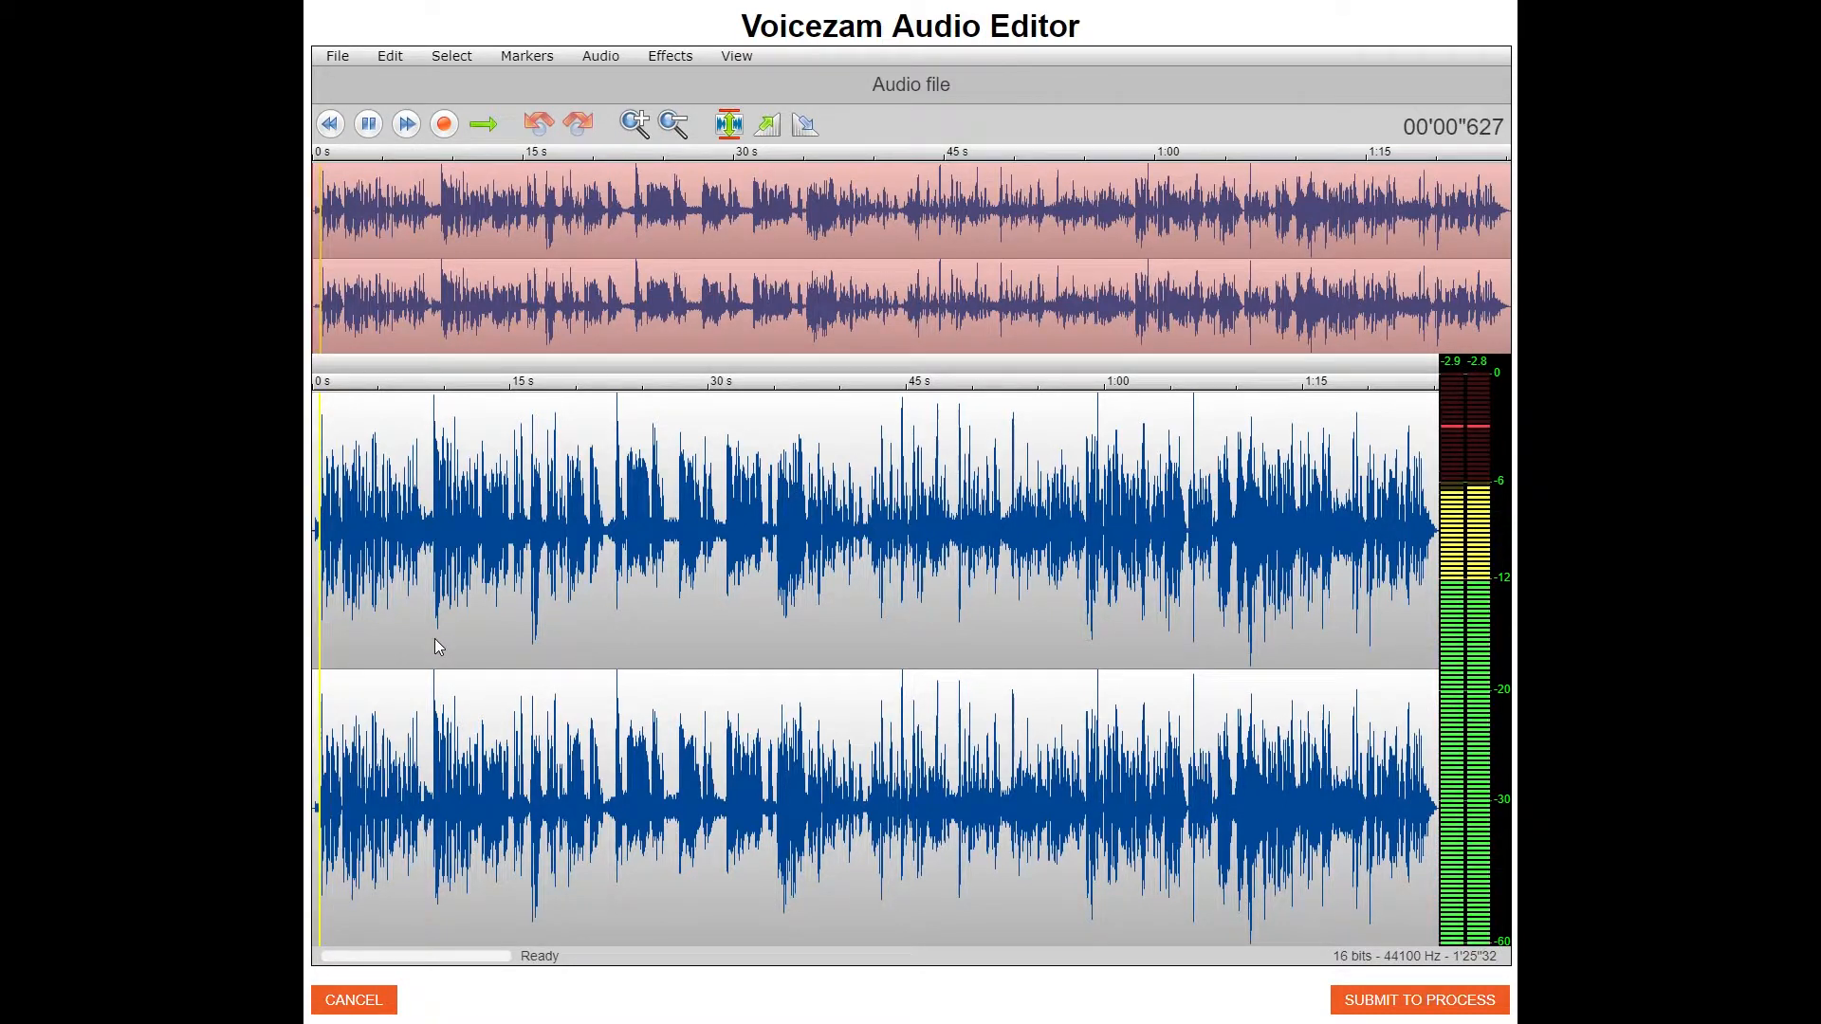
pyautogui.click(366, 124)
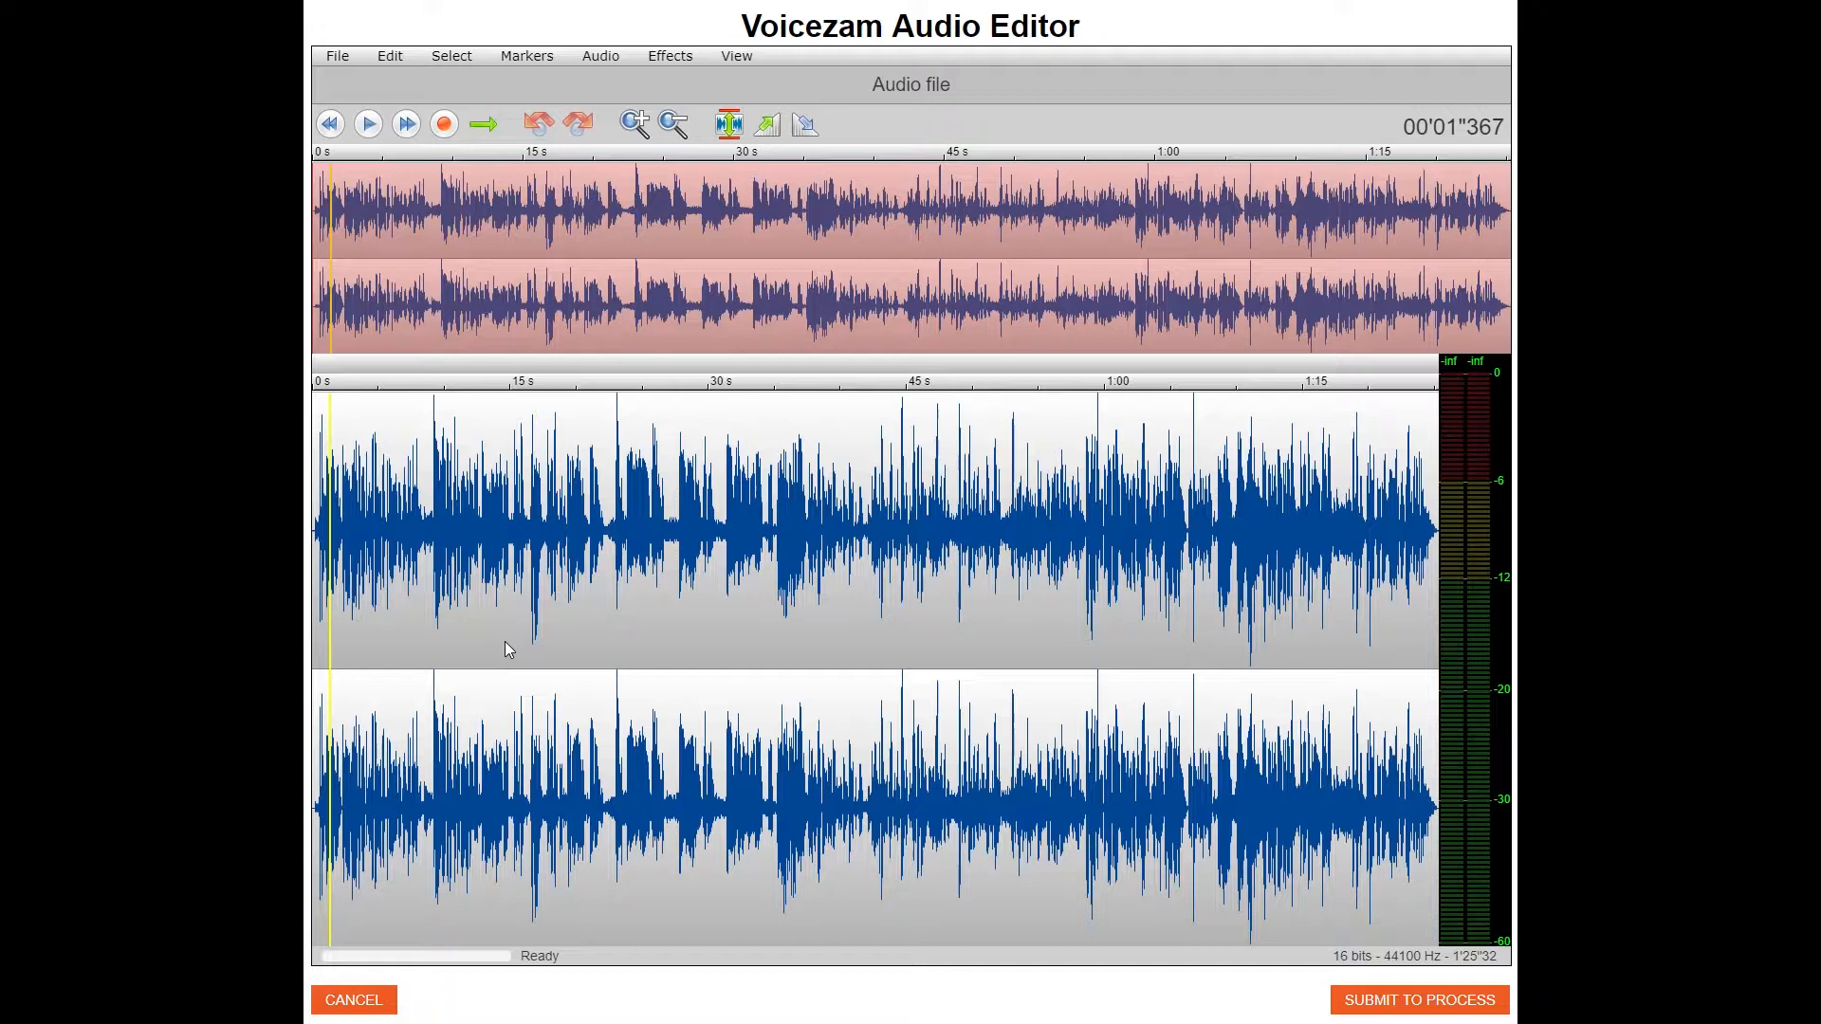
# Rewind to the start for Marker 1 and play through the first read.
pyautogui.click(328, 124)
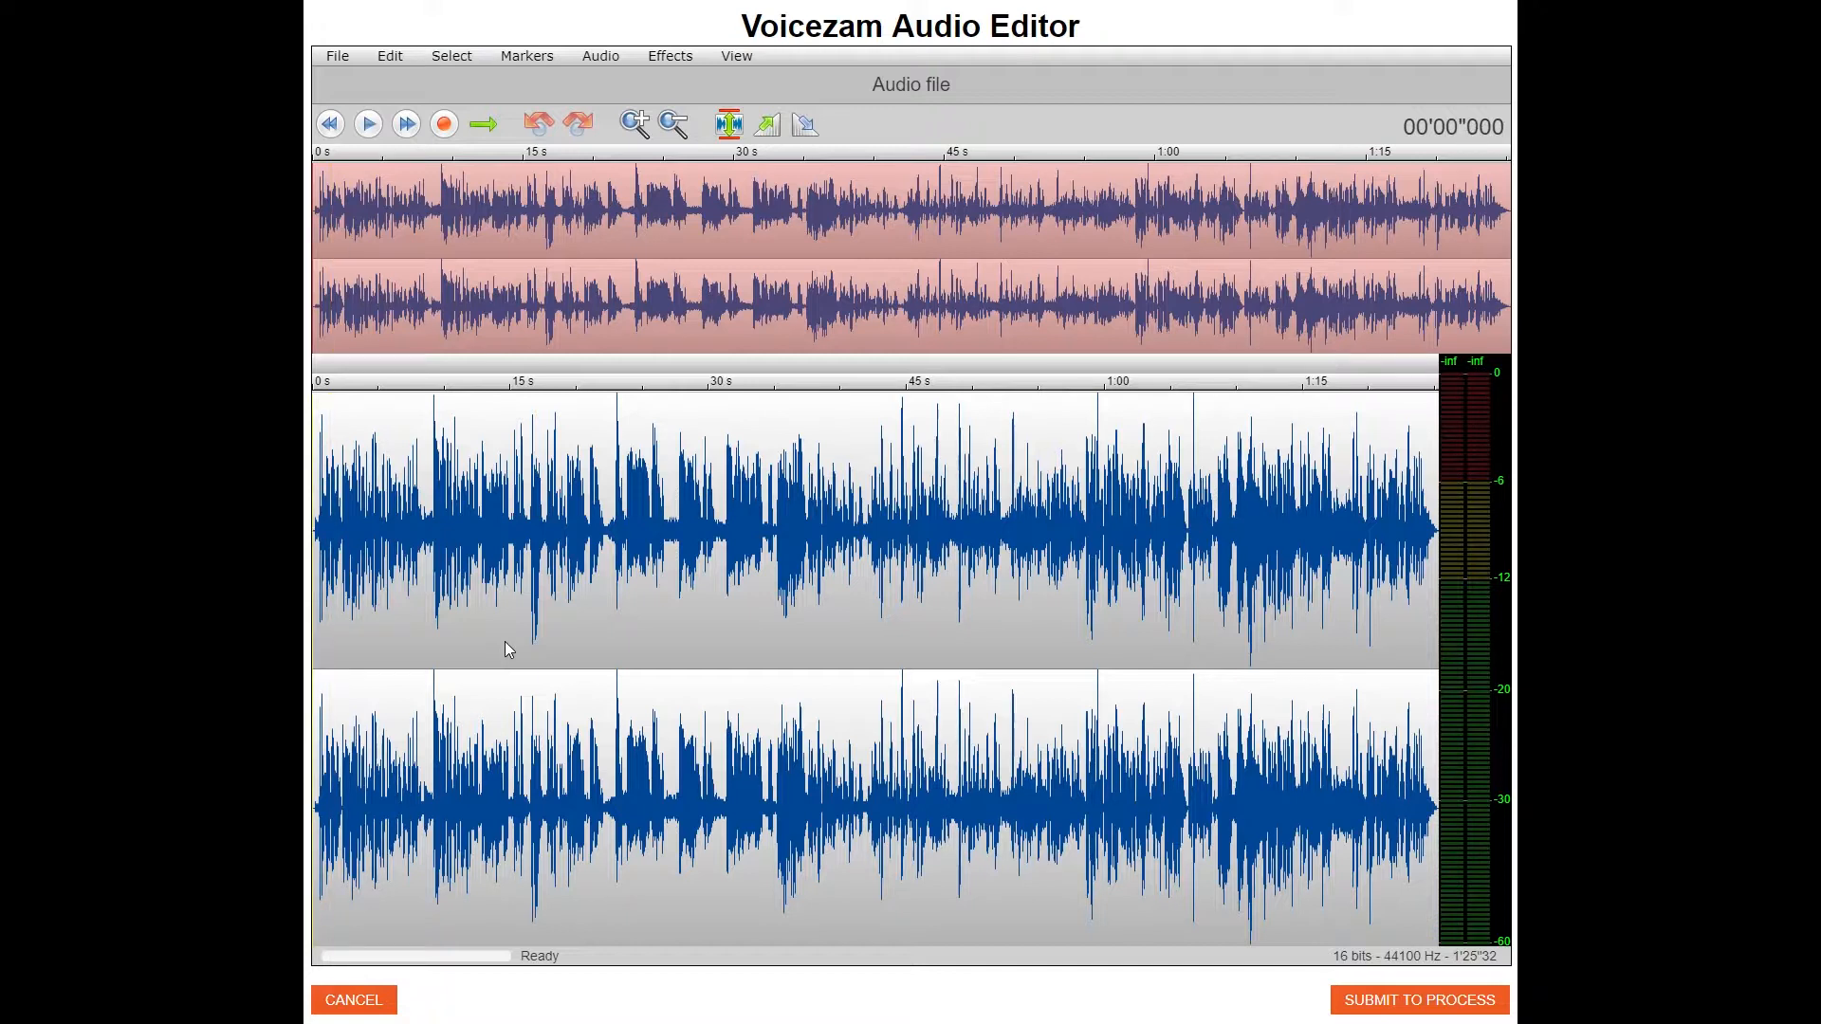
pyautogui.moveTo(319, 649)
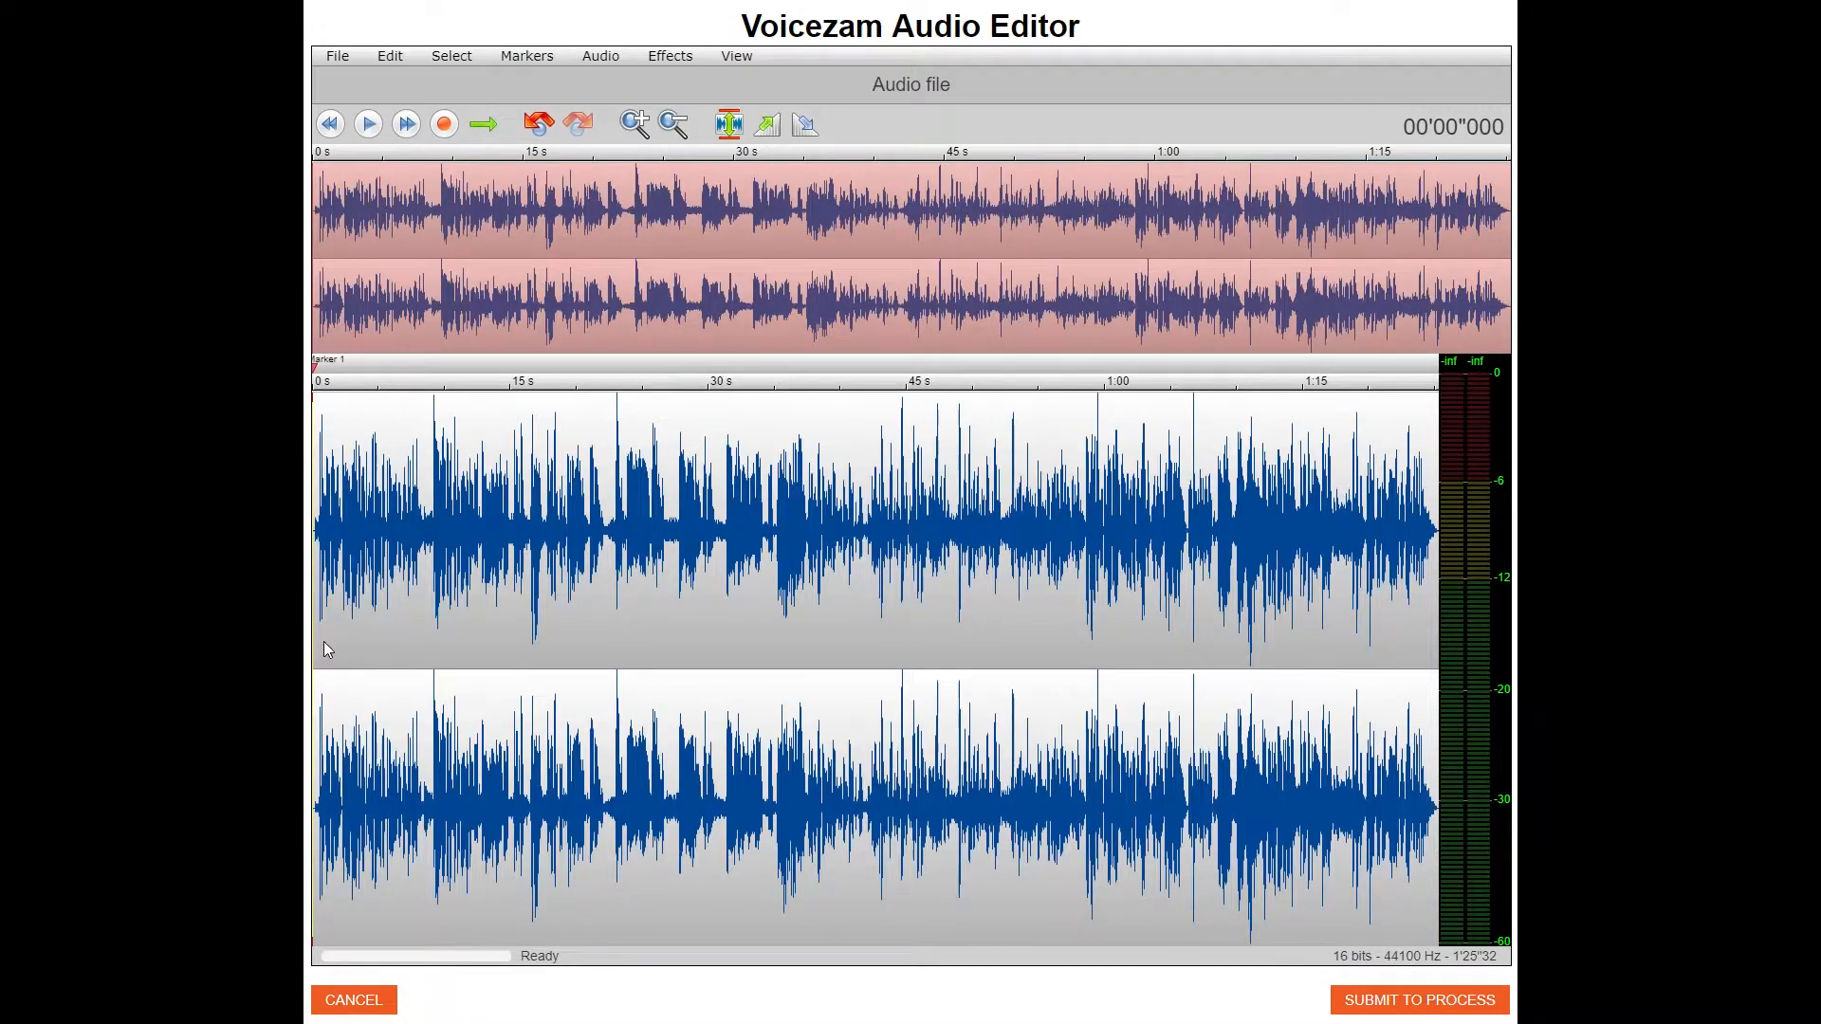
pyautogui.click(366, 123)
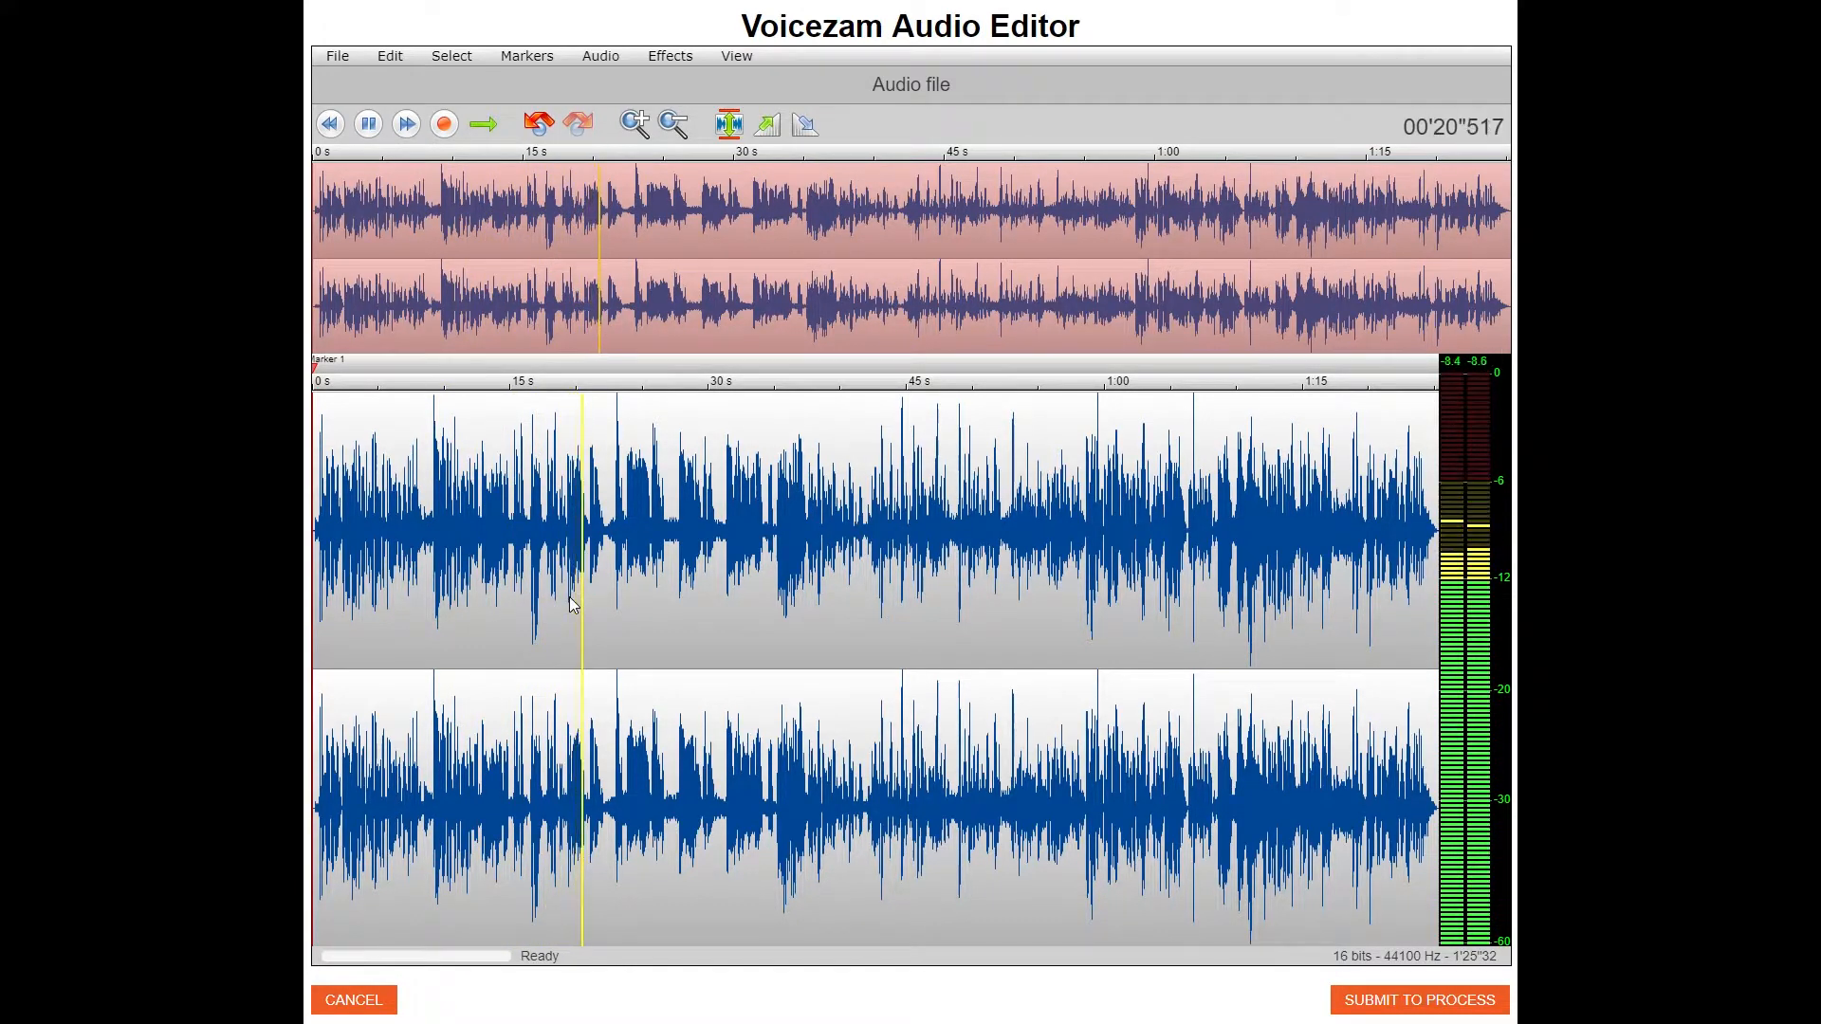
# Place Markers 3, 4 and 5 at the pauses, playing and stopping around each gap to check.
pyautogui.click(366, 124)
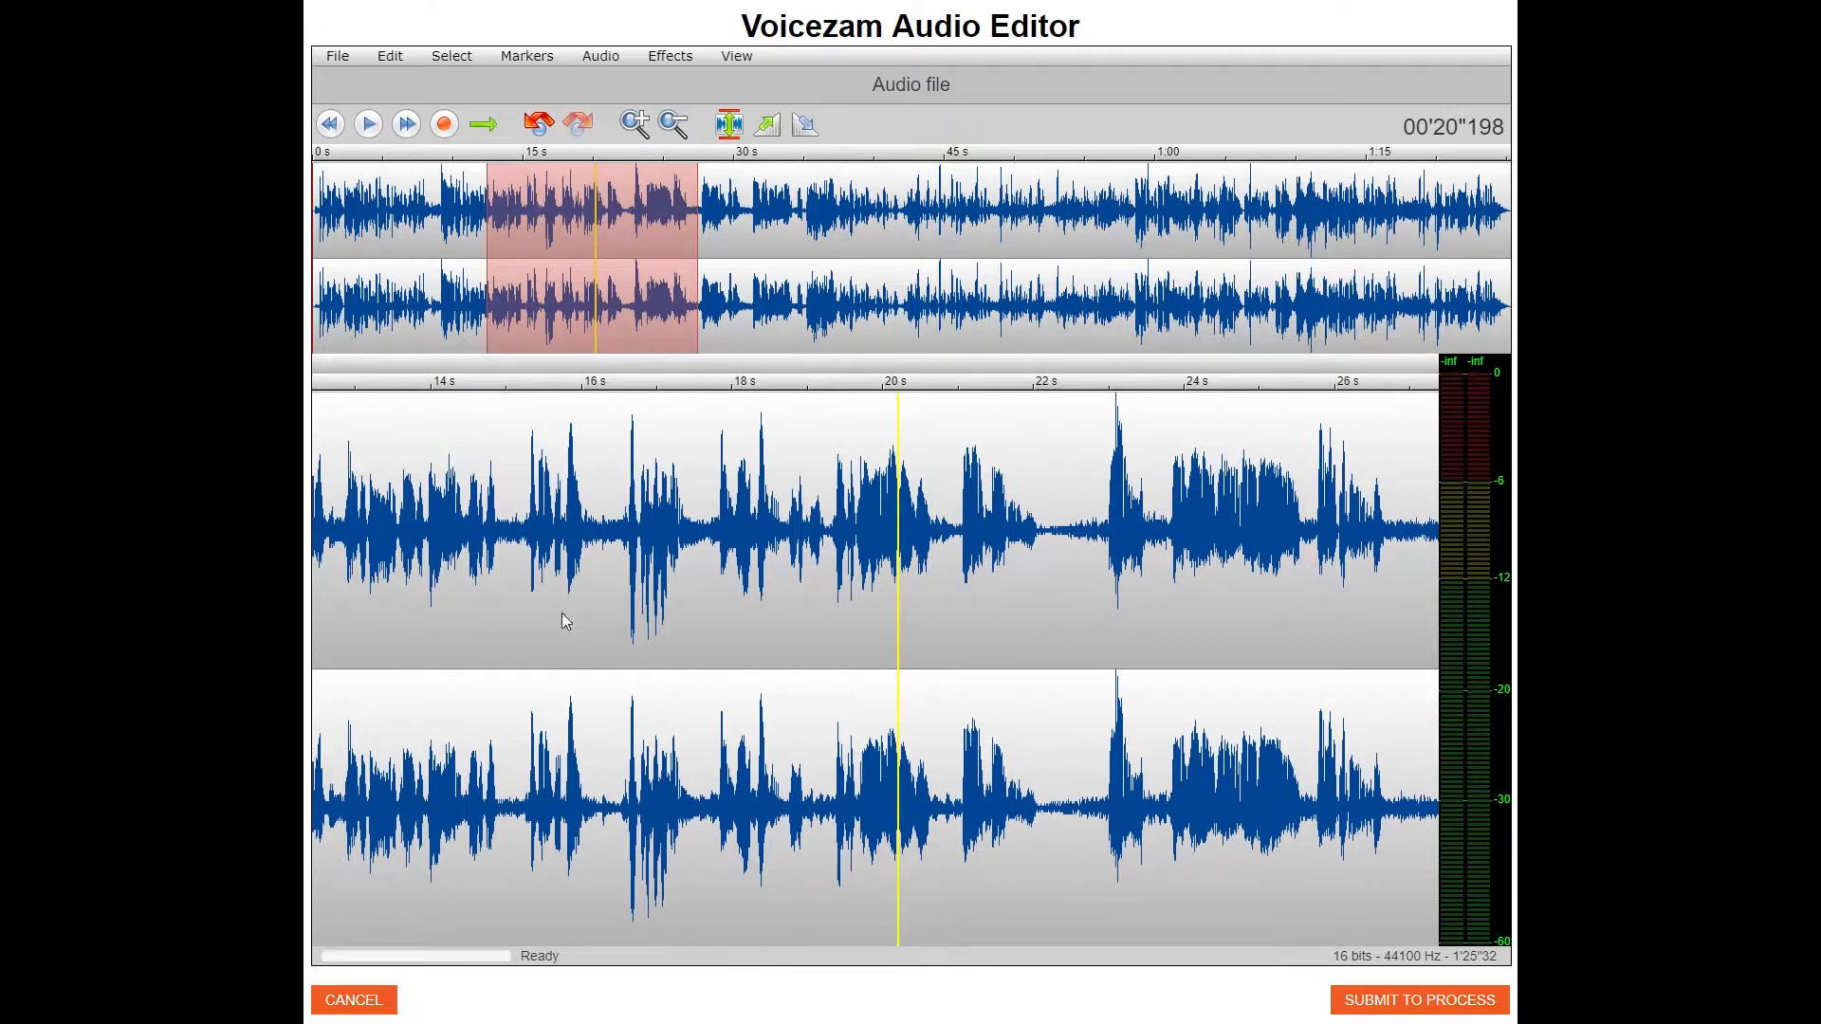
pyautogui.click(366, 124)
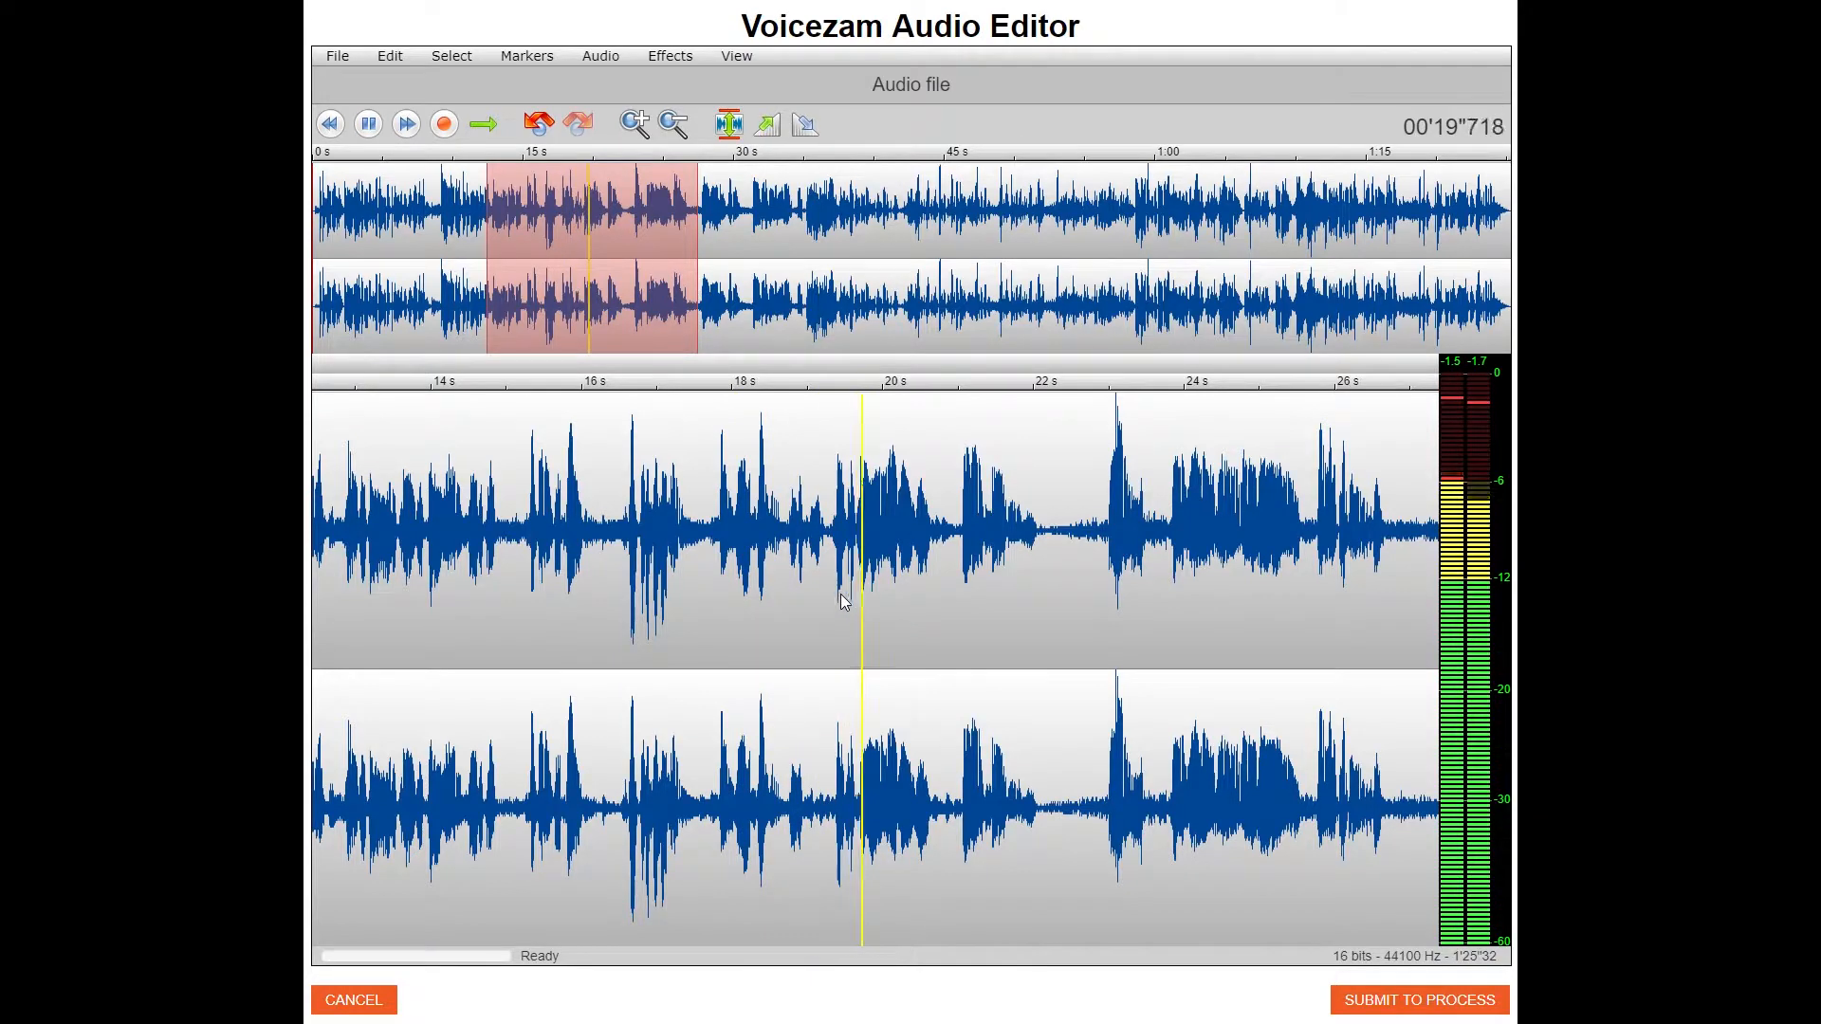
pyautogui.click(366, 123)
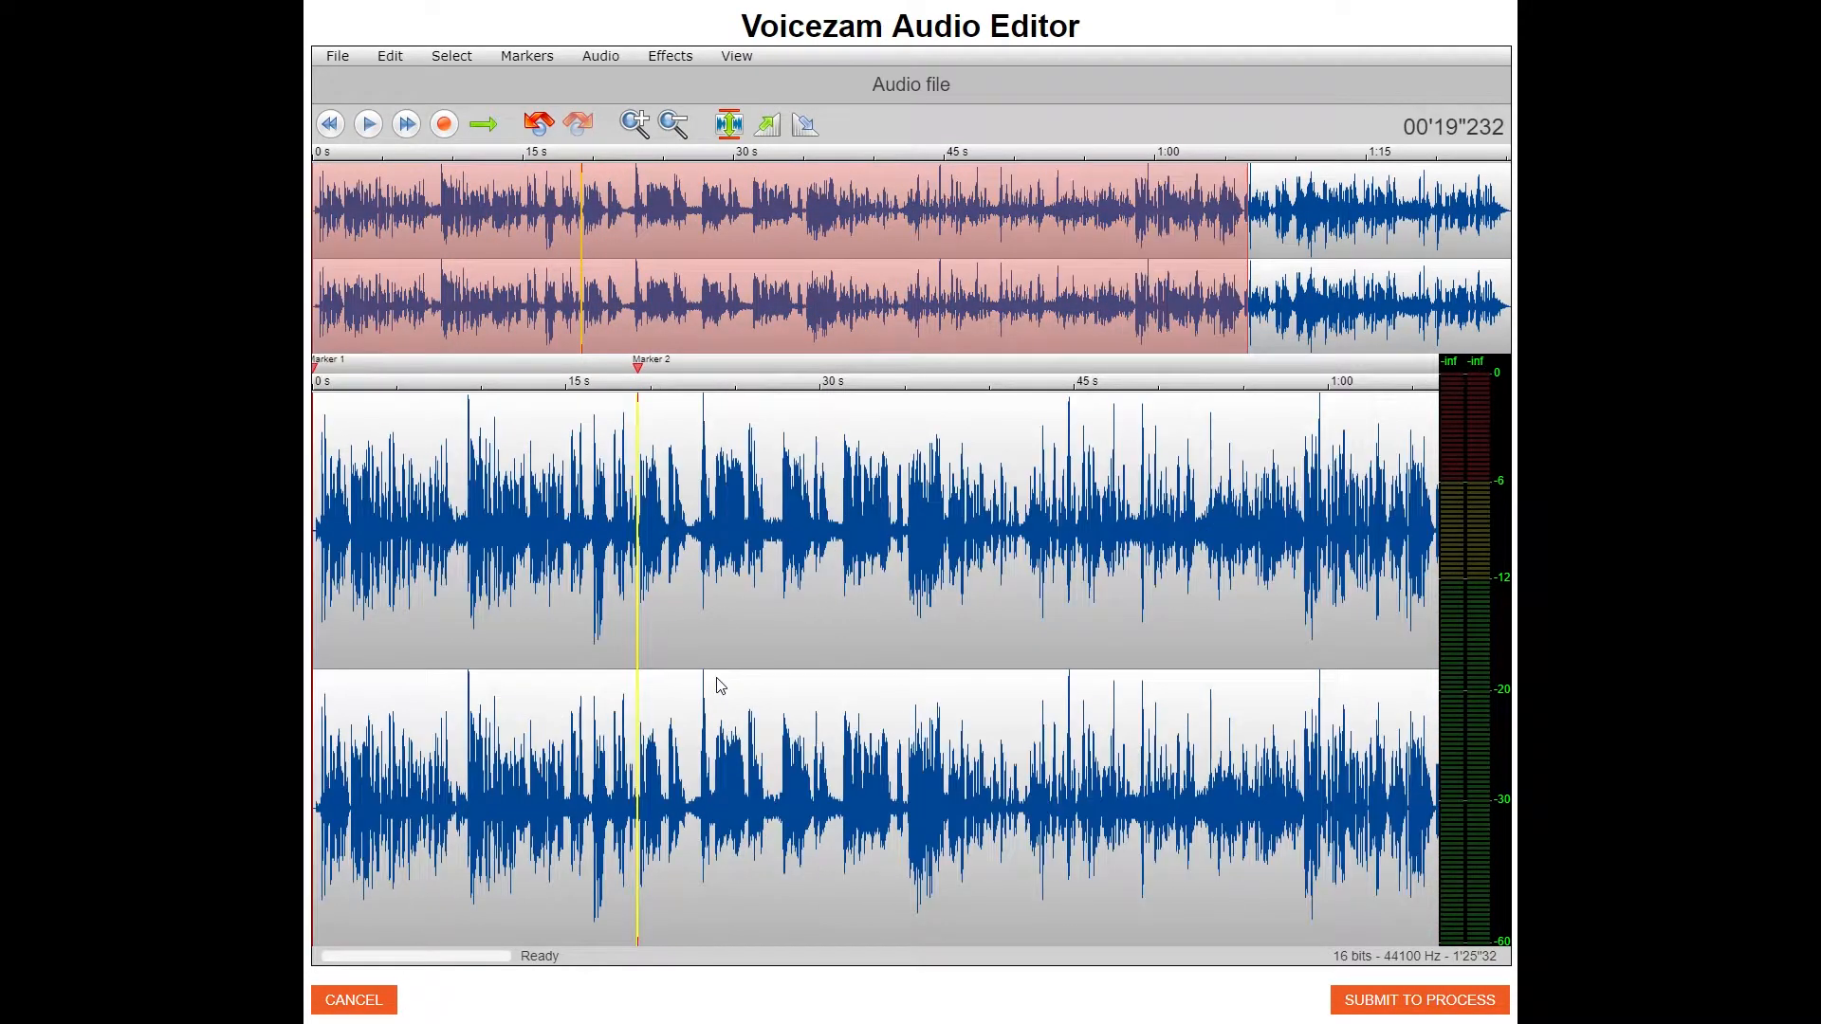
pyautogui.moveTo(712, 630)
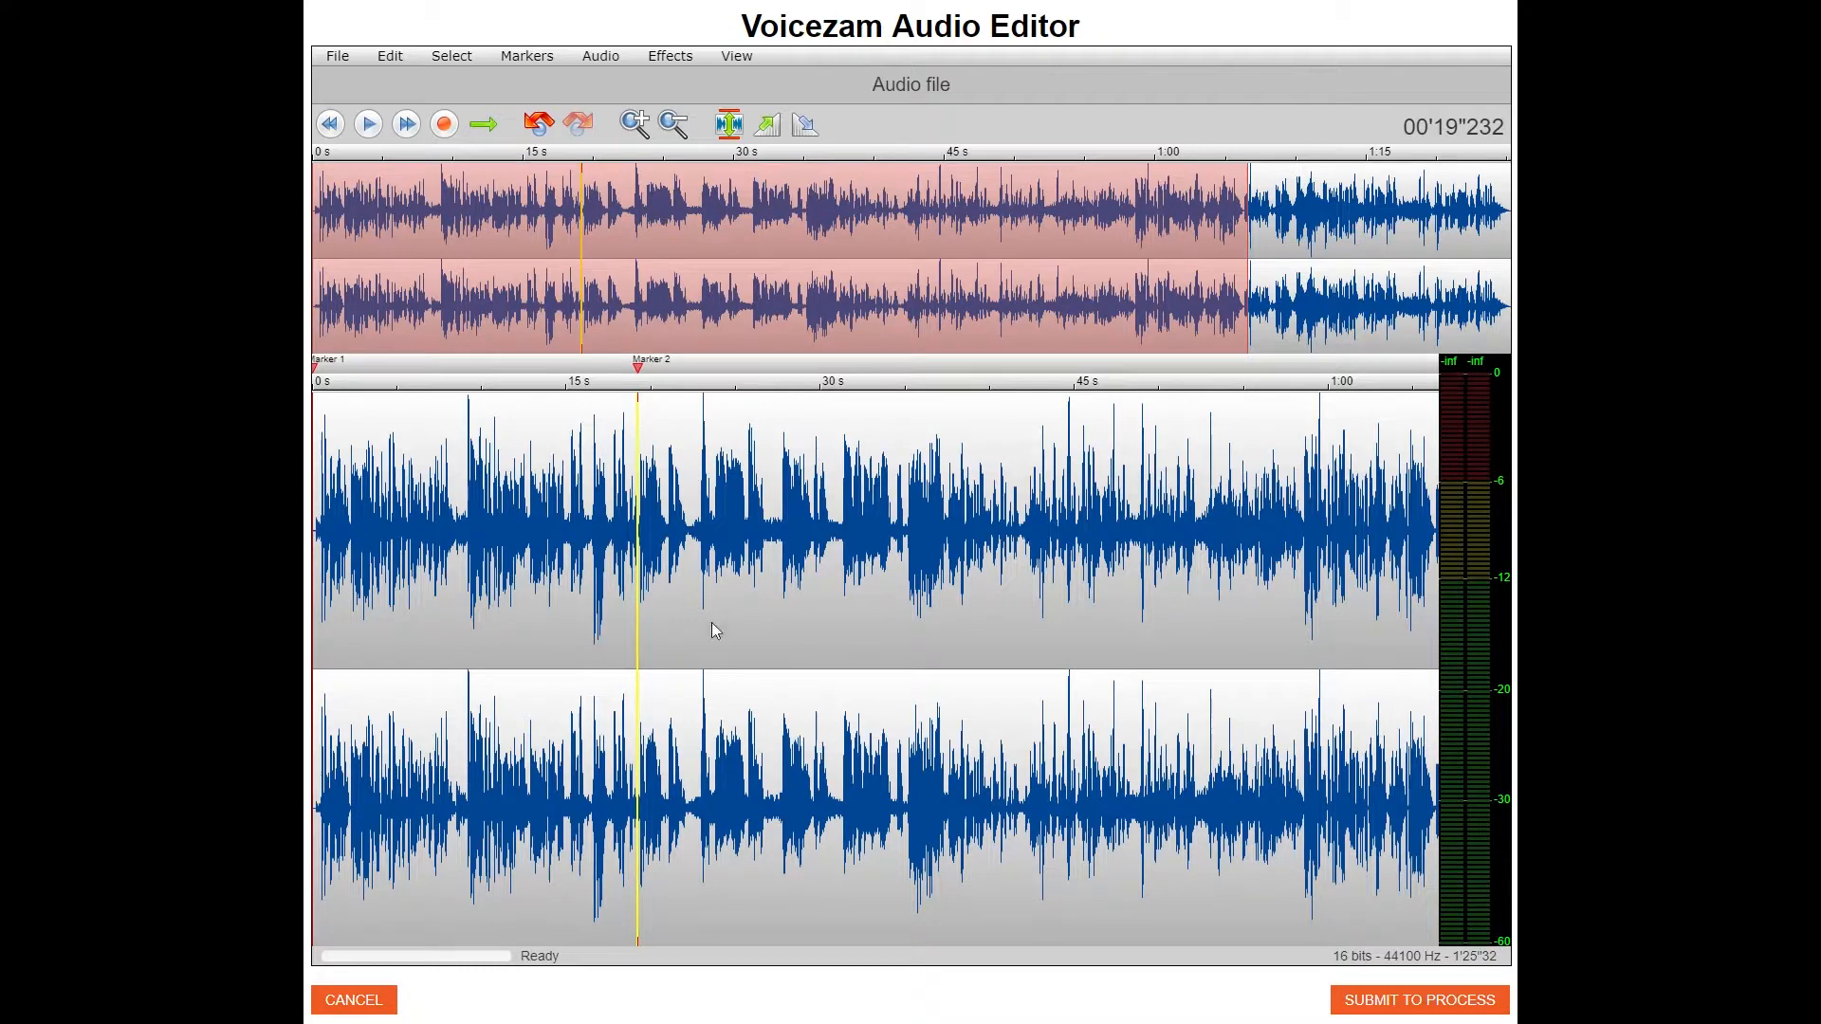
pyautogui.moveTo(1444, 603)
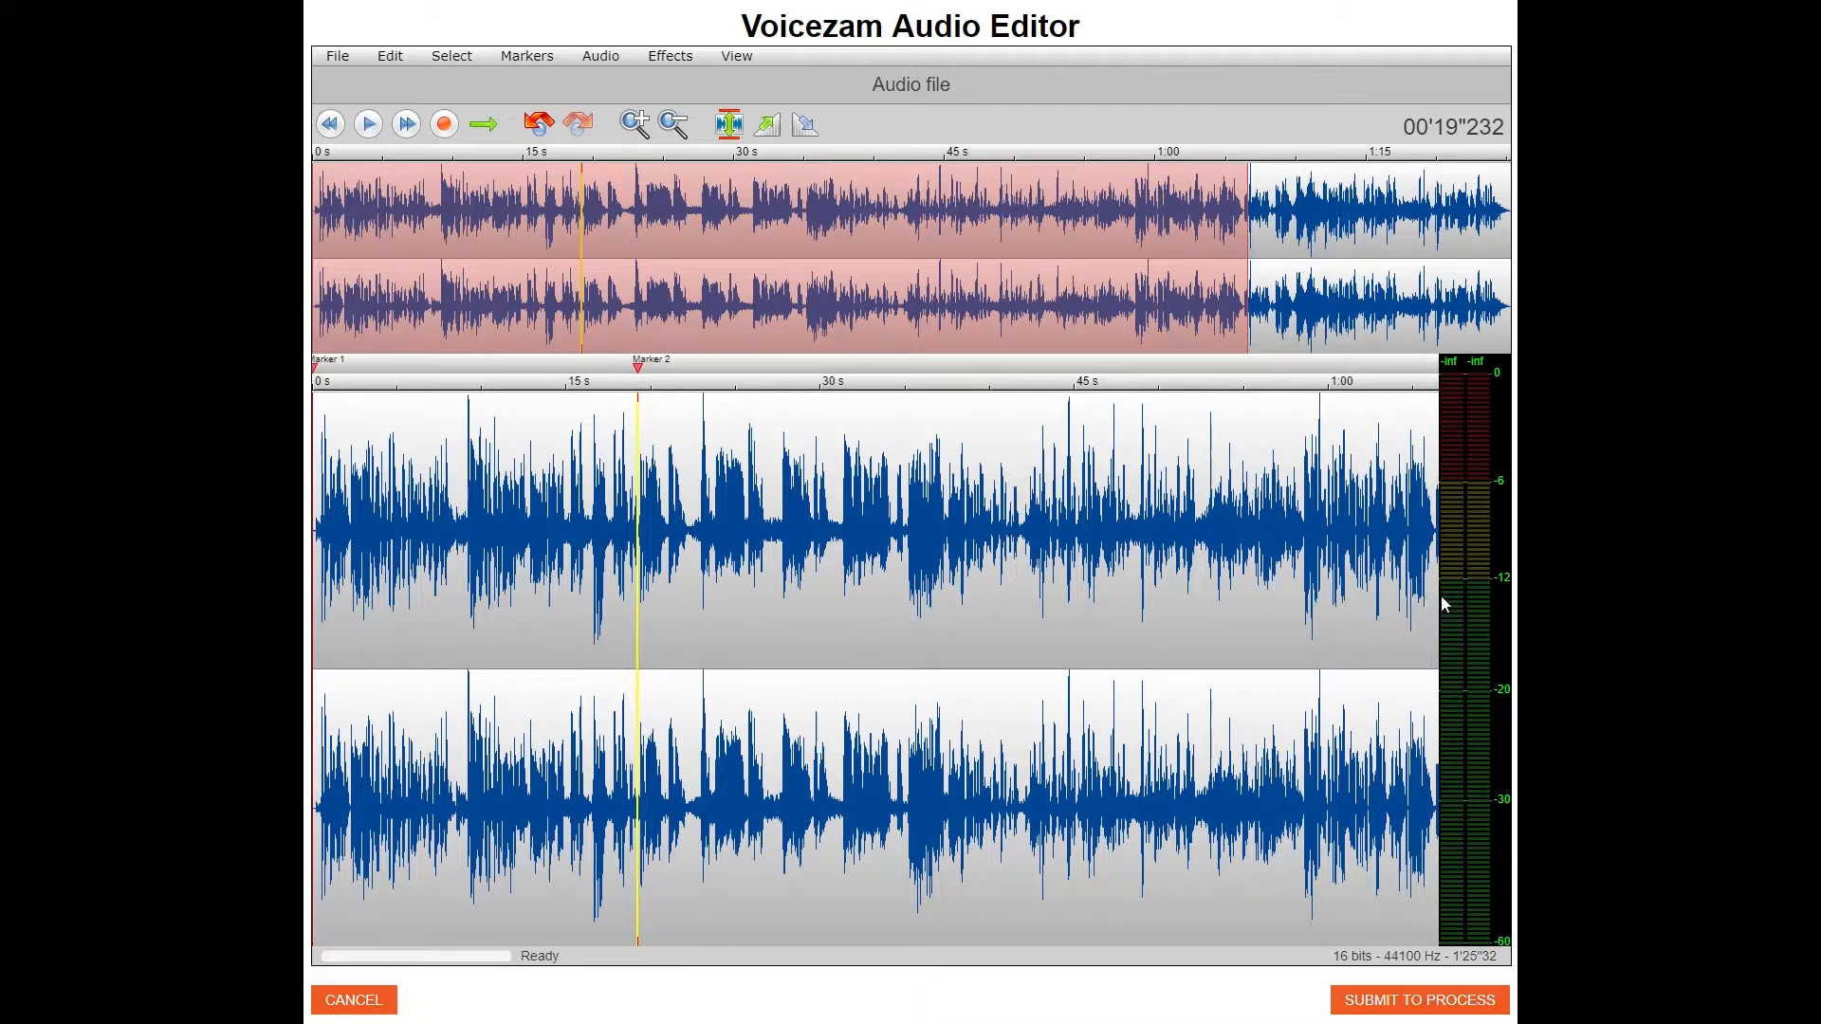
pyautogui.moveTo(800, 767)
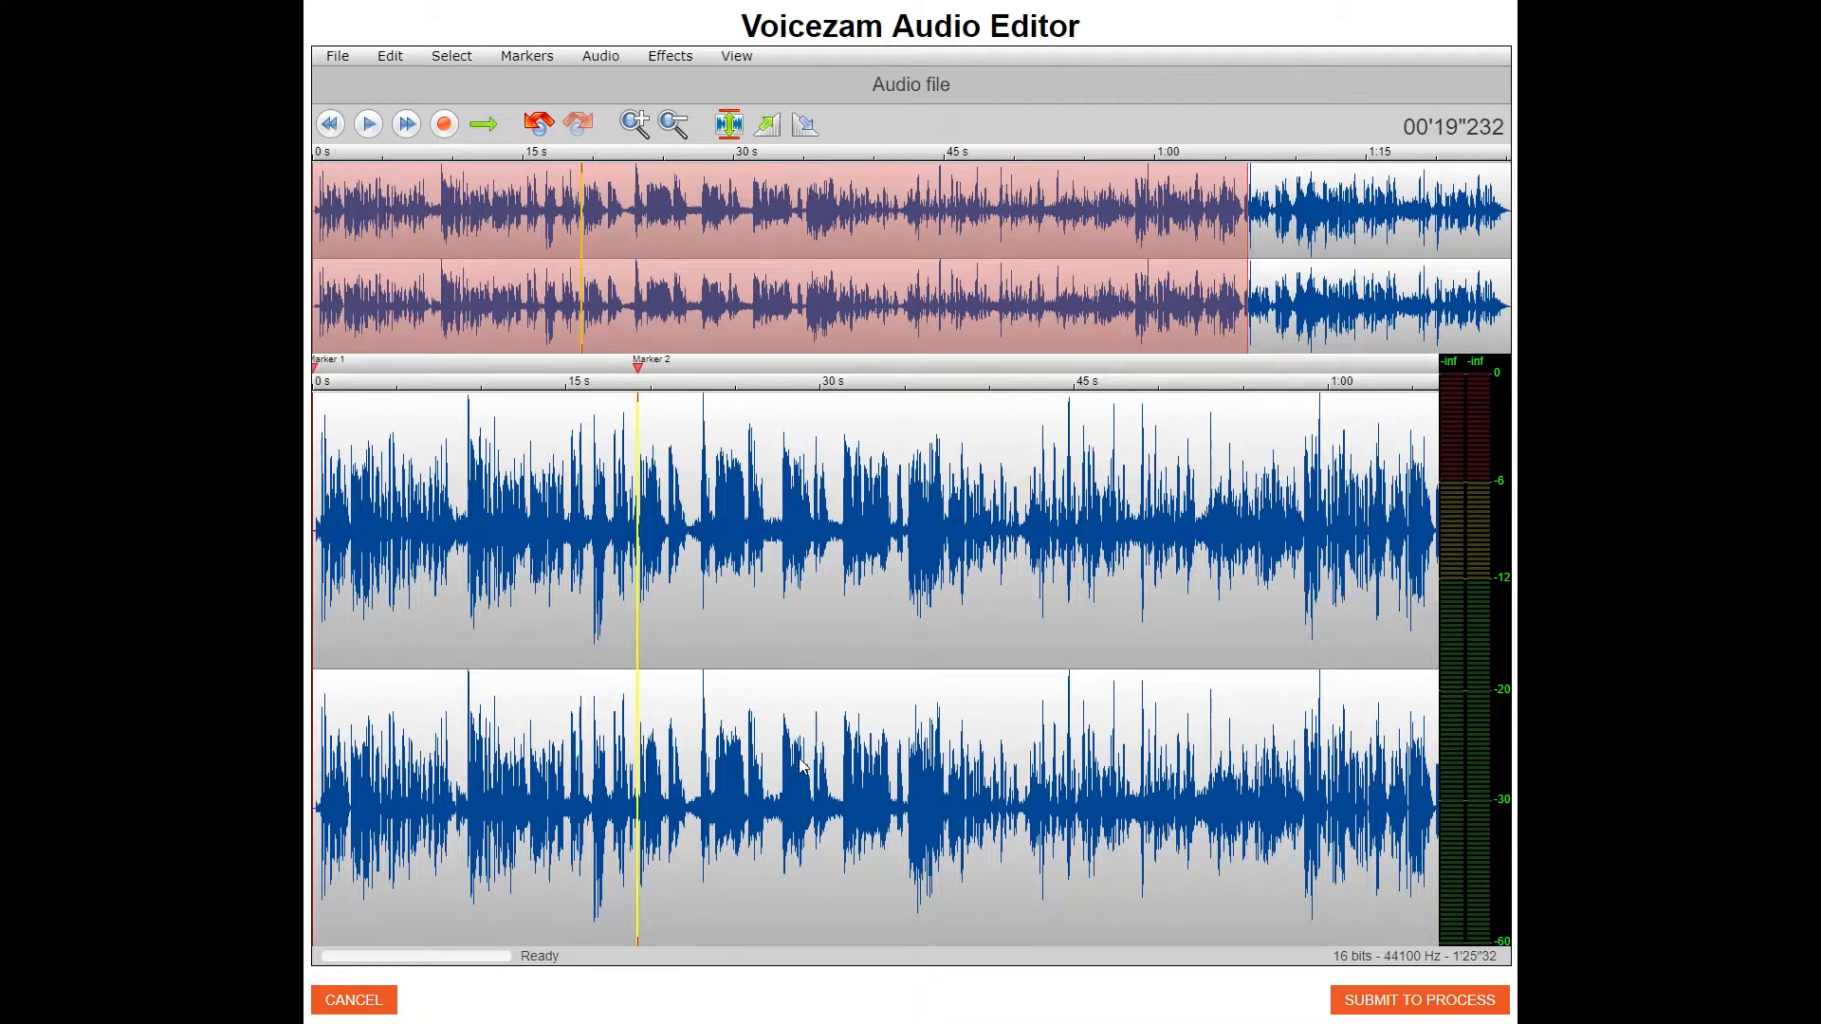
pyautogui.click(366, 123)
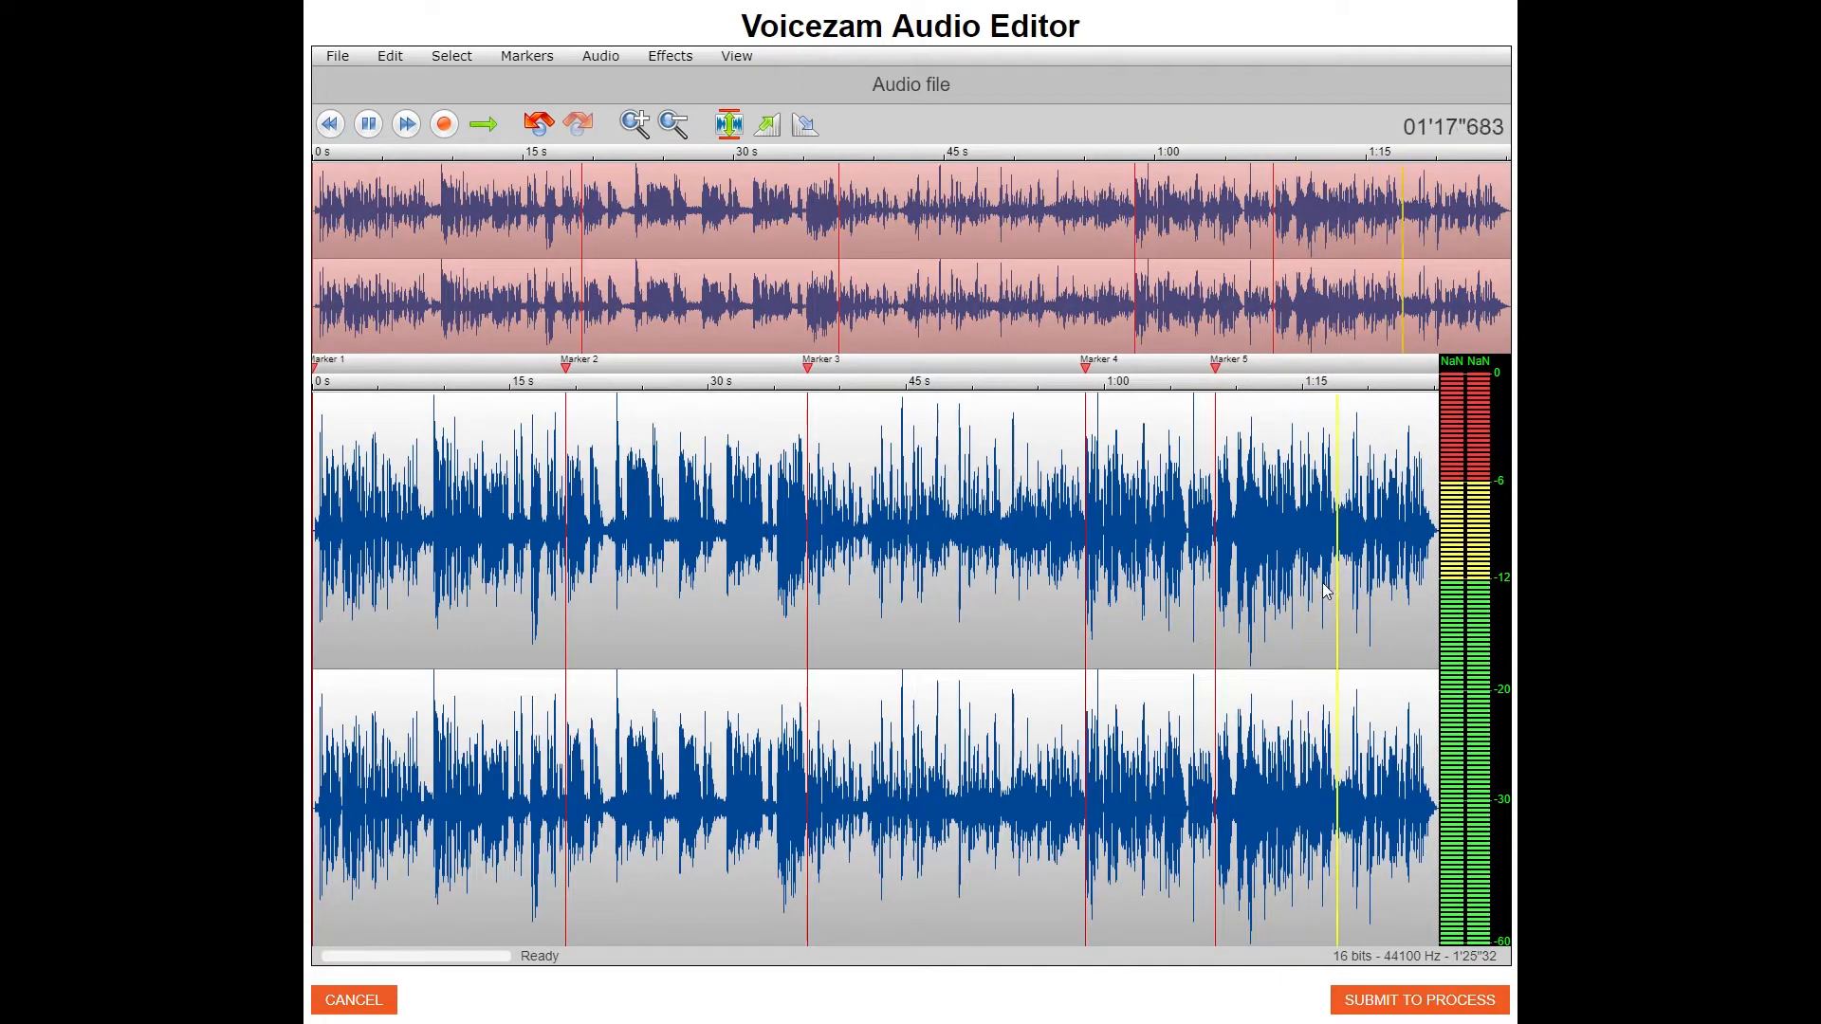
# Stop playback and submit the five-marker narration to be processed into Read 1-5.
pyautogui.click(366, 123)
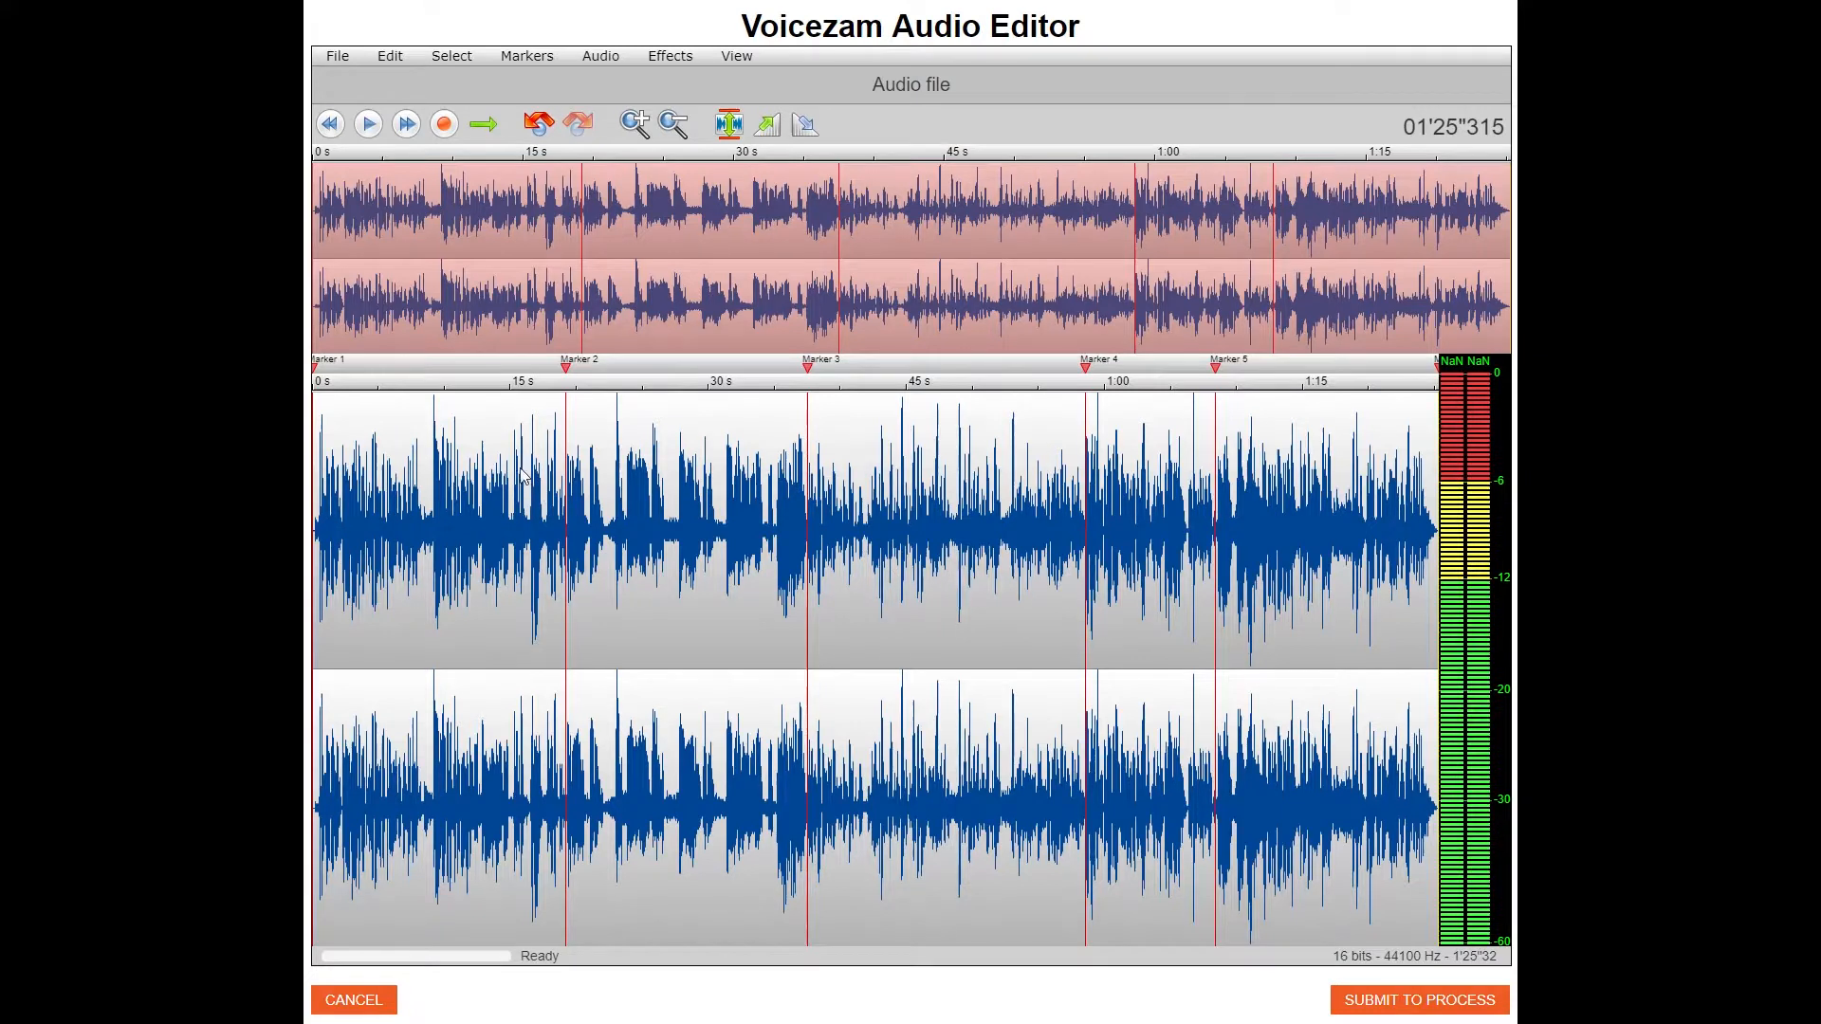
pyautogui.moveTo(1127, 458)
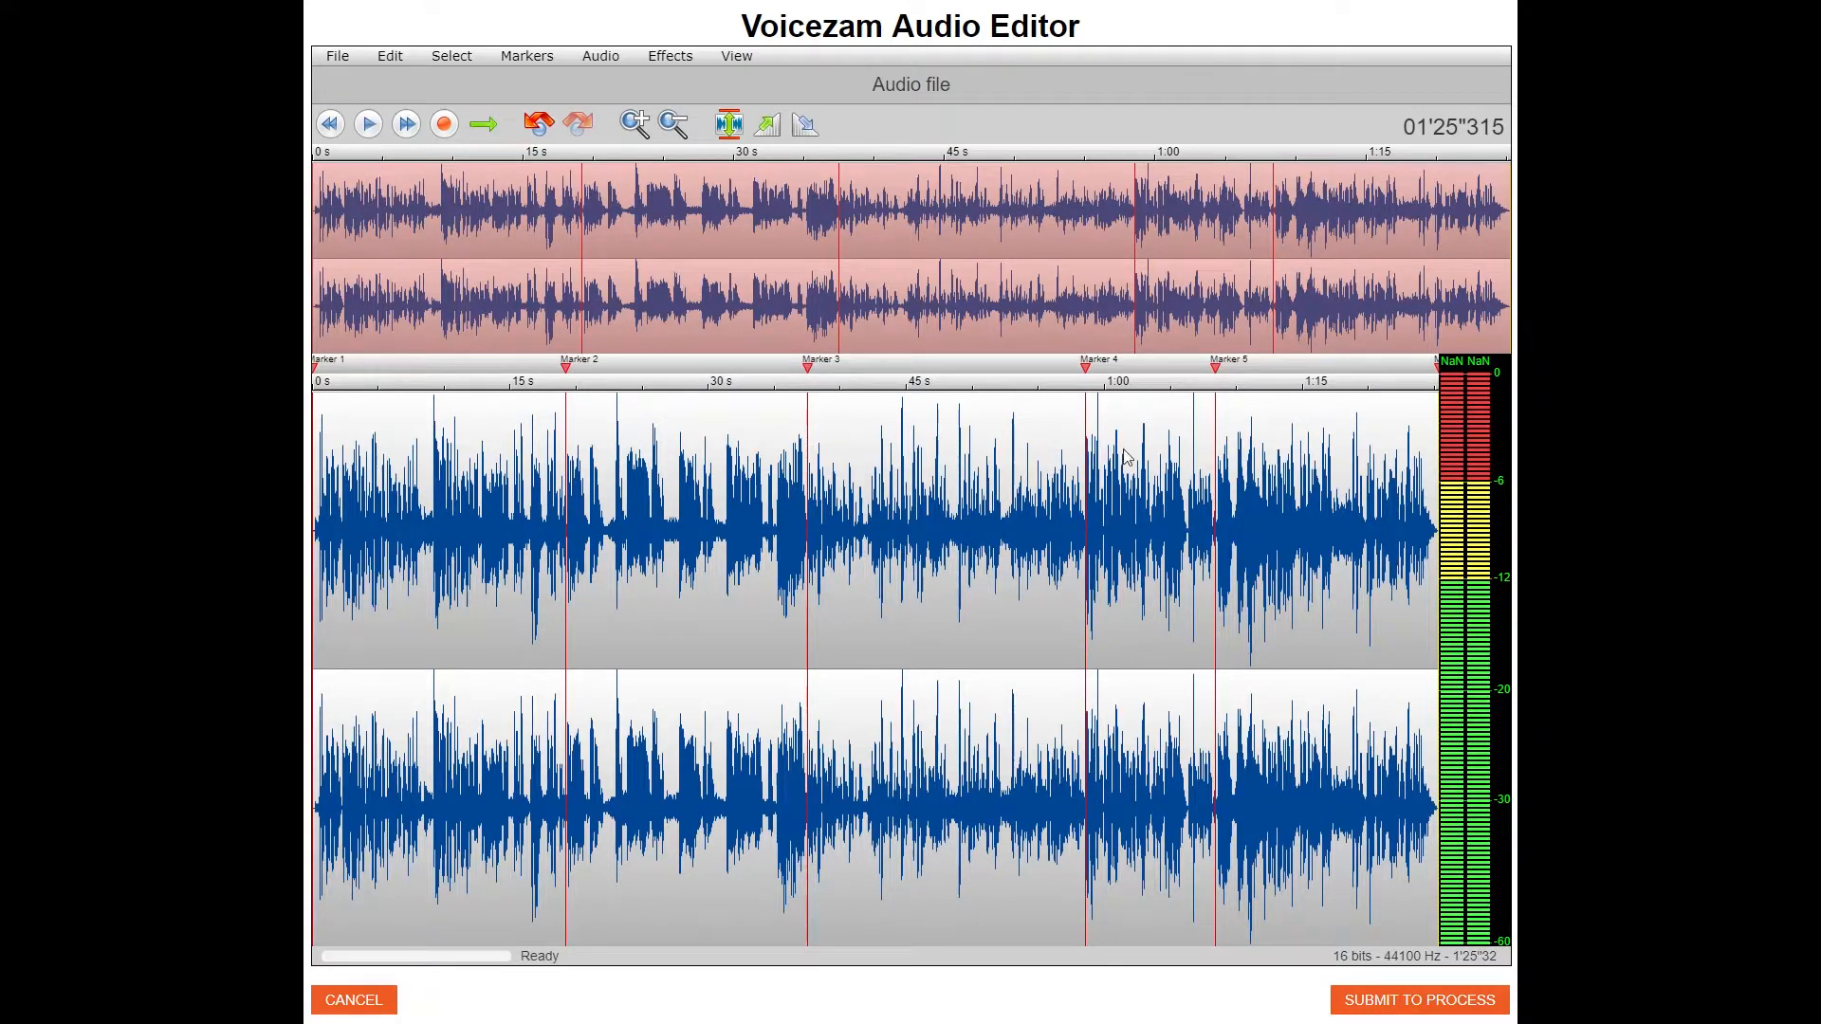
pyautogui.moveTo(992, 452)
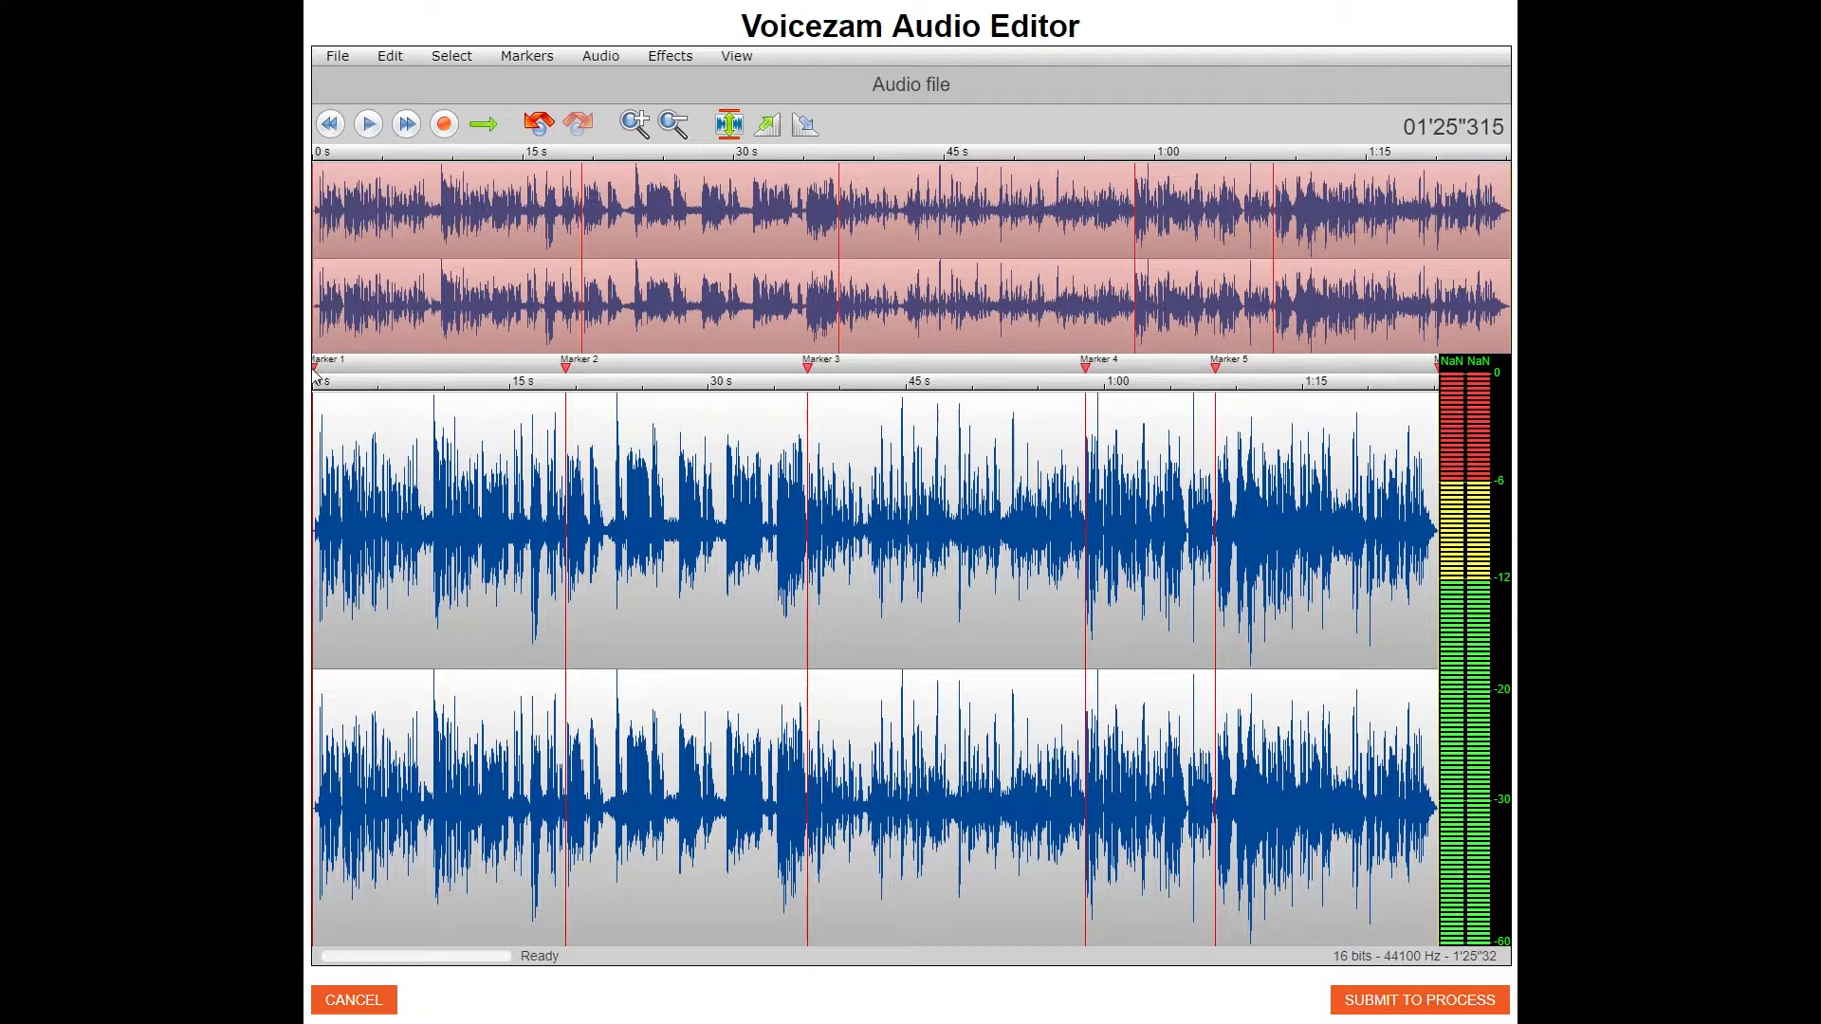
pyautogui.moveTo(986, 376)
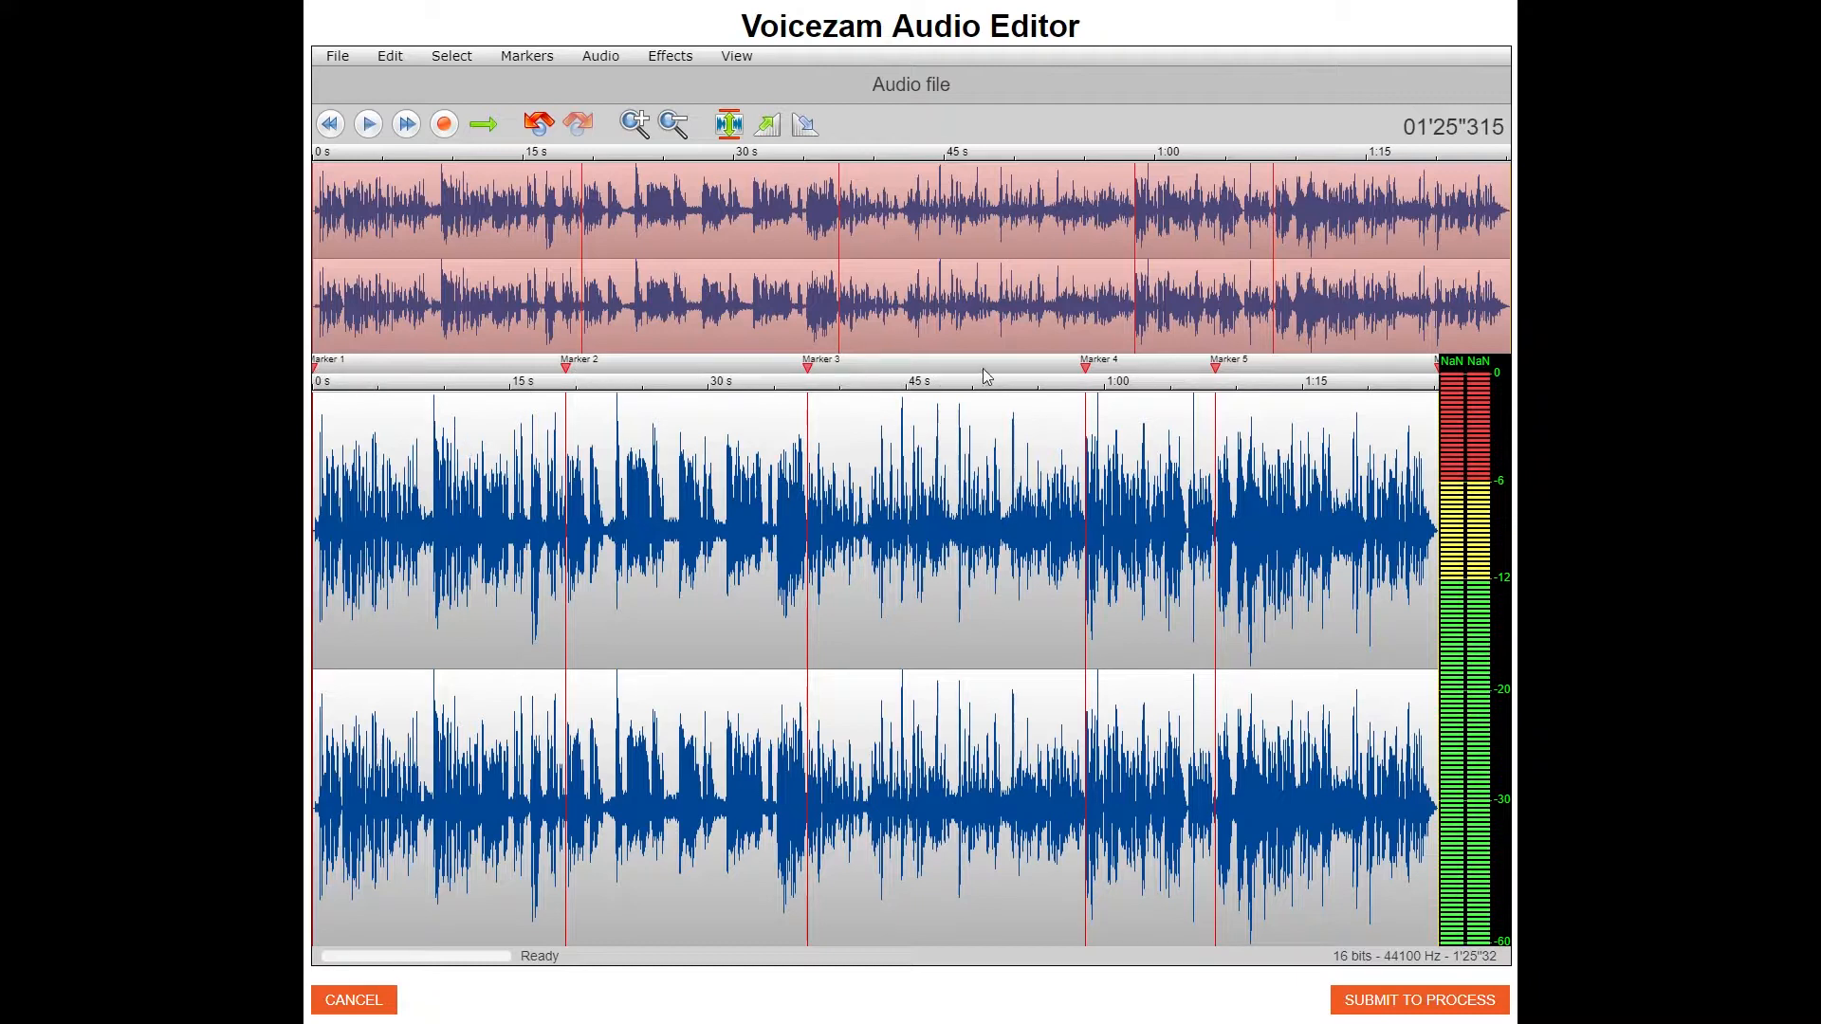
pyautogui.moveTo(1444, 374)
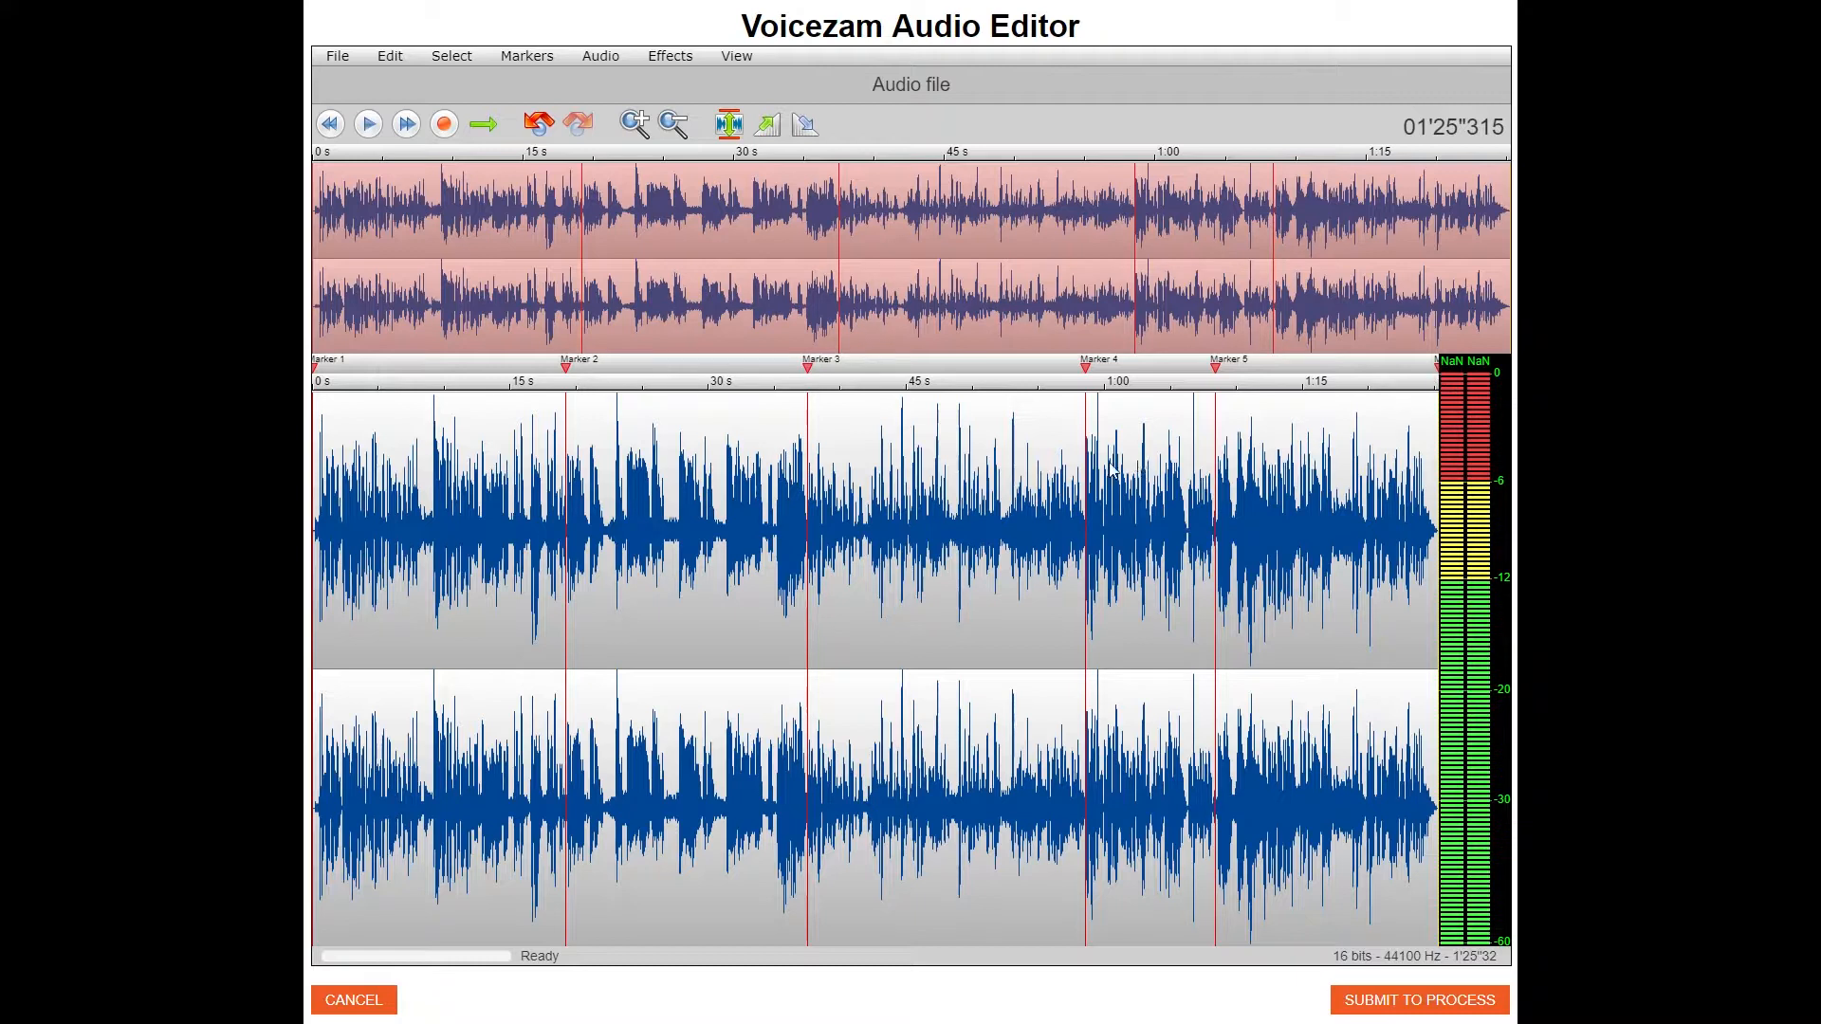
pyautogui.moveTo(1110, 681)
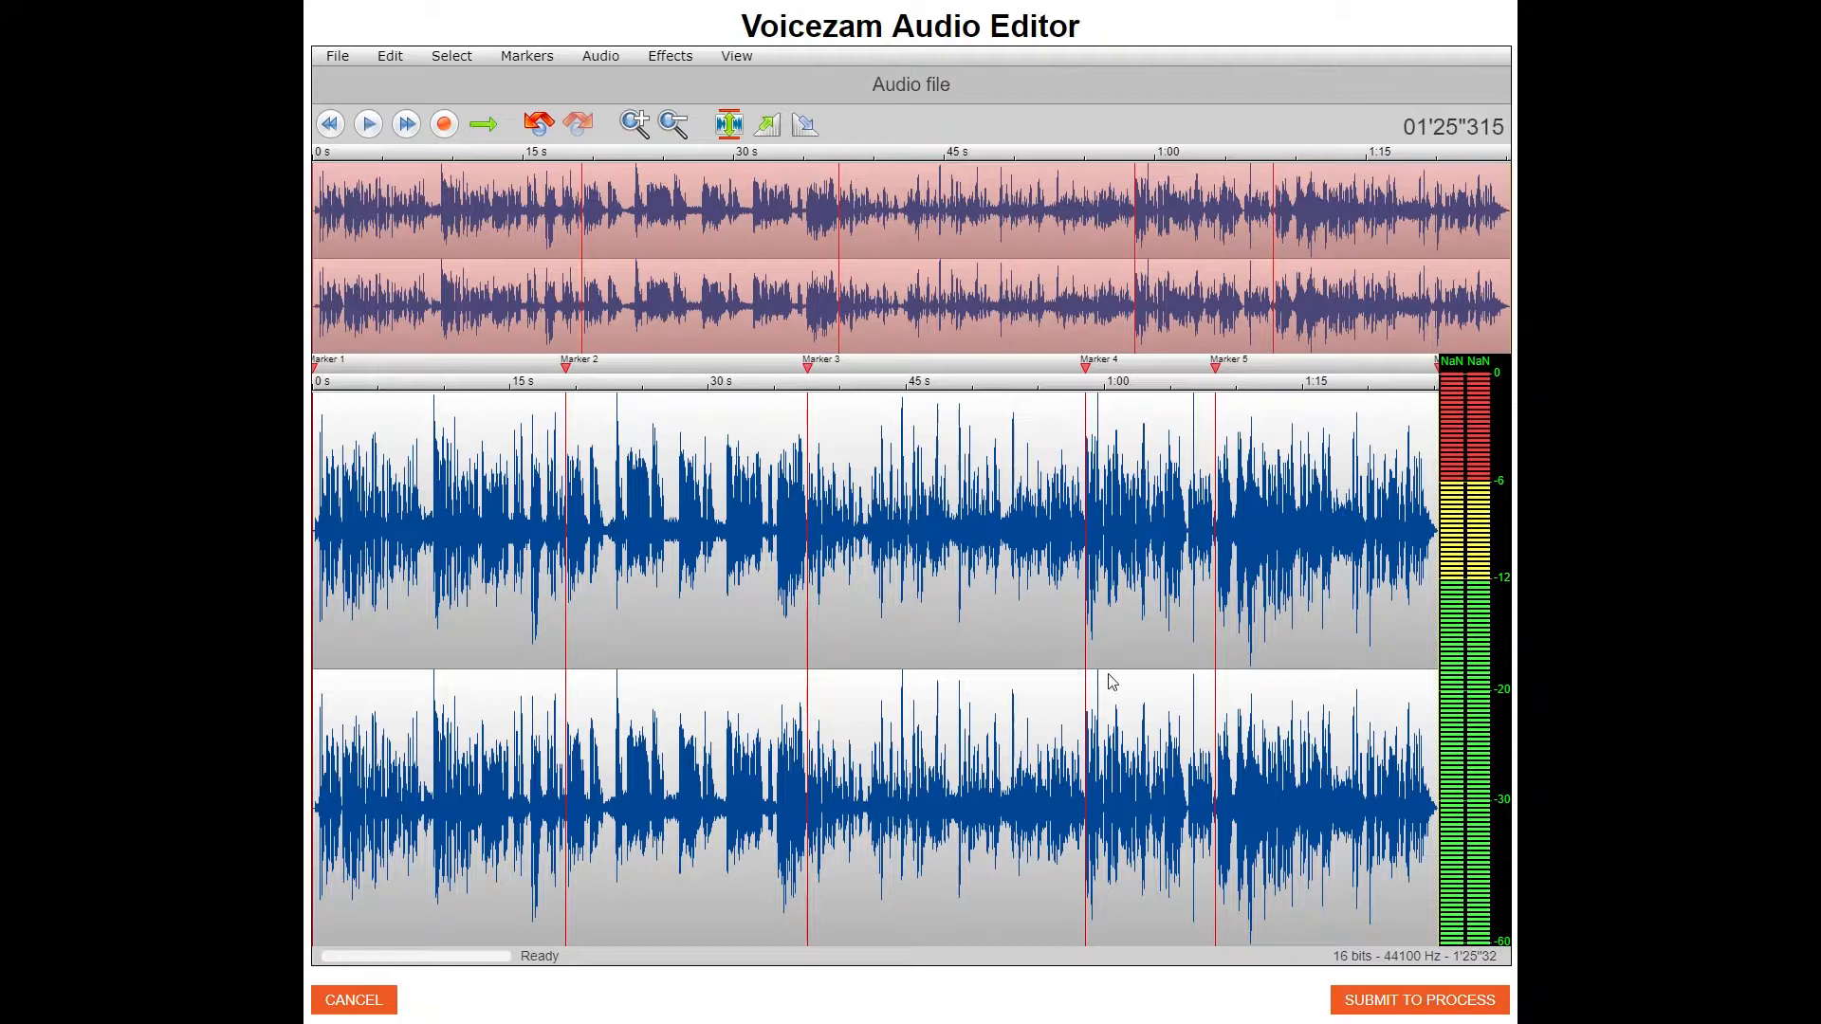
pyautogui.click(1416, 999)
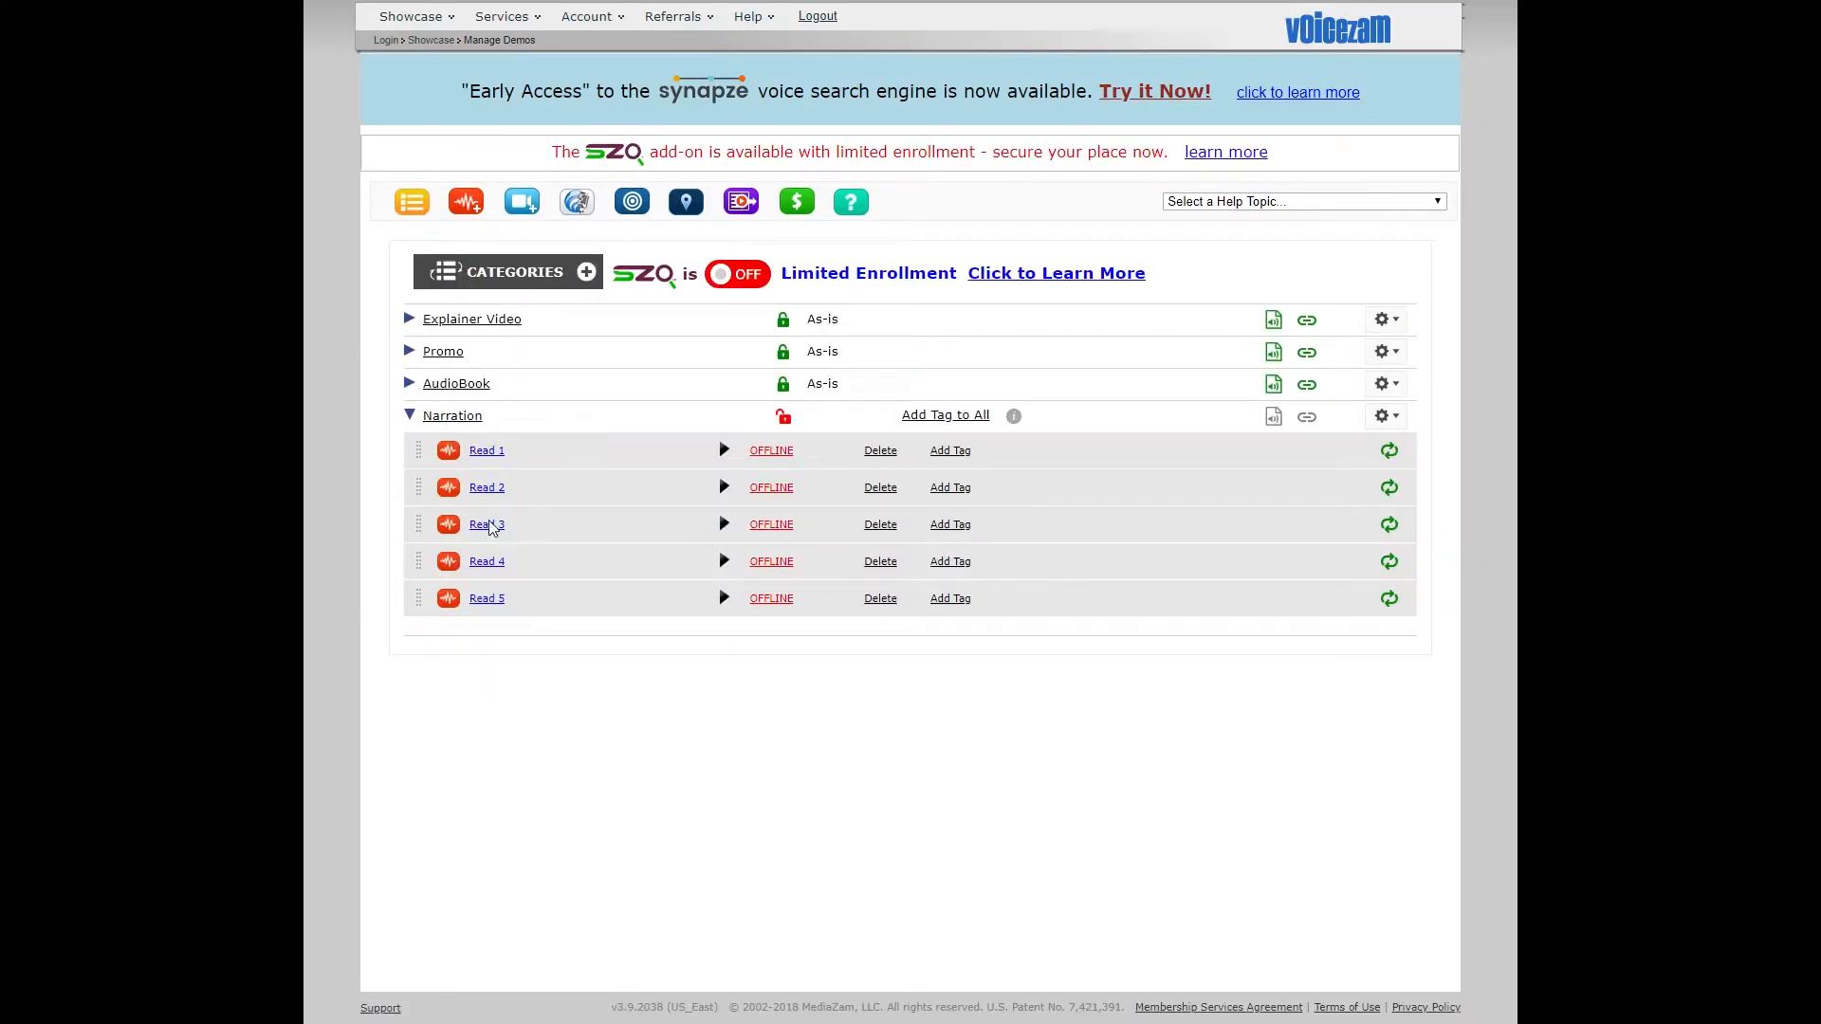
pyautogui.moveTo(541, 501)
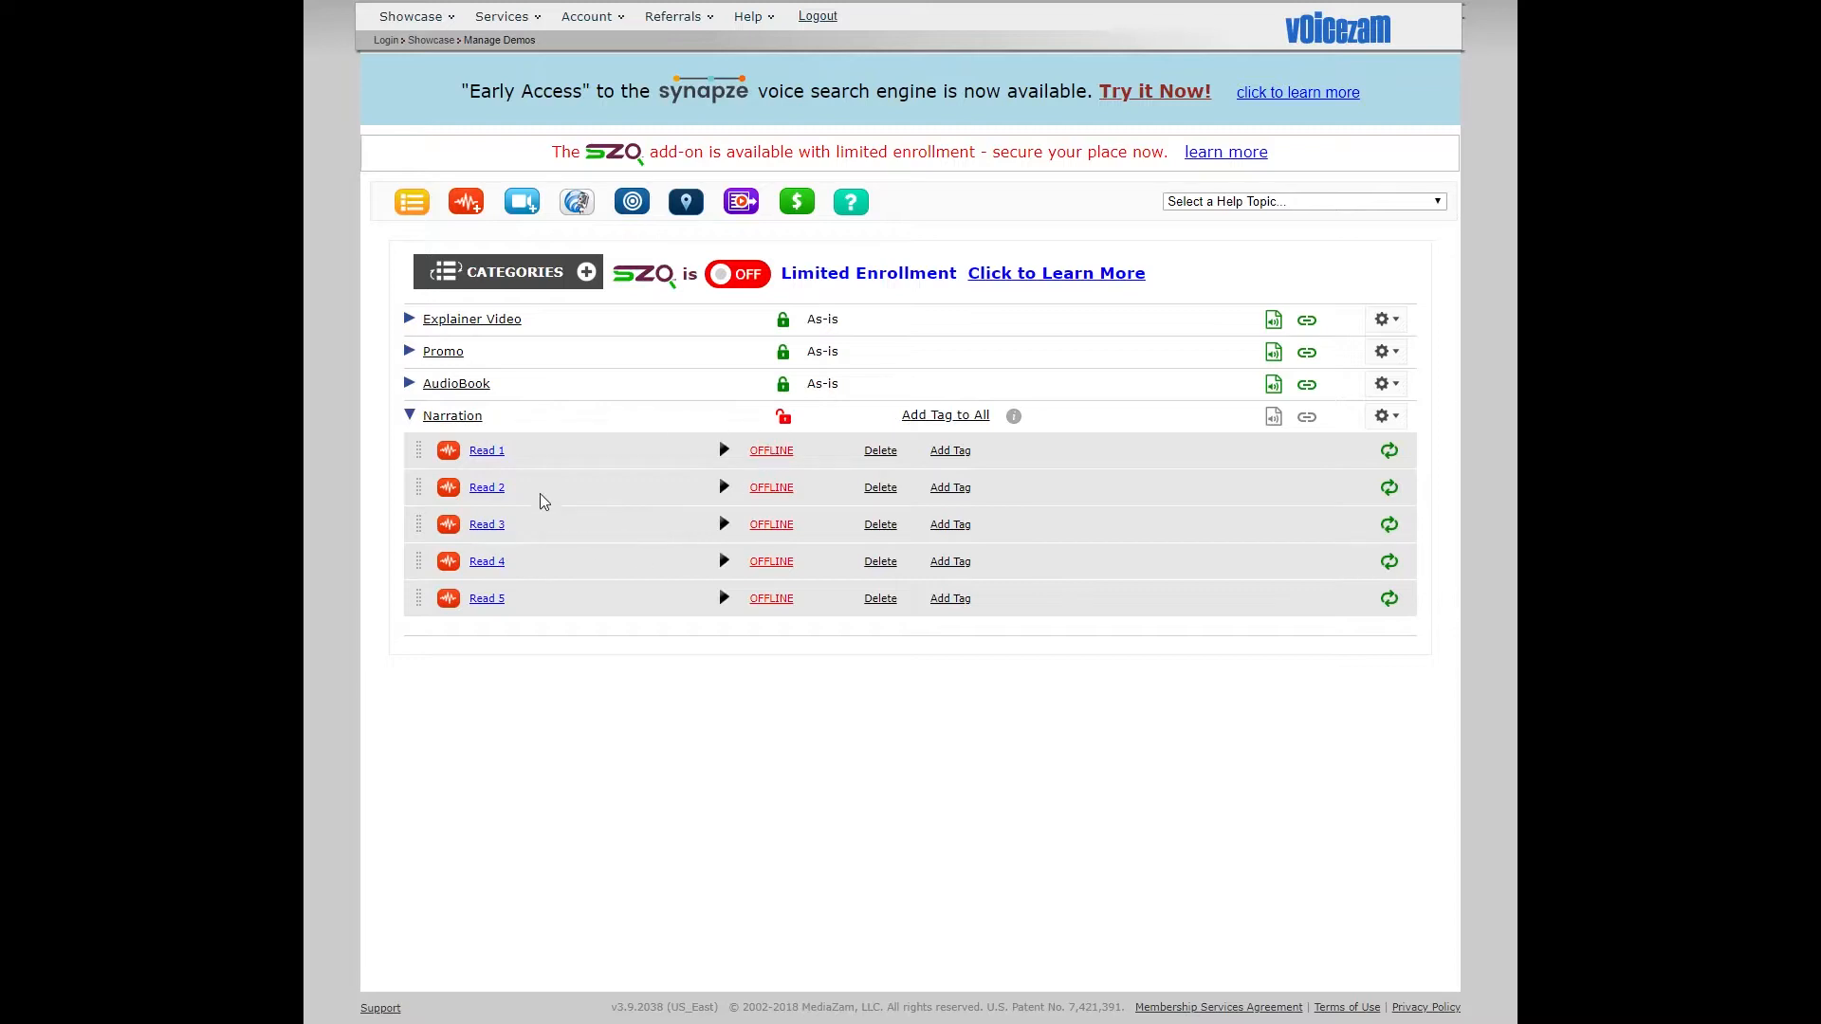
# Expand the Narration category on Manage Demos and open its Lock this Category dialog.
pyautogui.doubleClick(487, 452)
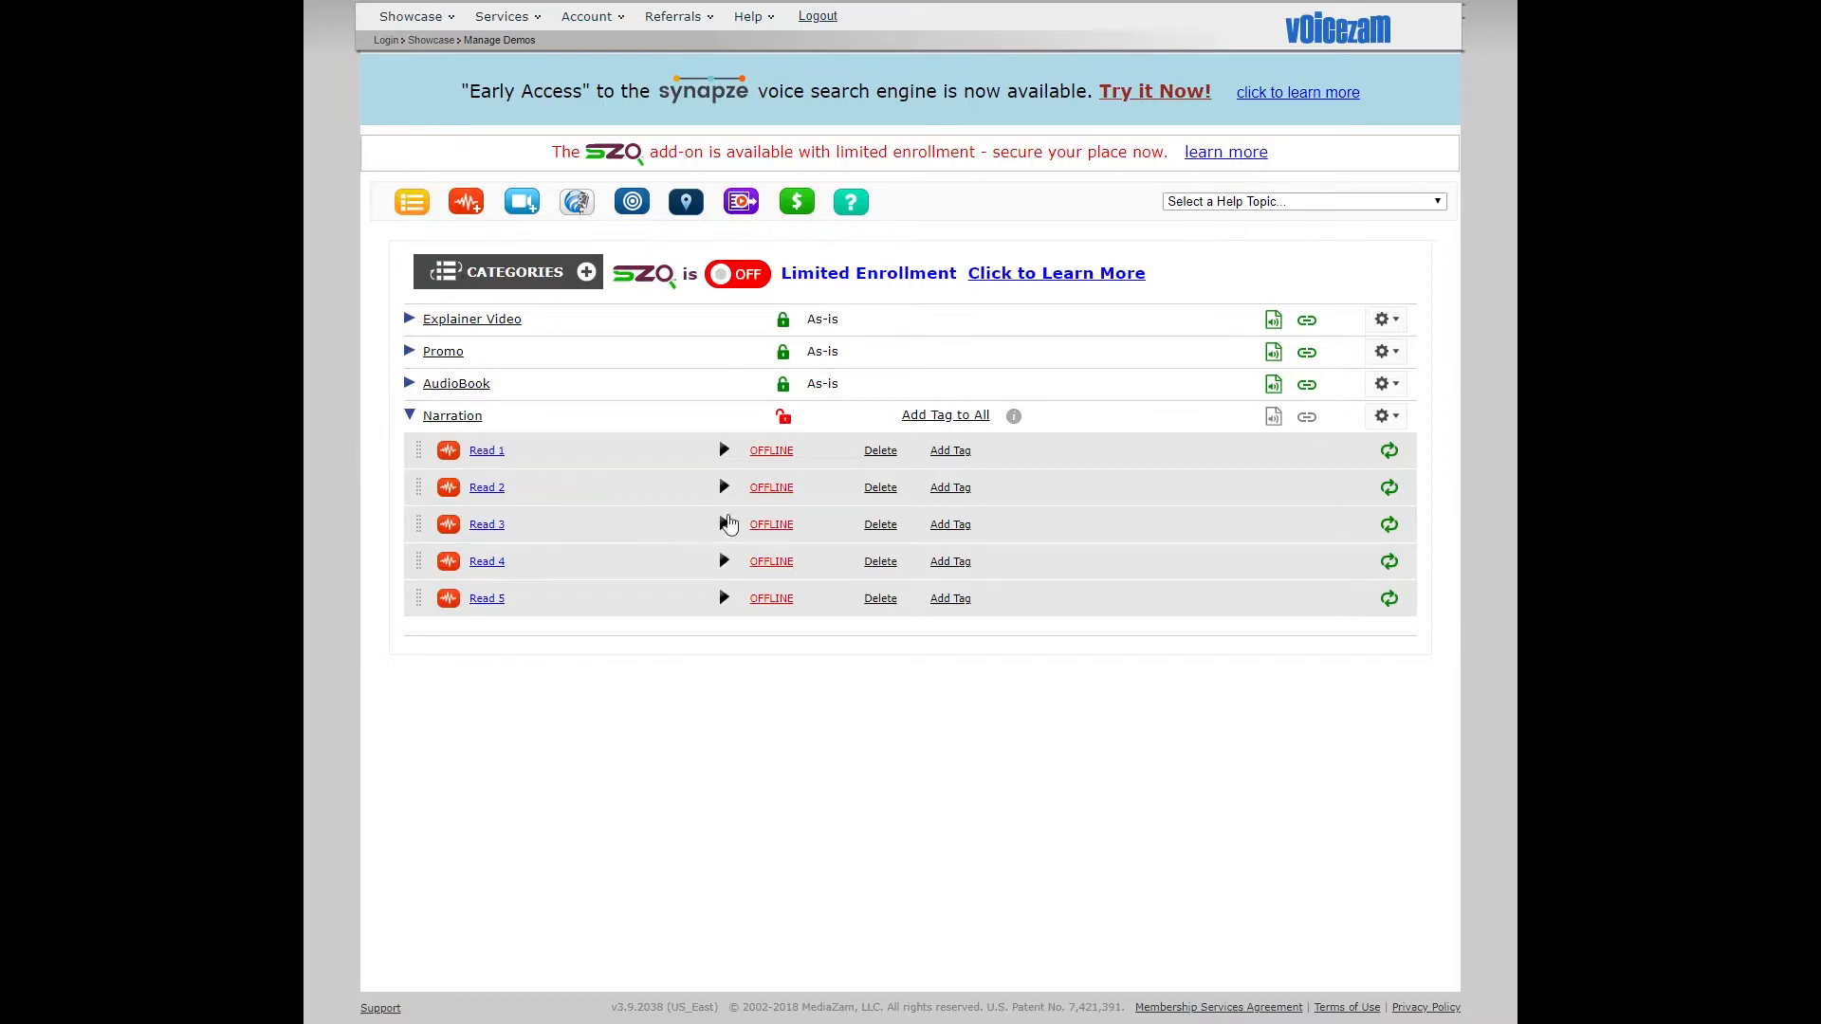
pyautogui.moveTo(780, 613)
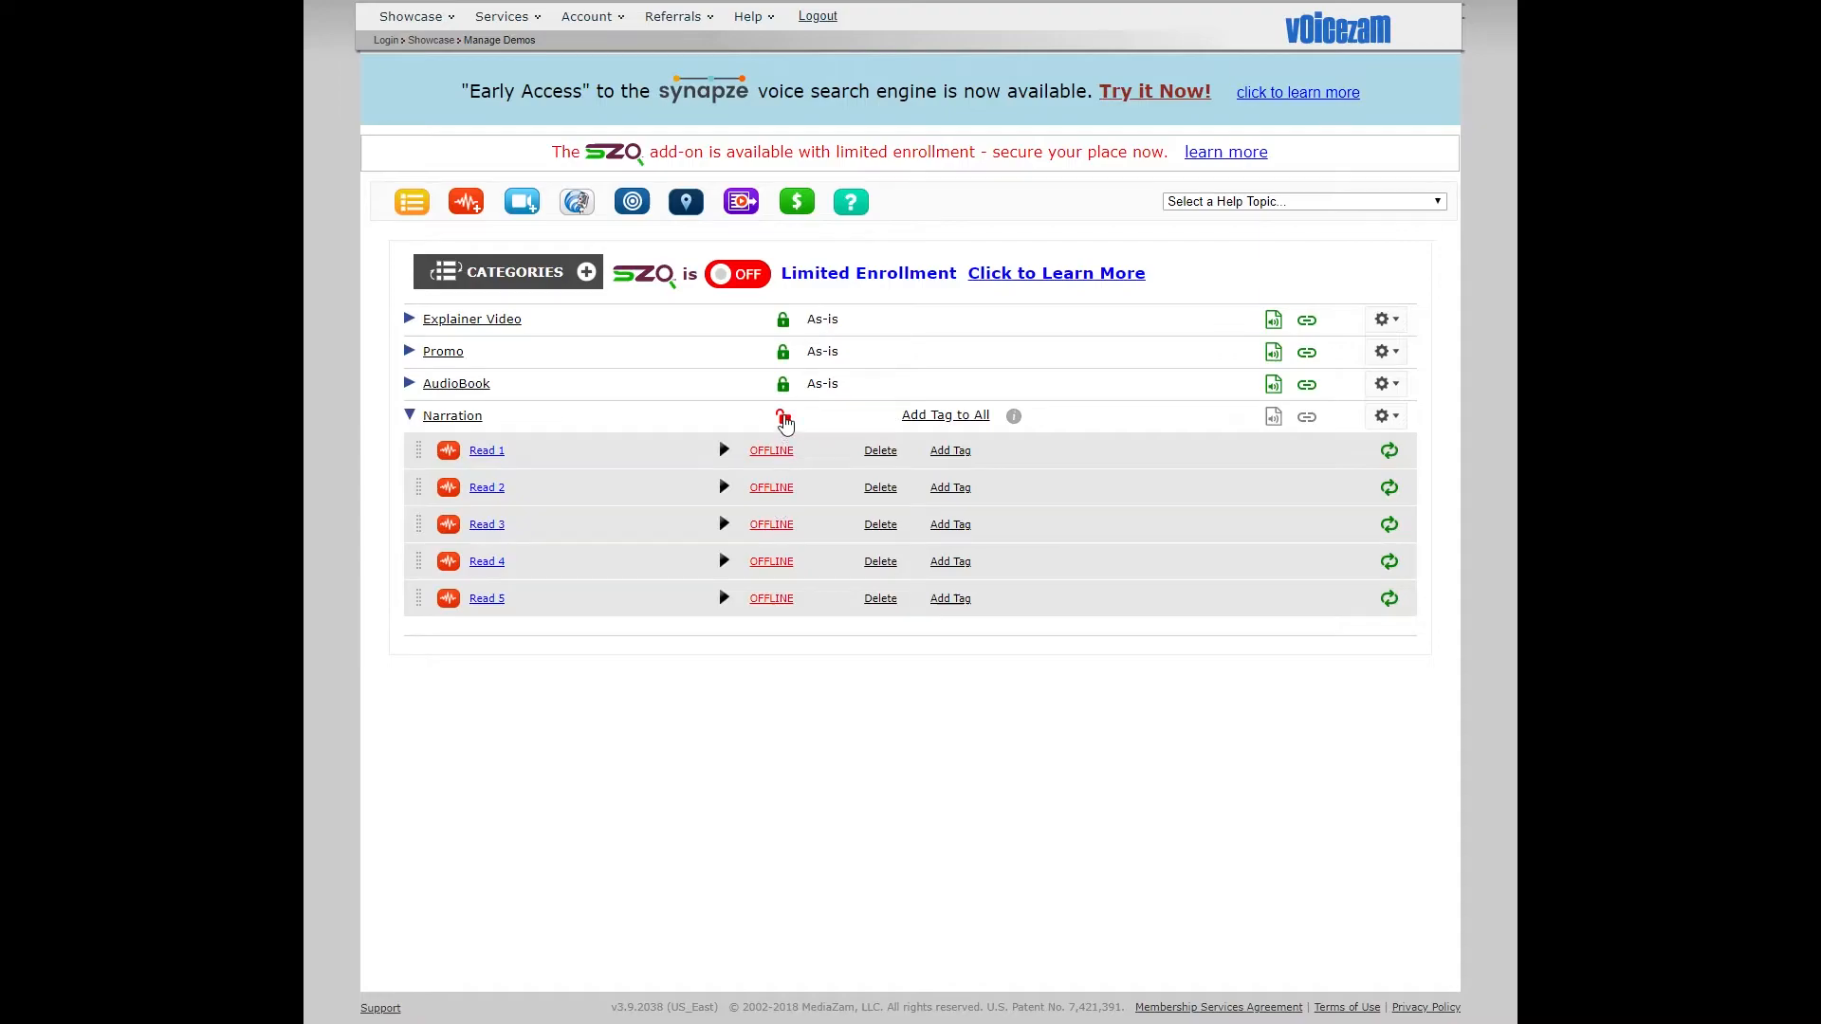
pyautogui.click(783, 415)
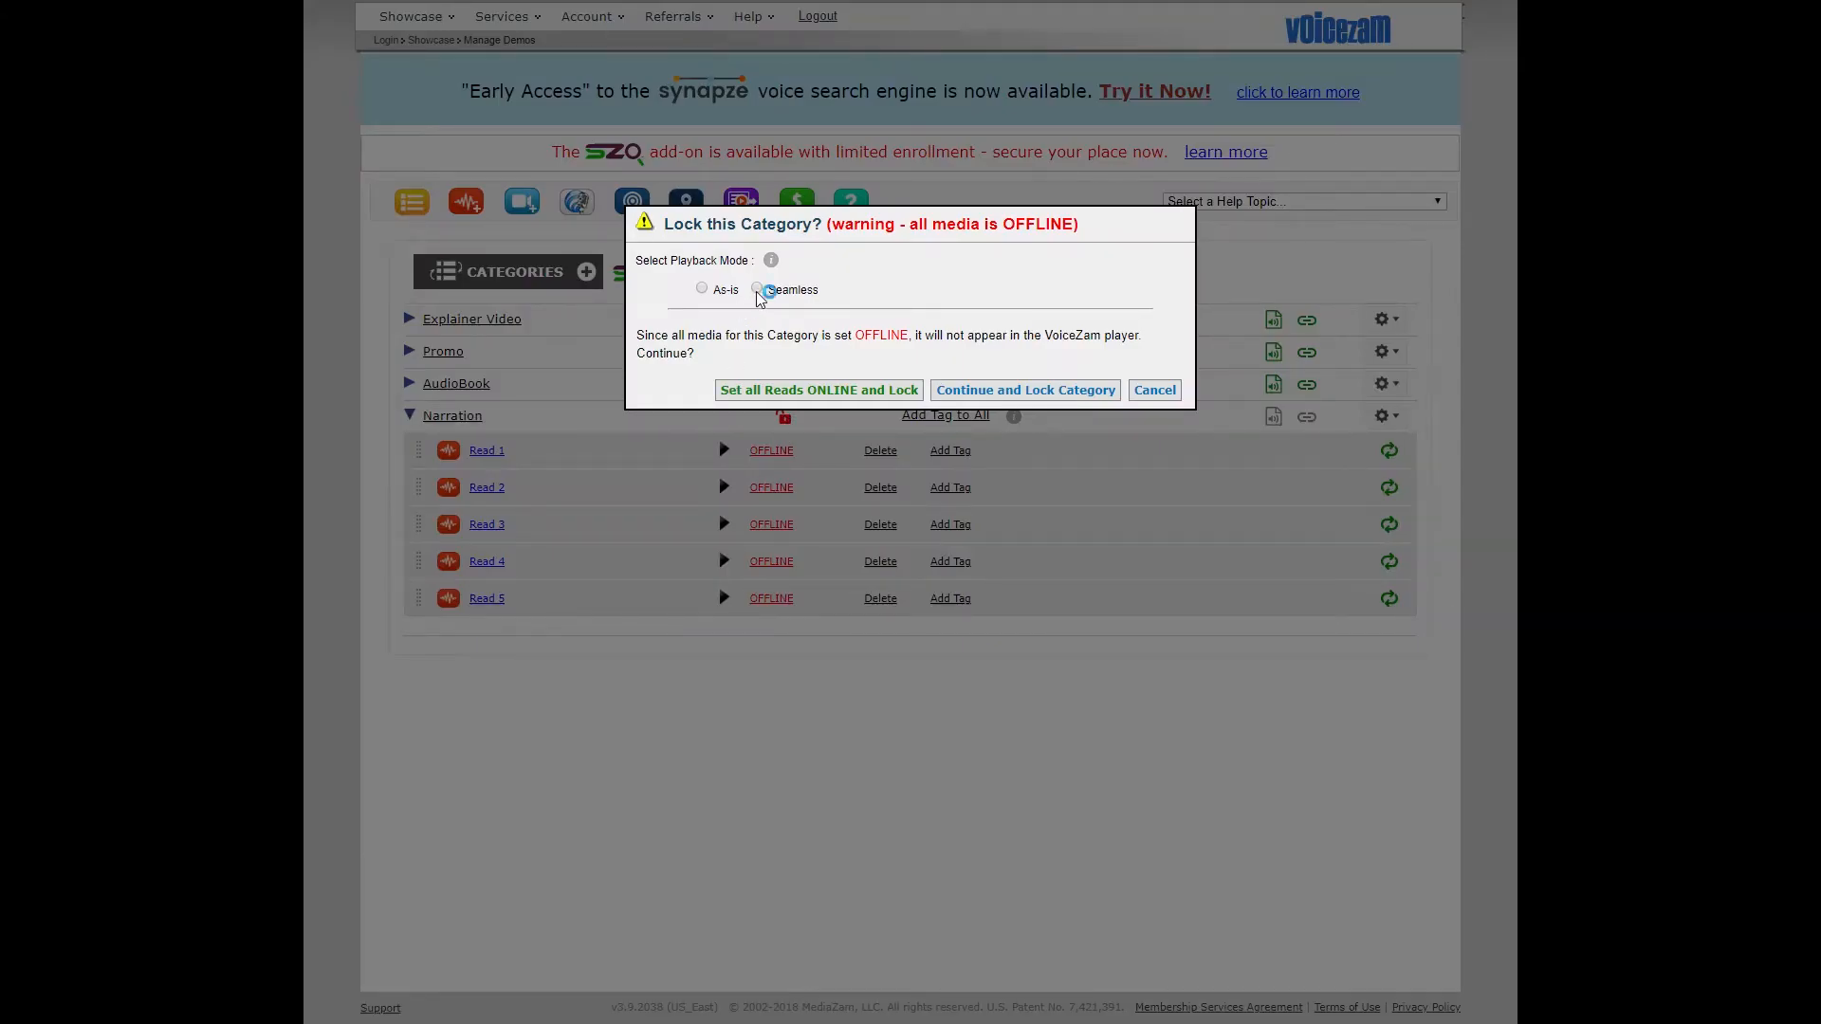
# Choose Seamless playback, then set all five reads online and lock the category.
pyautogui.click(756, 289)
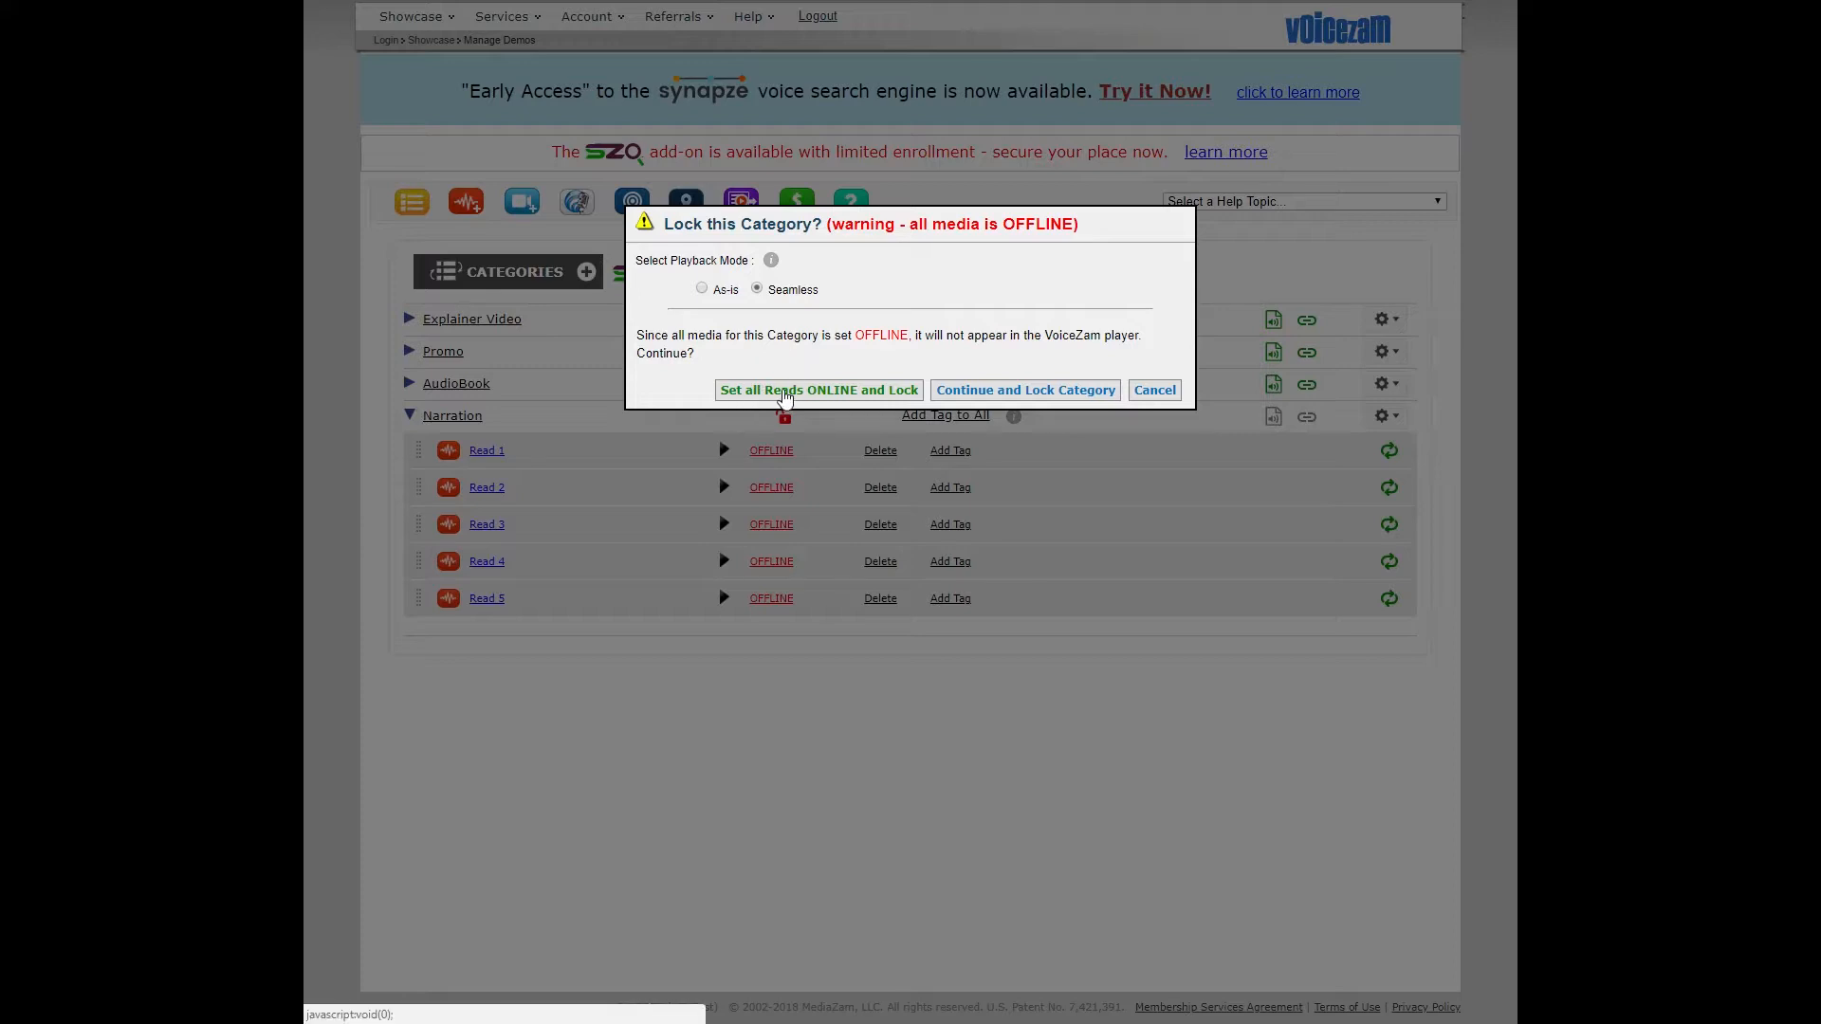
pyautogui.moveTo(843, 396)
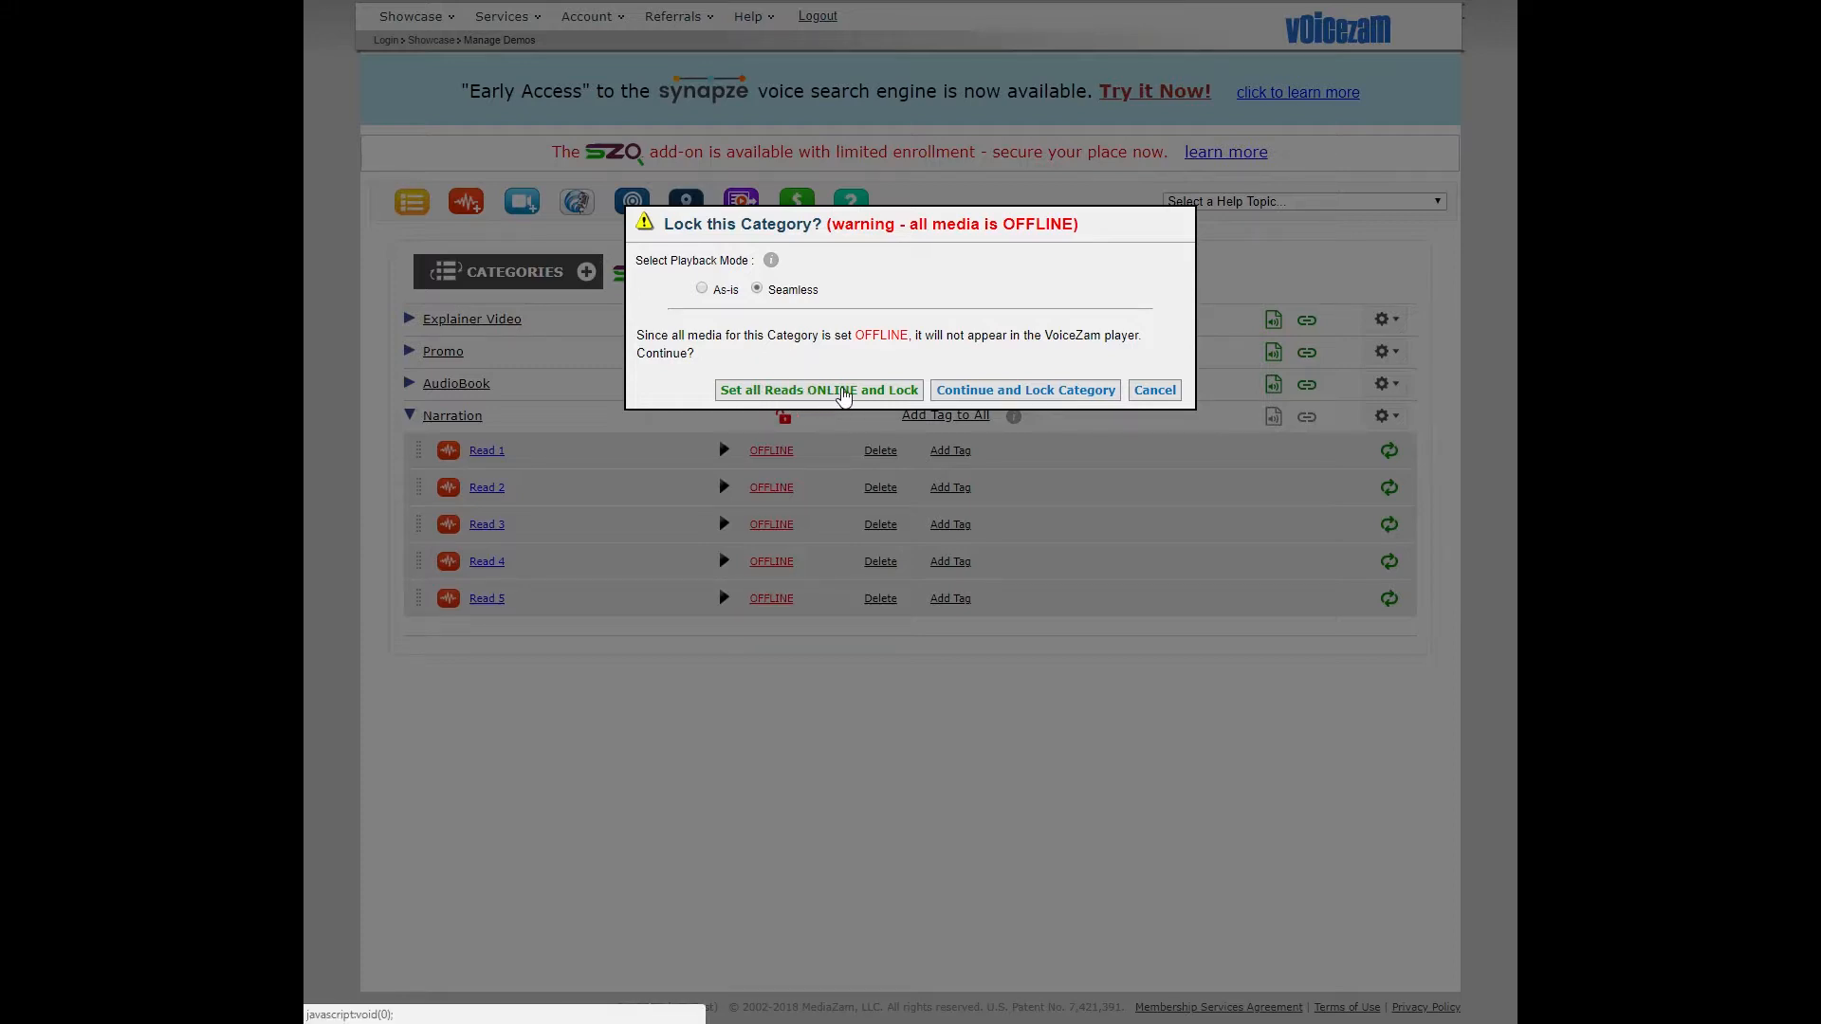
pyautogui.click(820, 389)
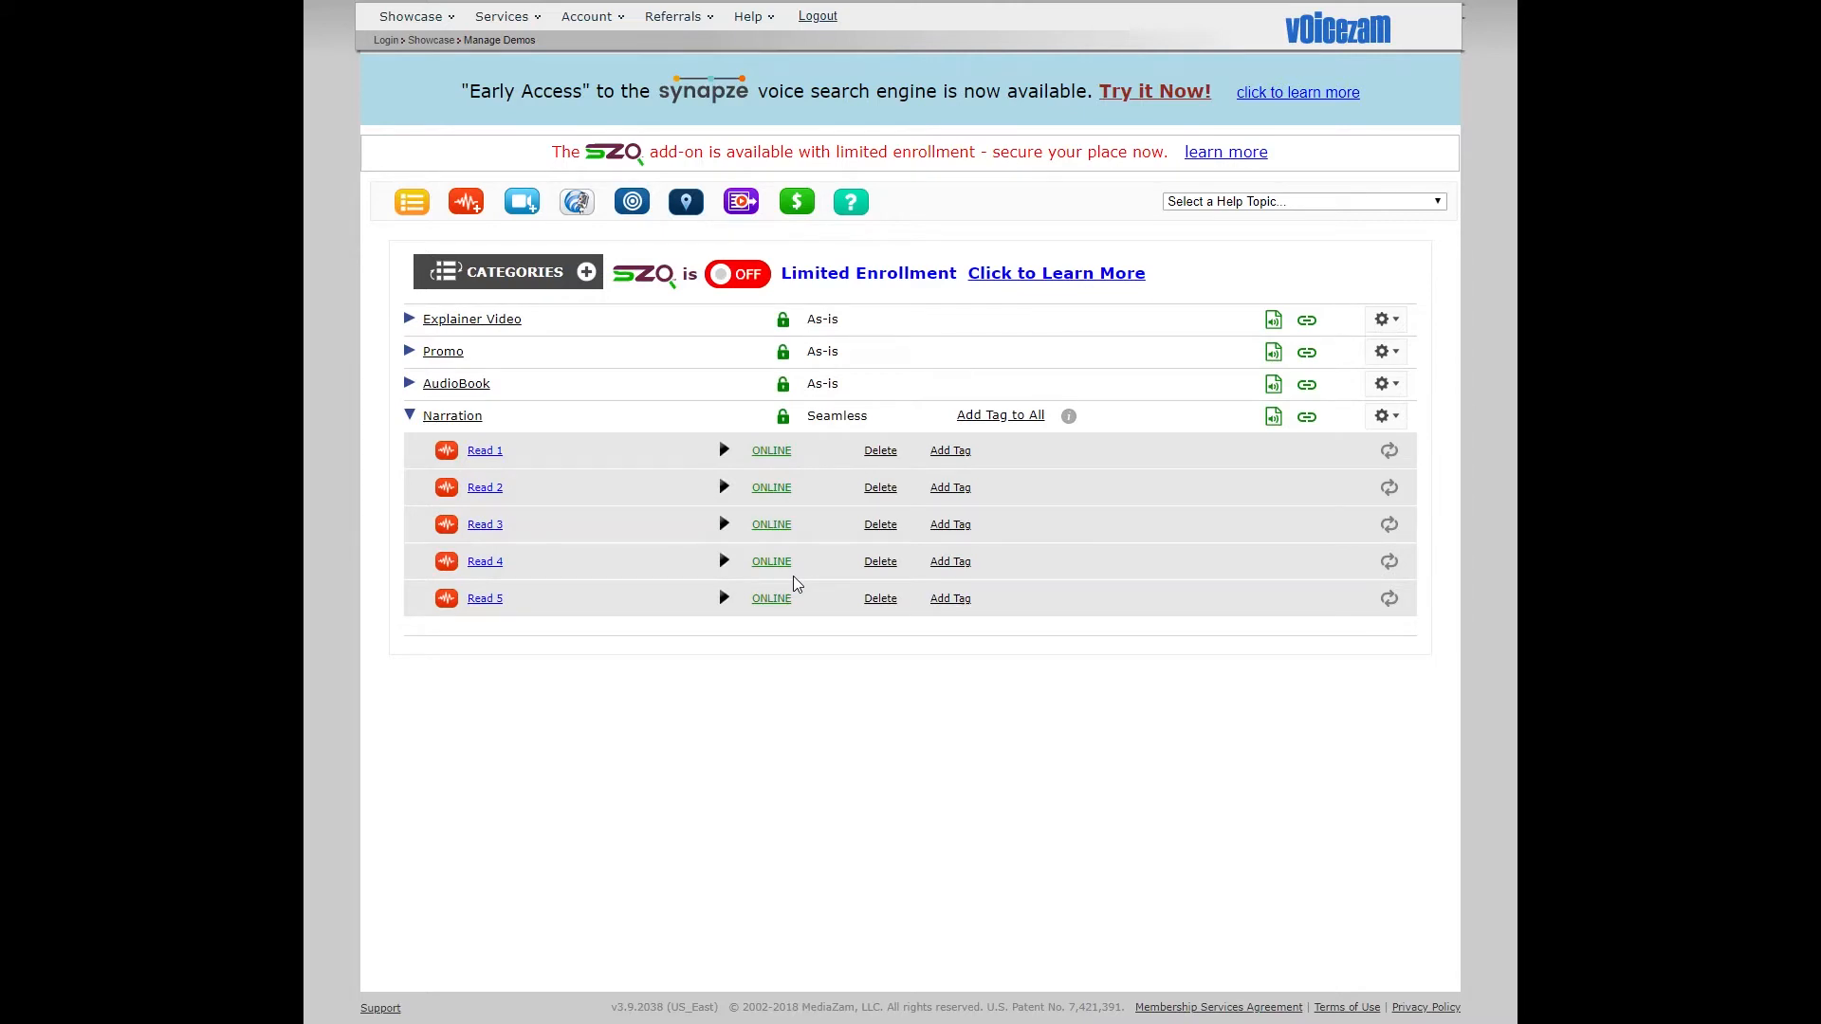
pyautogui.moveTo(1275, 416)
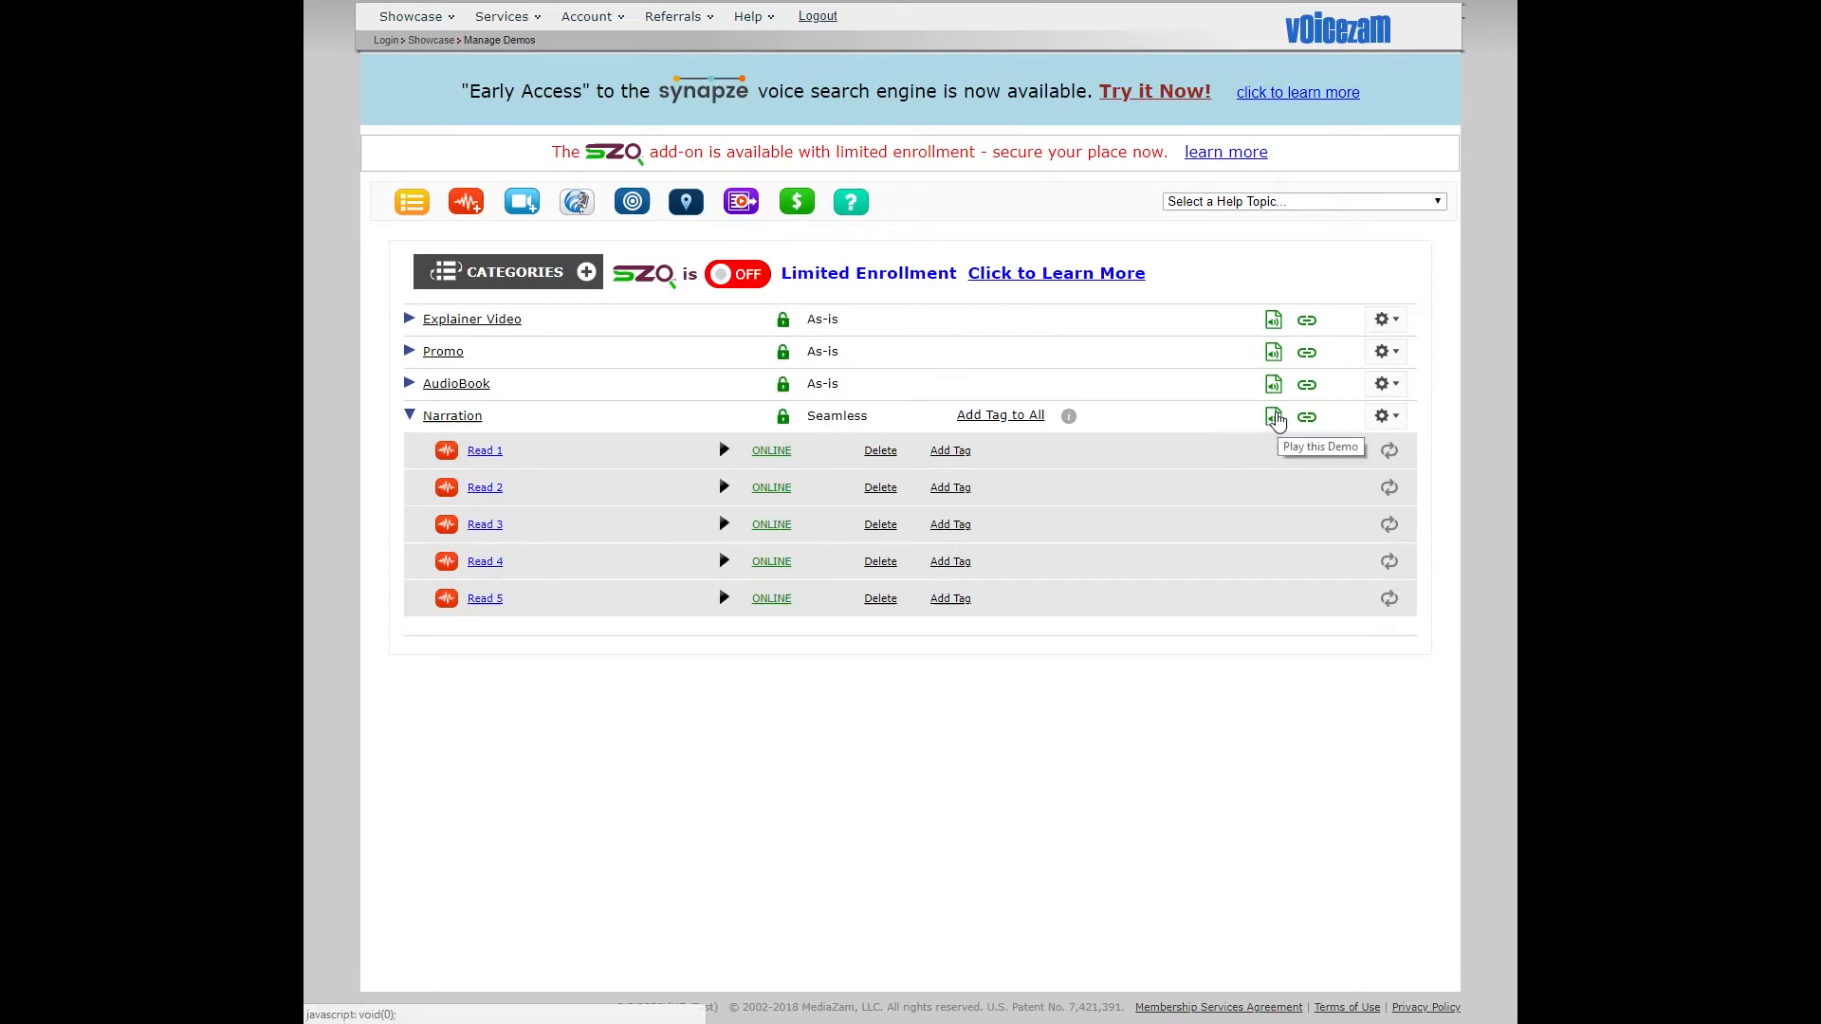
pyautogui.click(1272, 416)
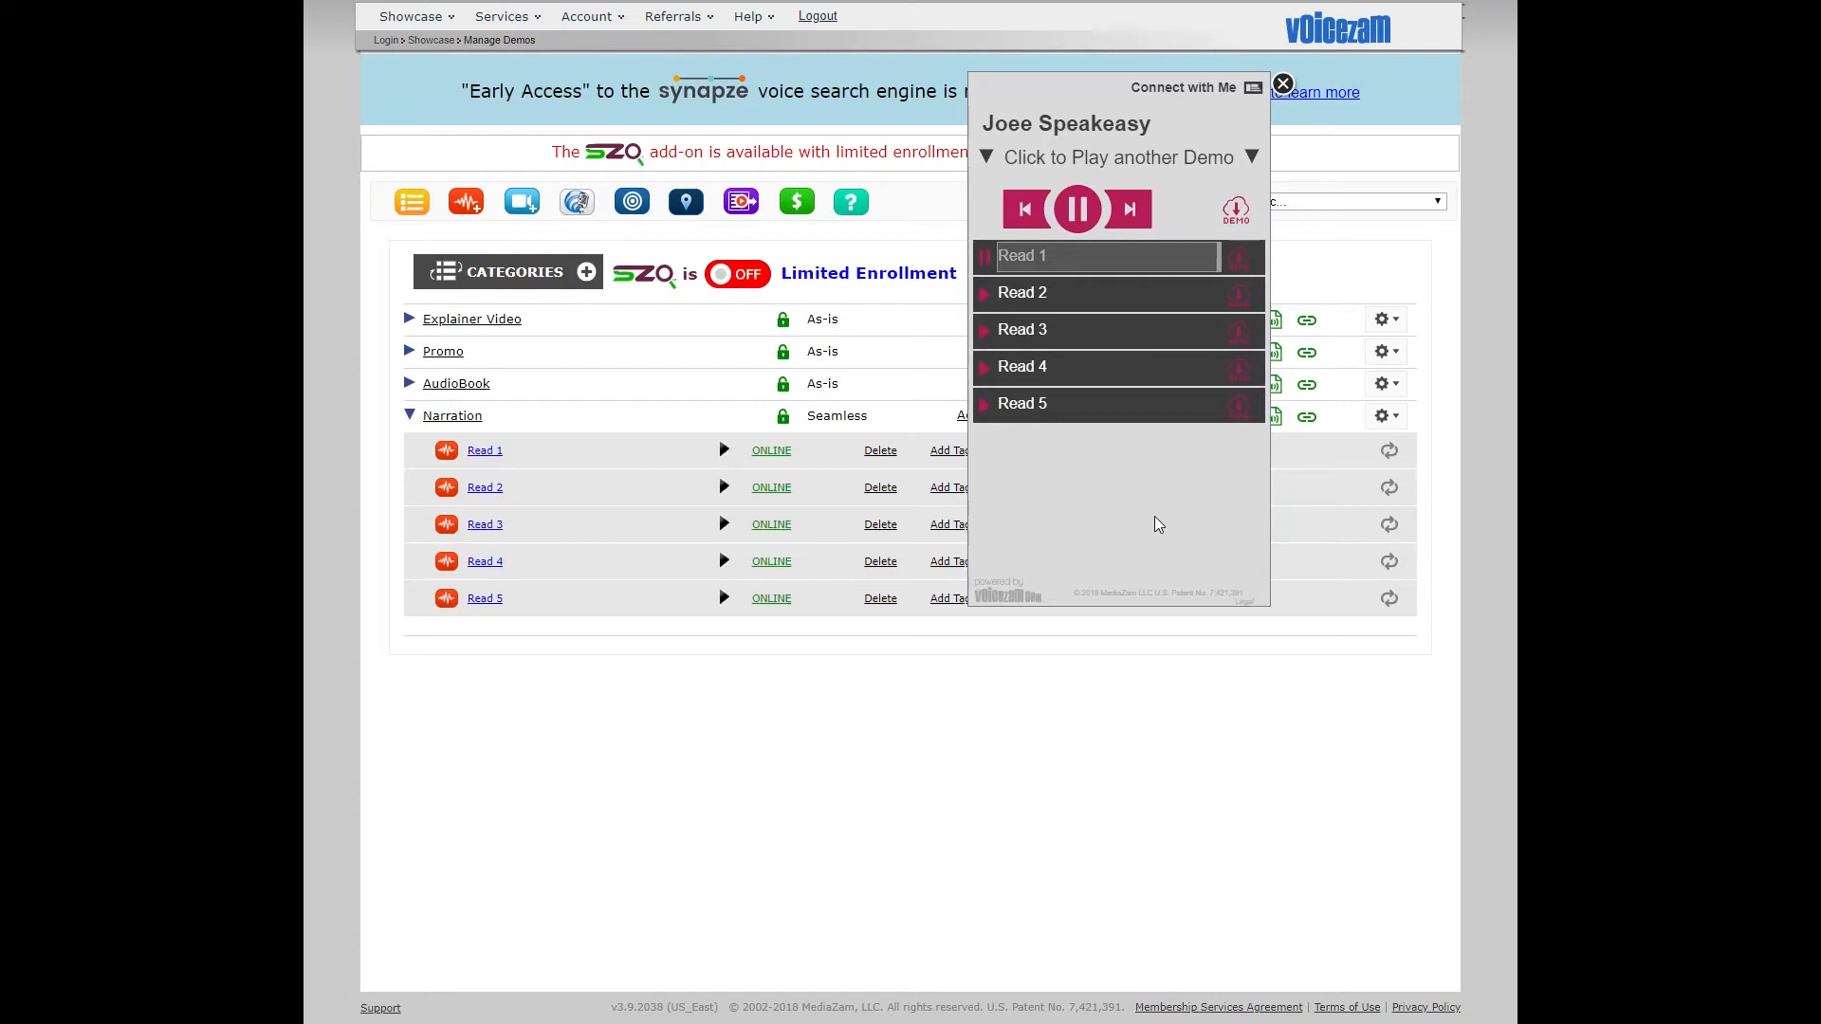
pyautogui.click(1126, 210)
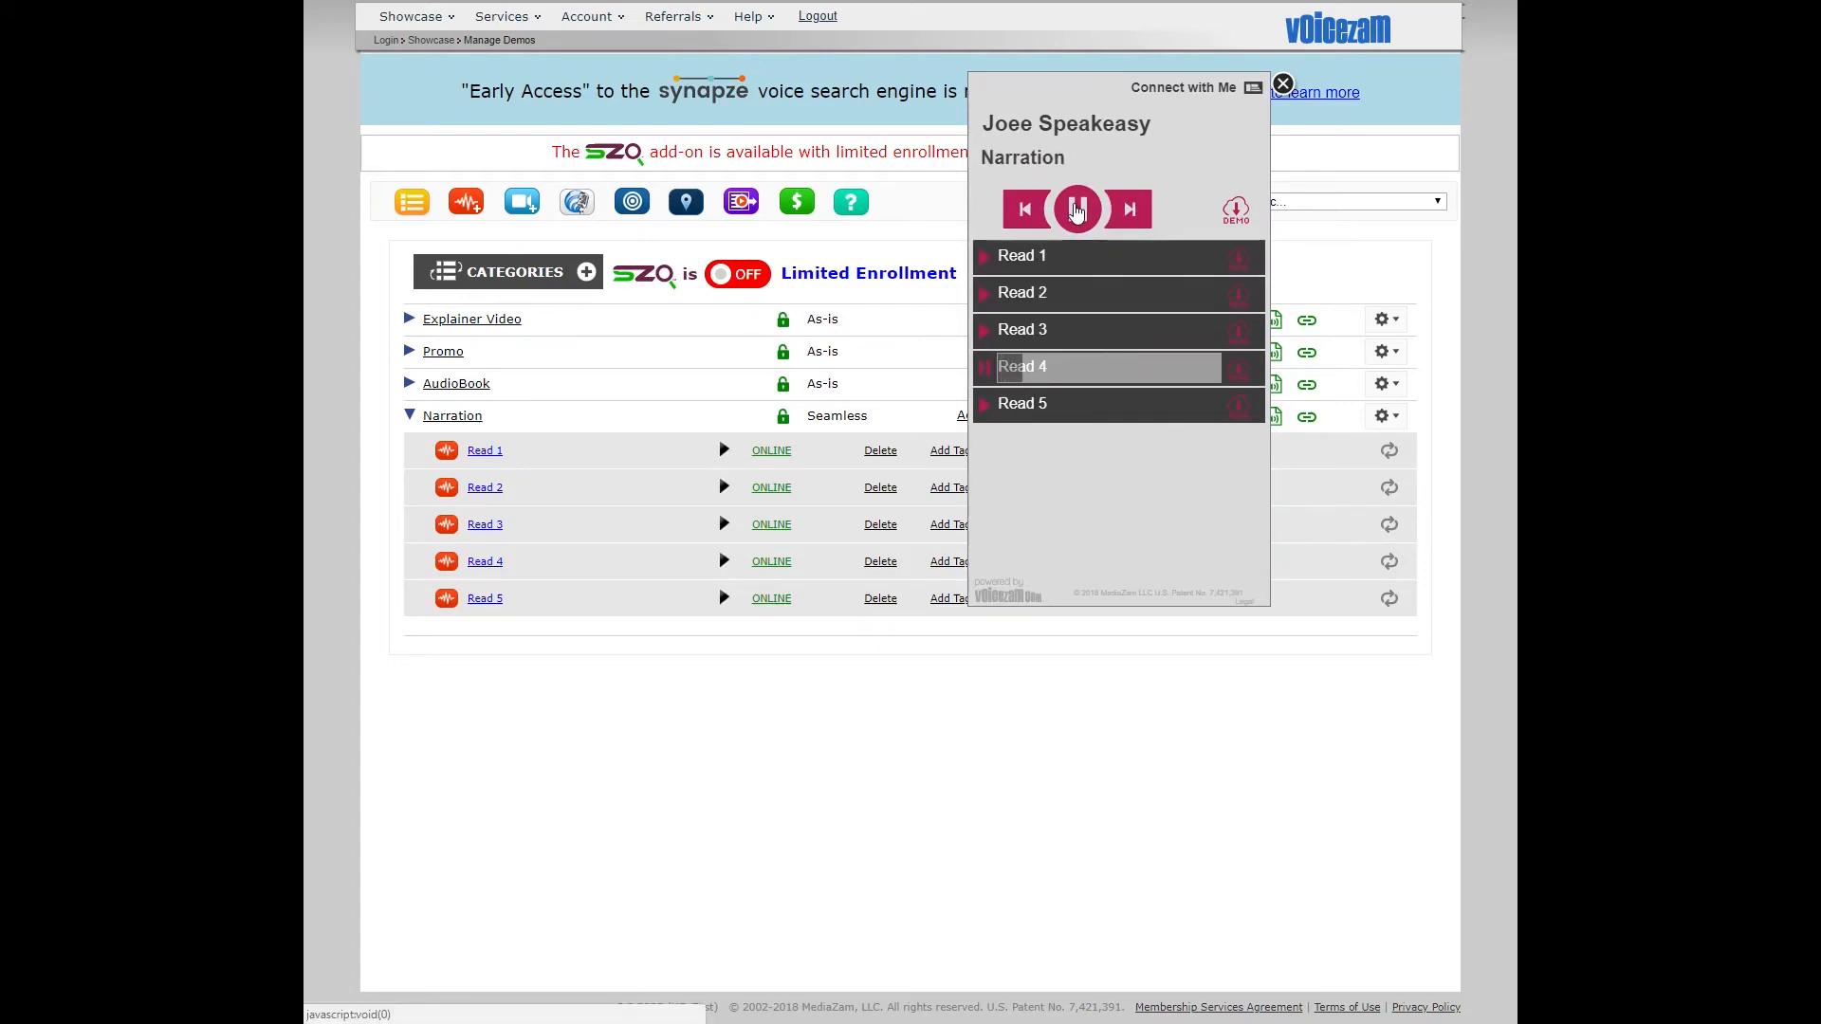
pyautogui.click(1283, 83)
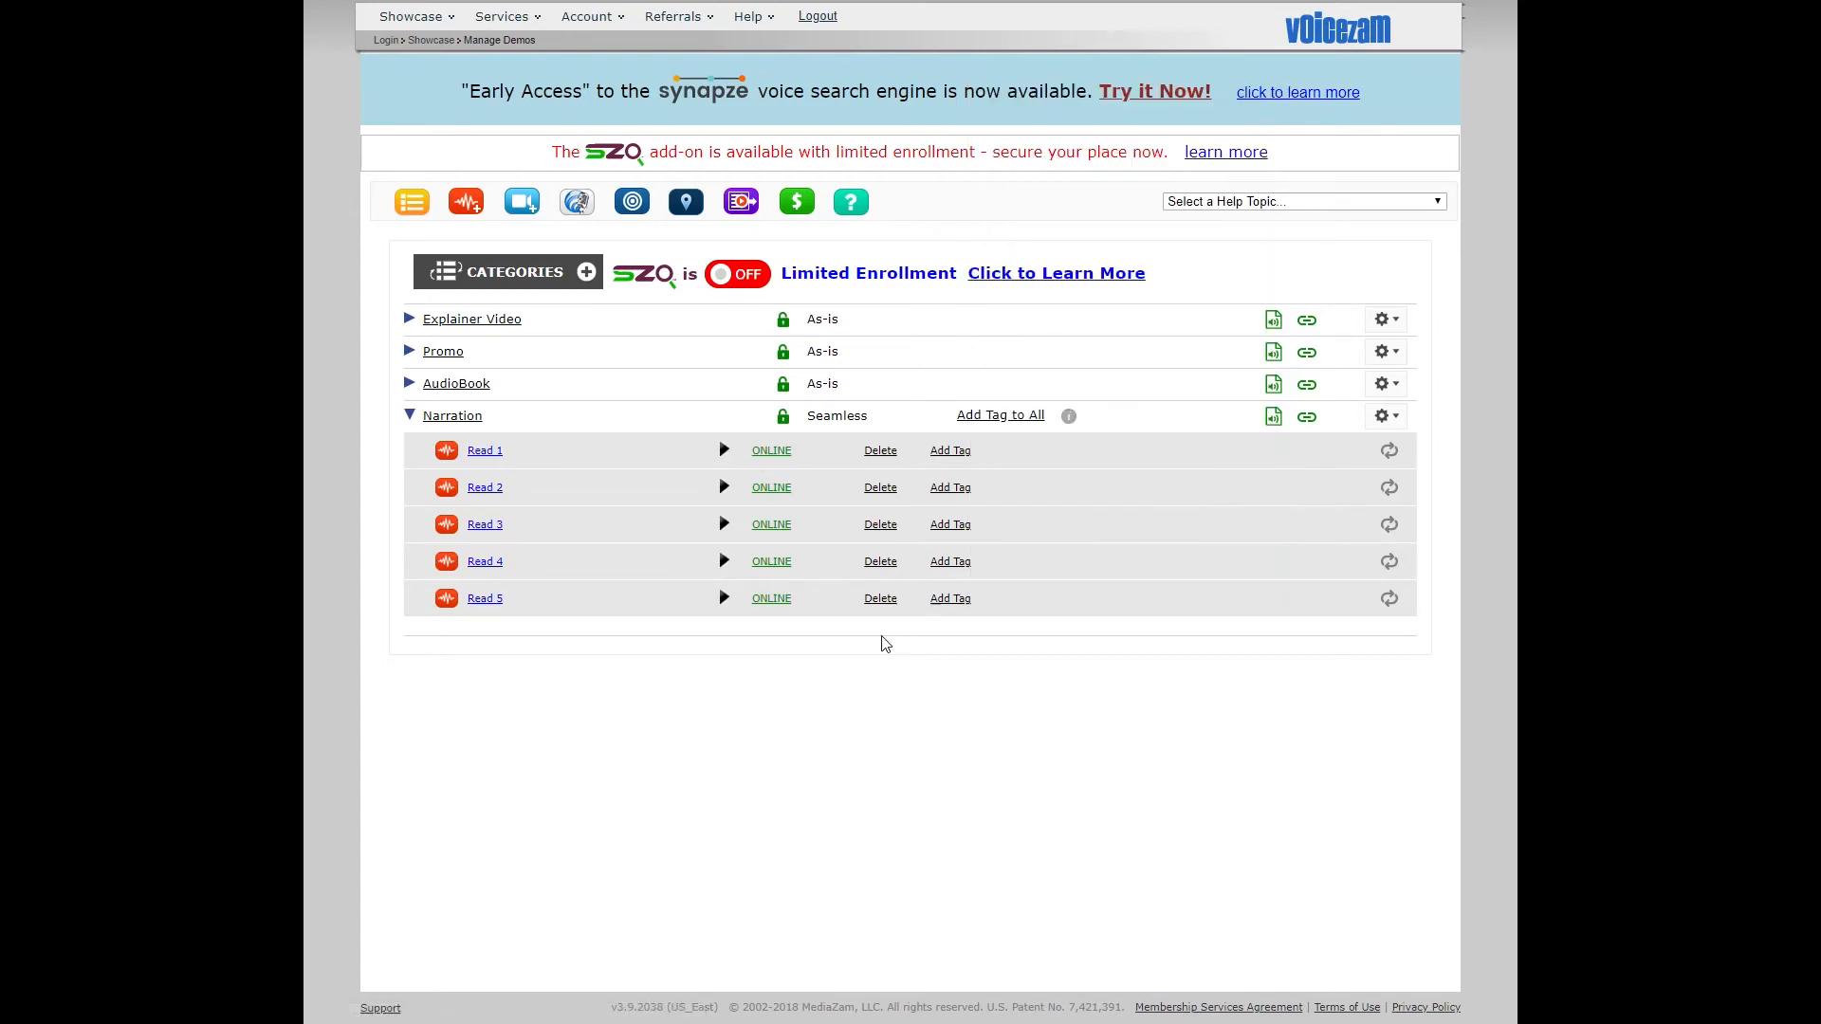
pyautogui.moveTo(863, 695)
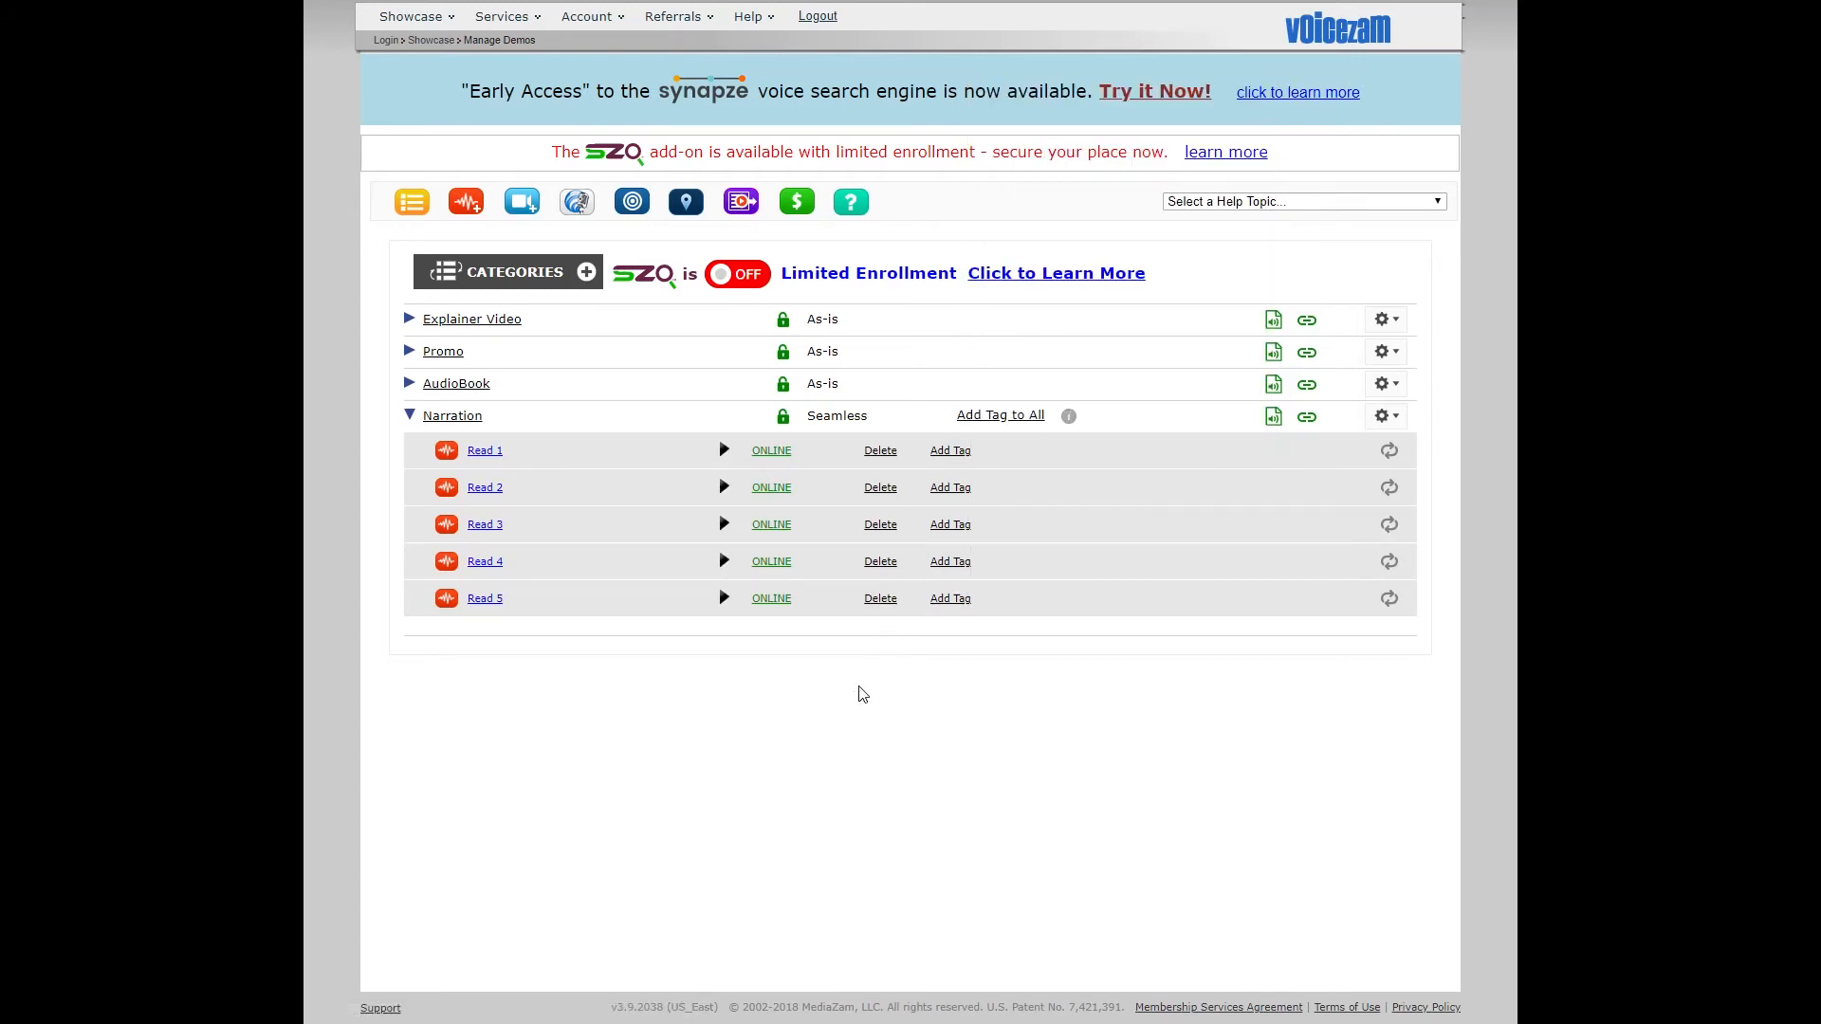
pyautogui.moveTo(814, 661)
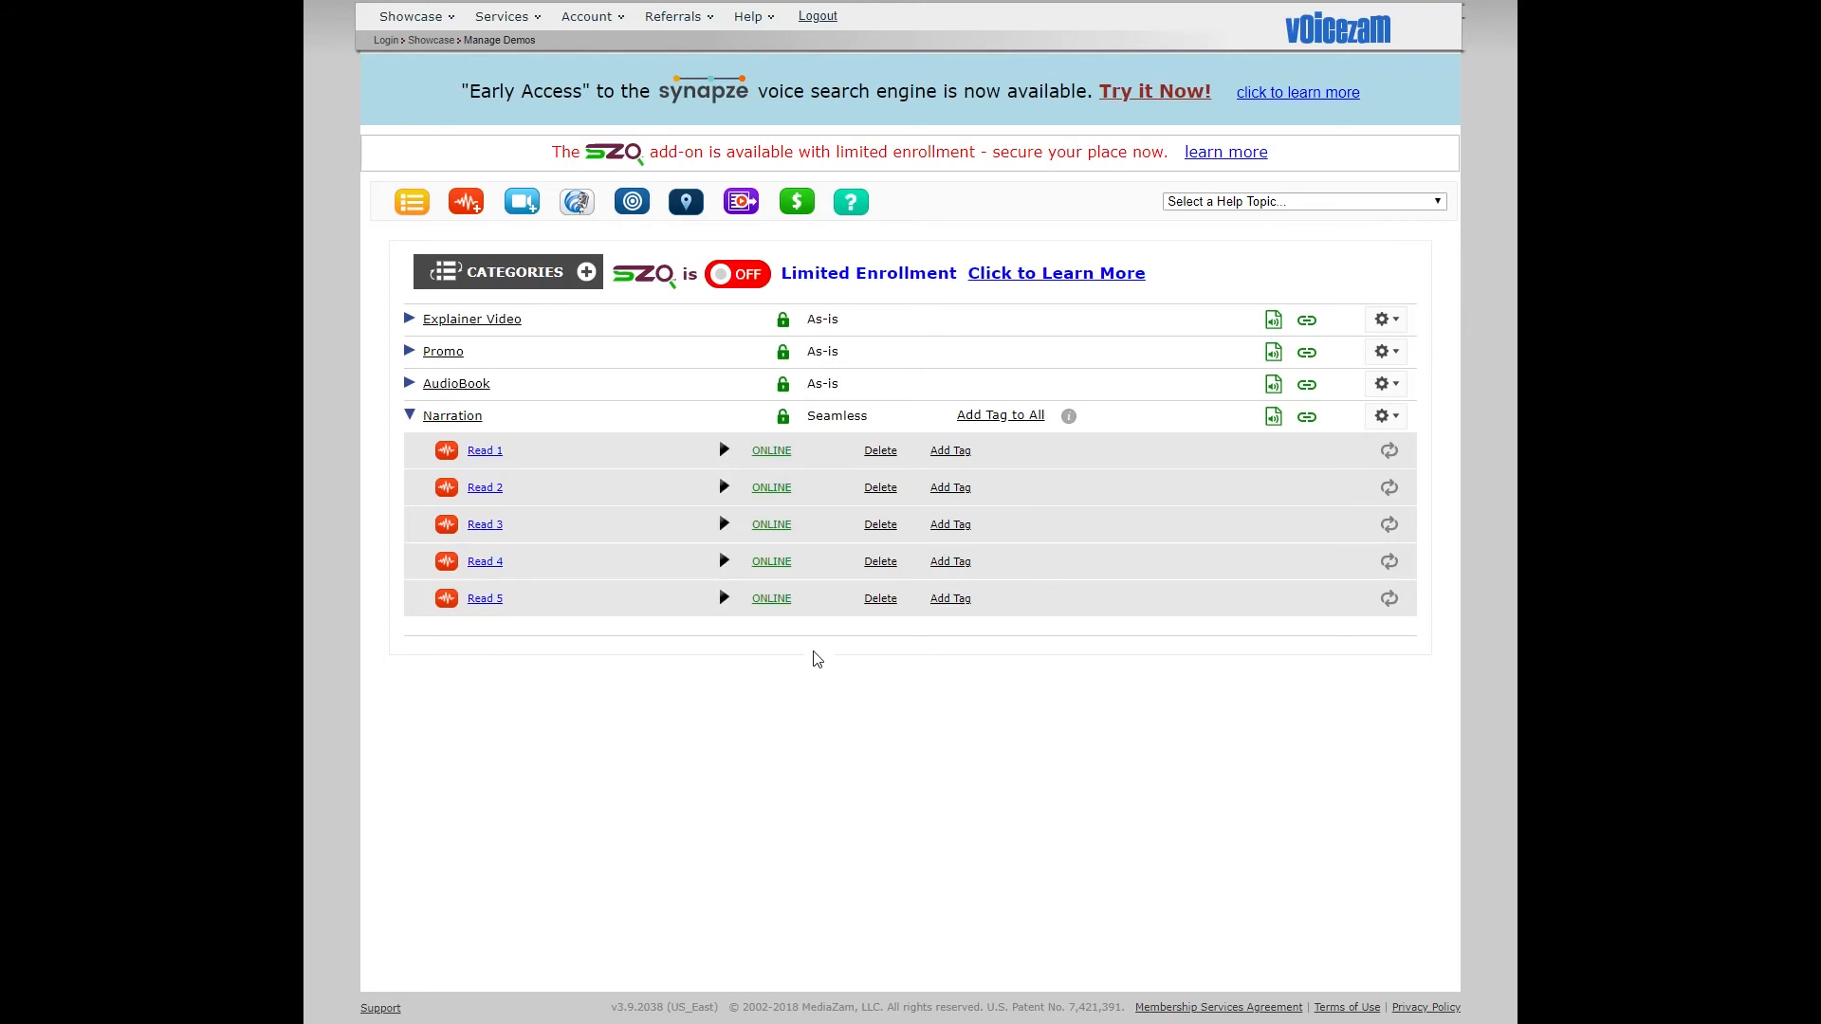
pyautogui.moveTo(580, 497)
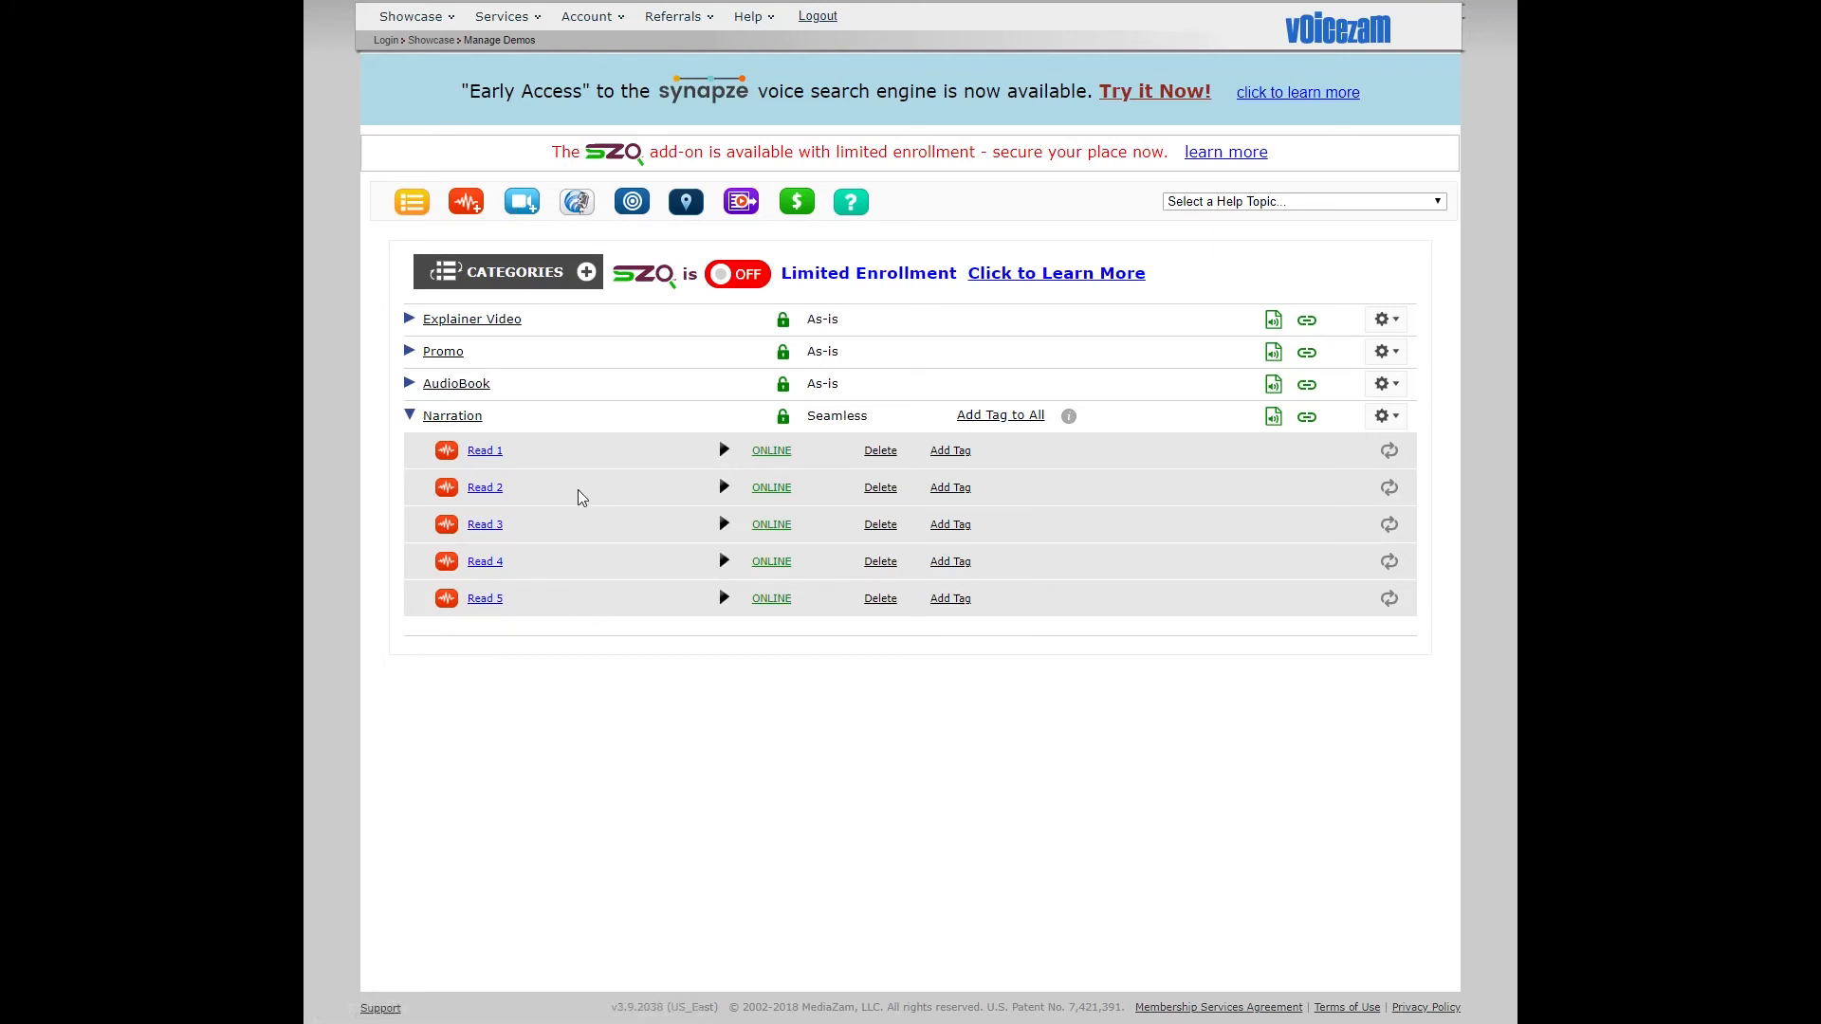
pyautogui.moveTo(588, 674)
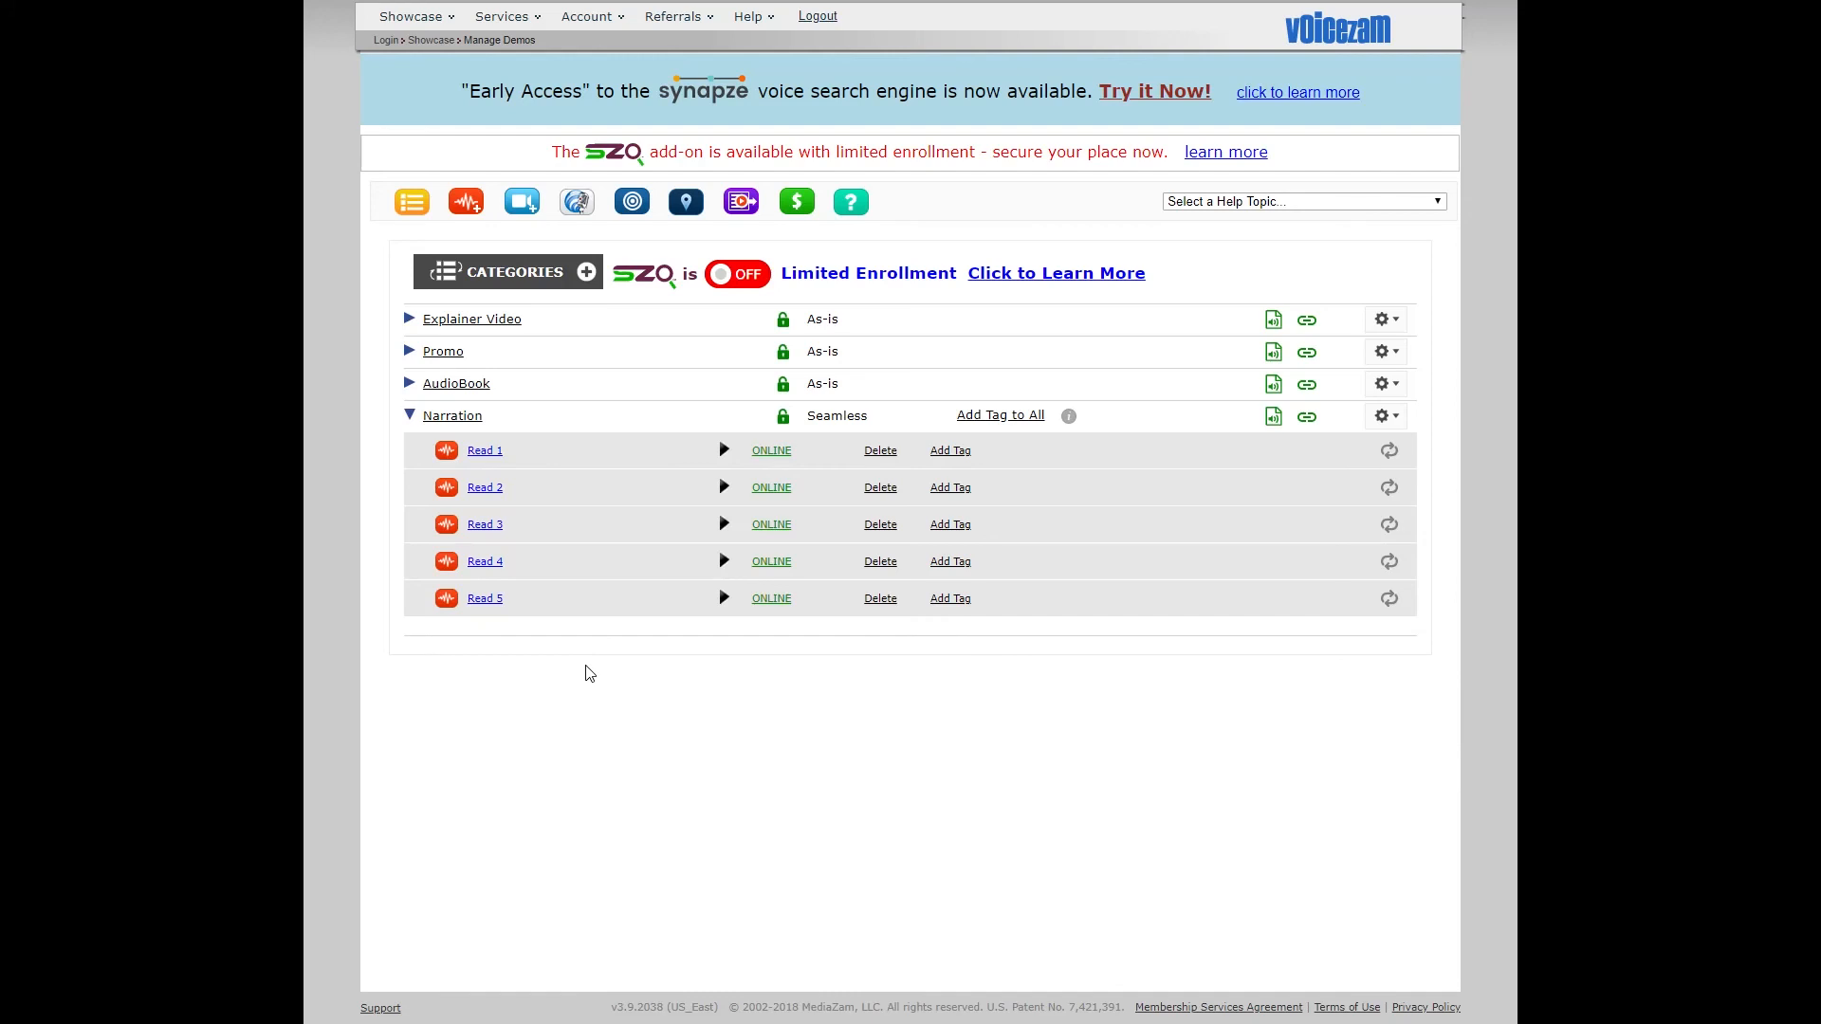
pyautogui.moveTo(508, 685)
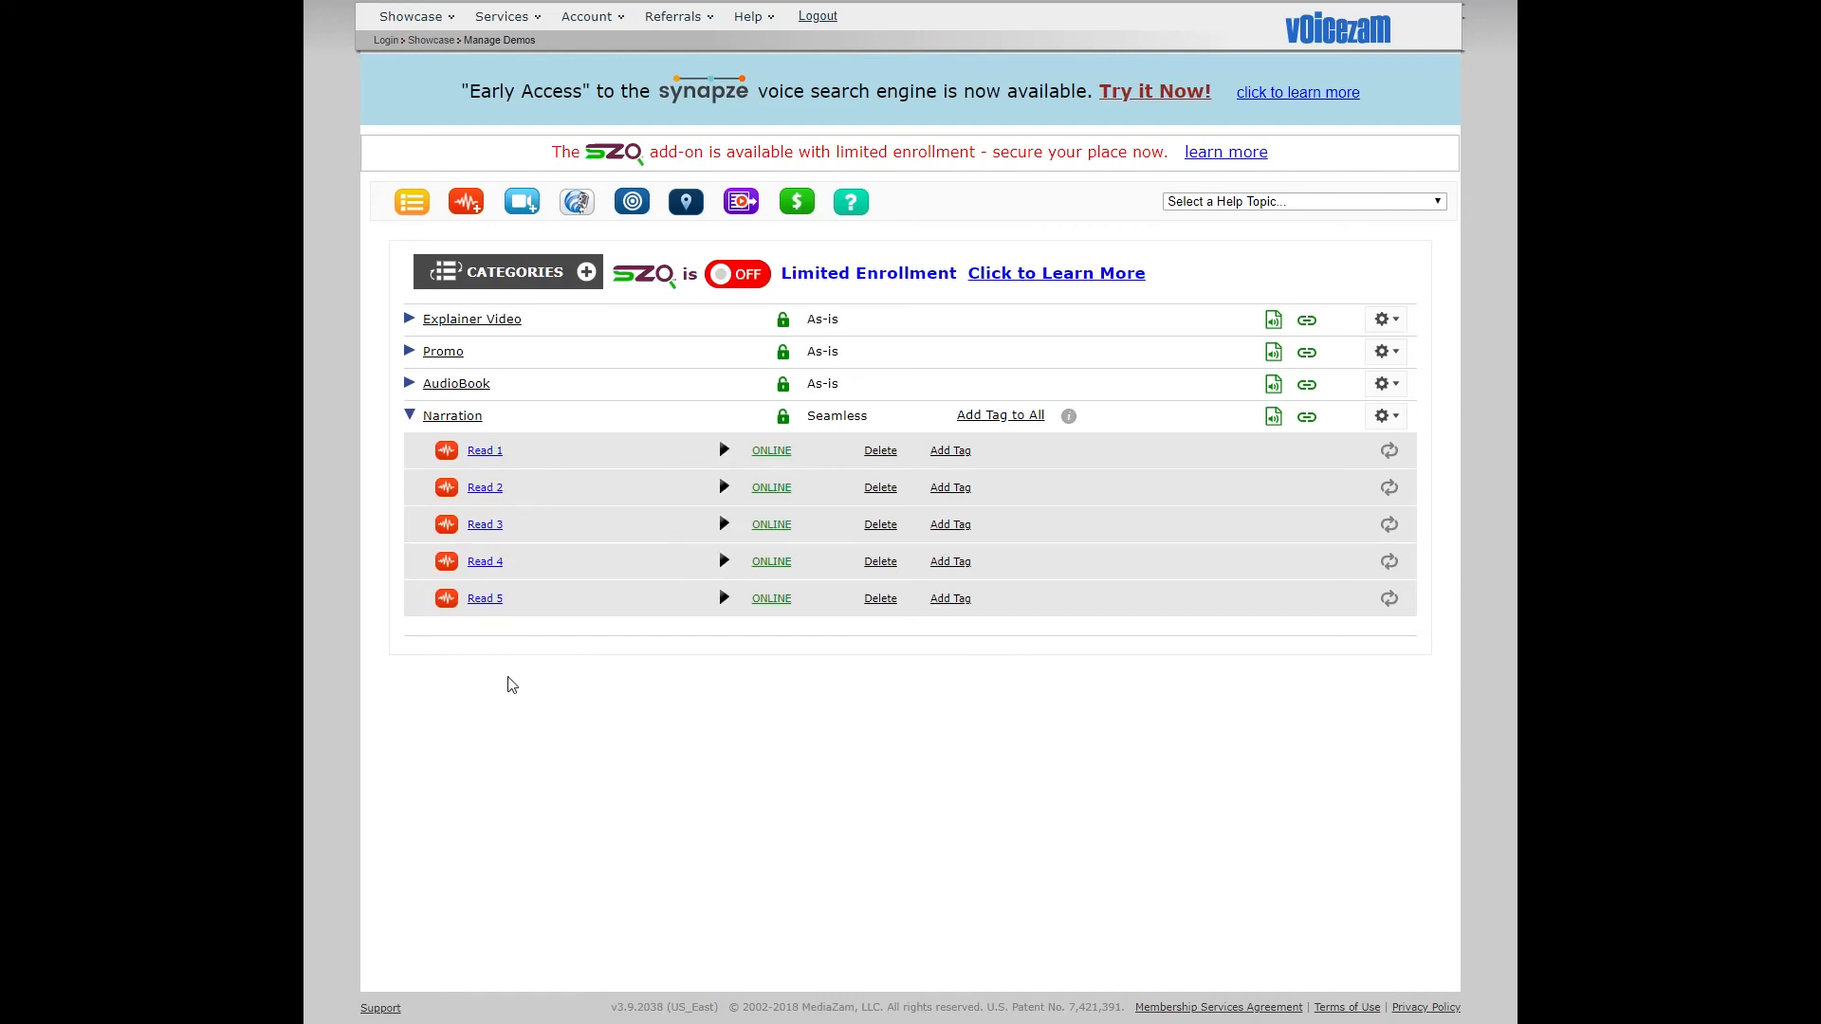
pyautogui.moveTo(548, 649)
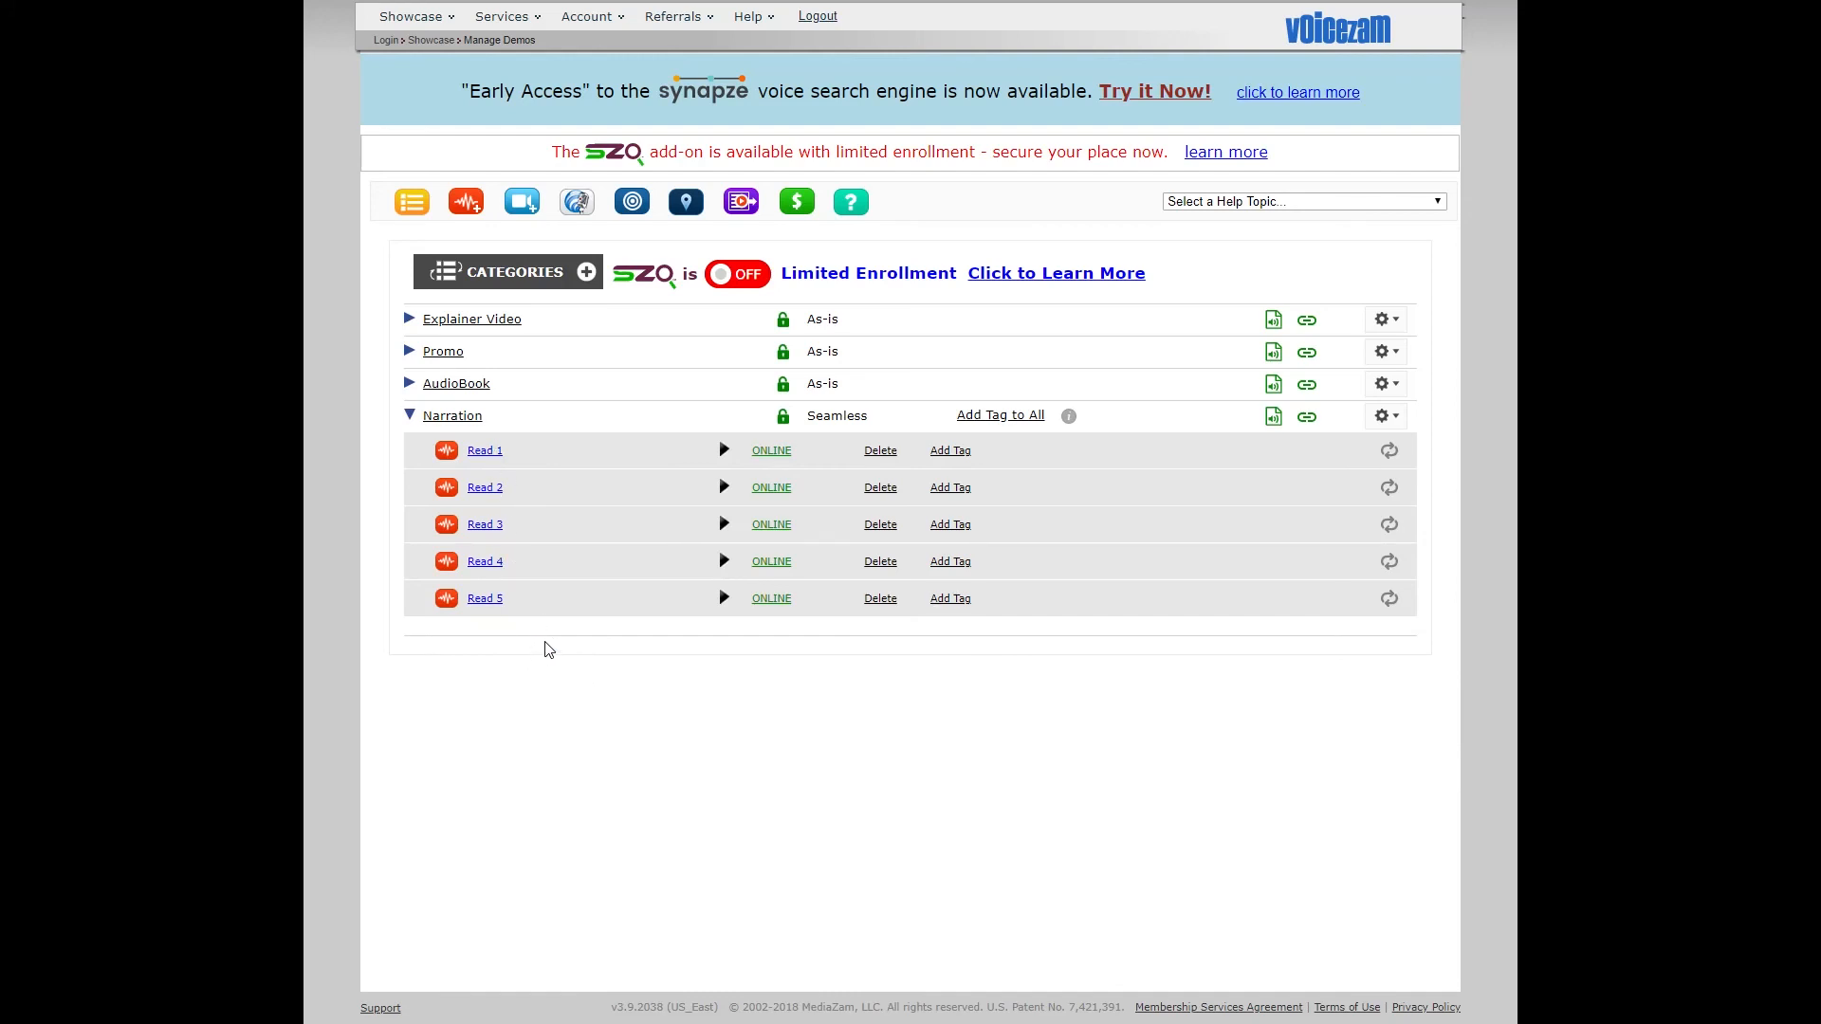